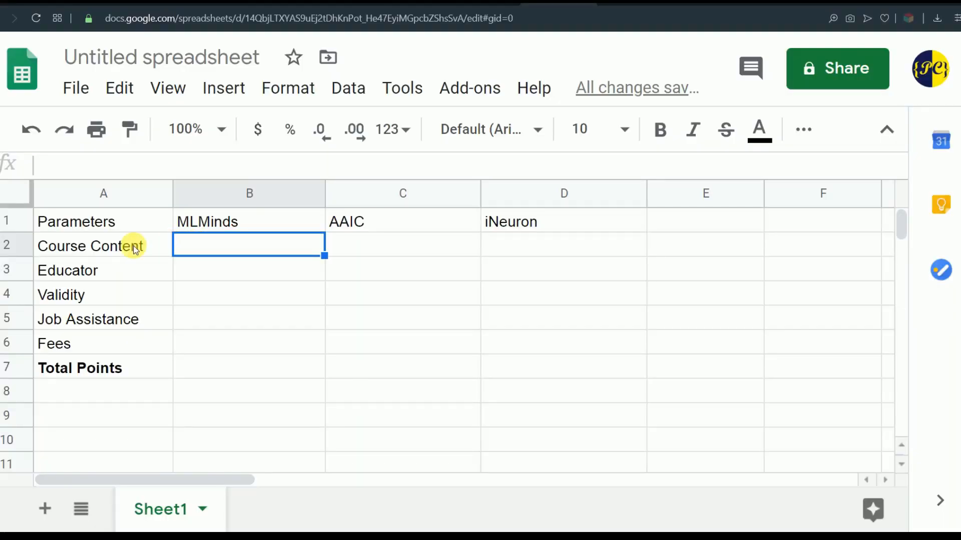
mouse_move(118, 225)
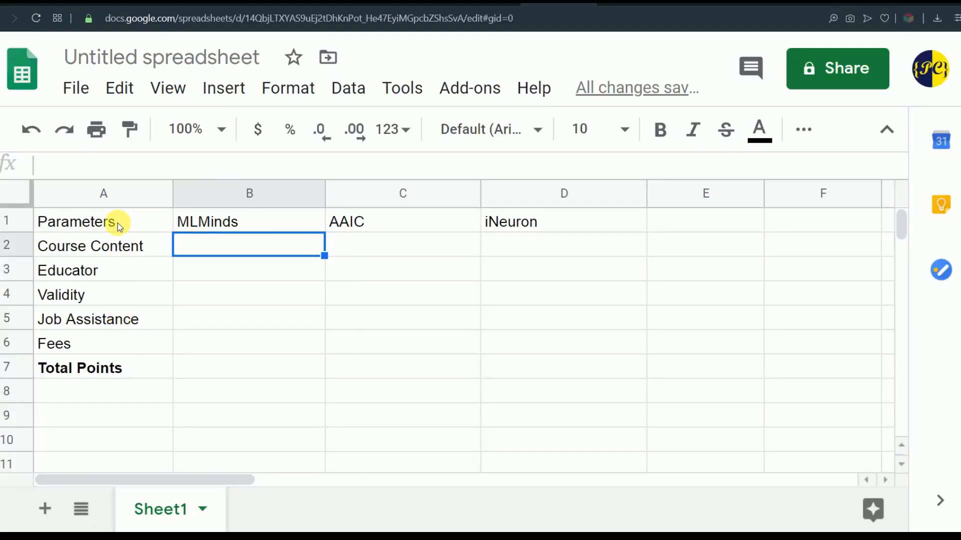
mouse_move(55, 246)
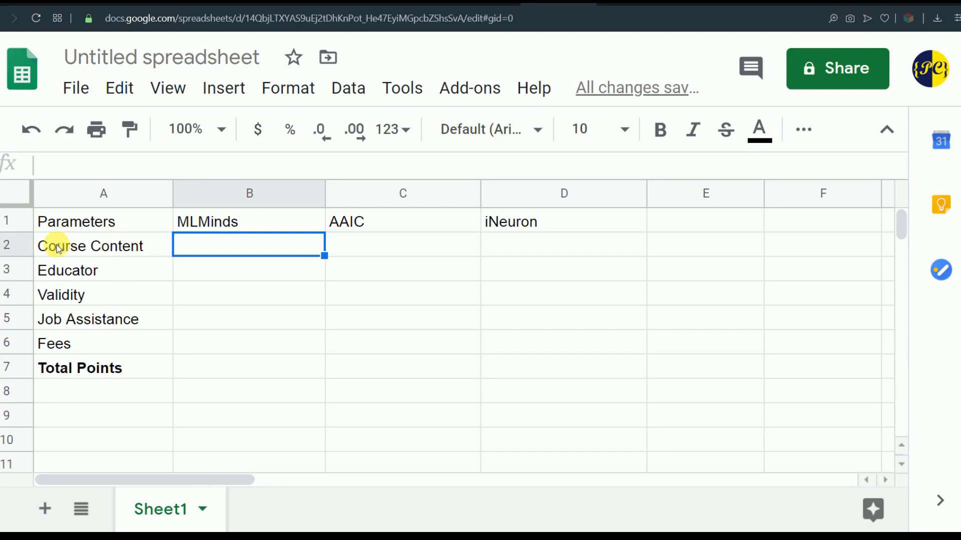
mouse_move(104, 282)
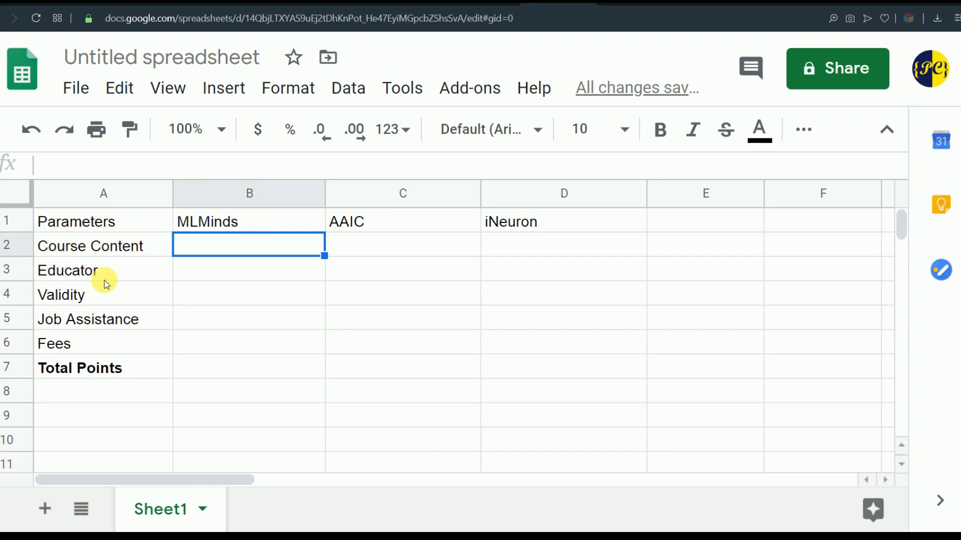
mouse_move(129, 317)
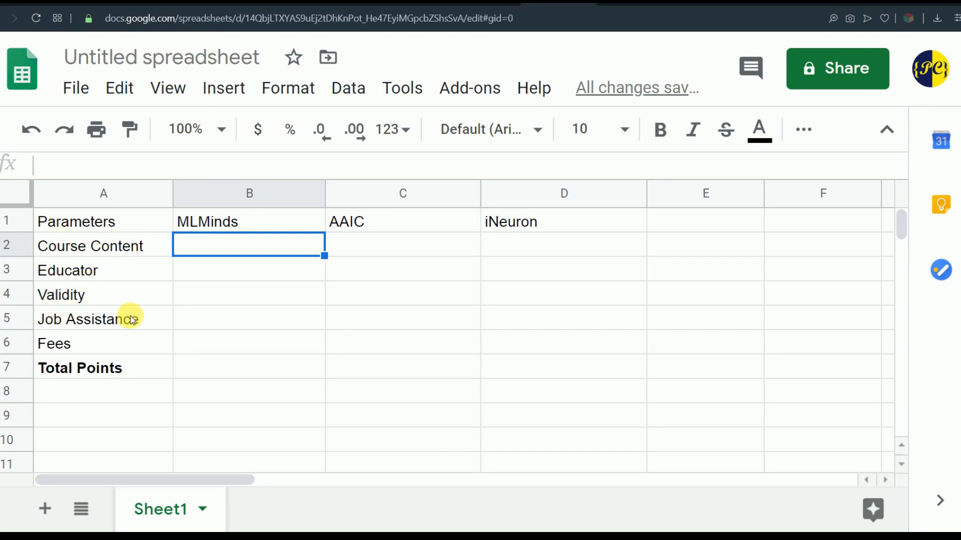
mouse_move(89, 349)
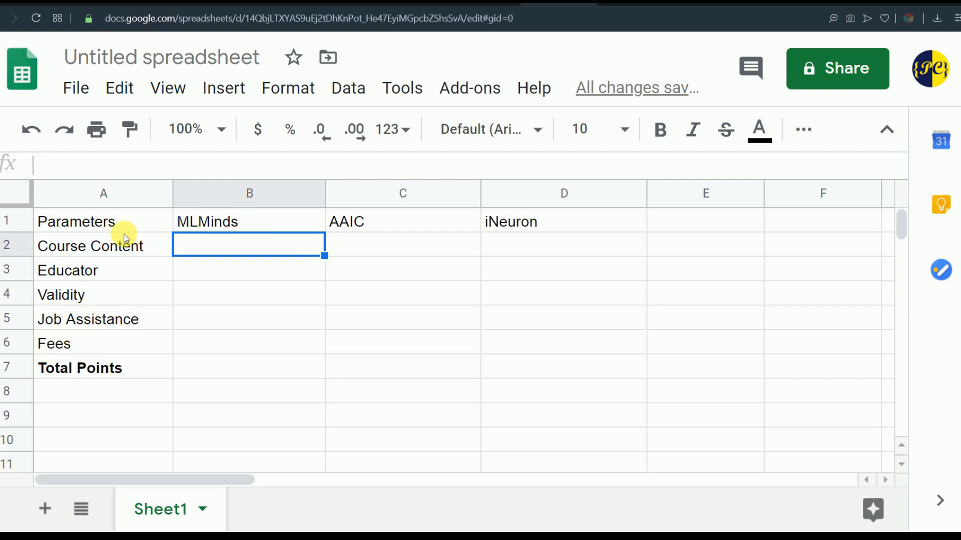
mouse_move(72, 242)
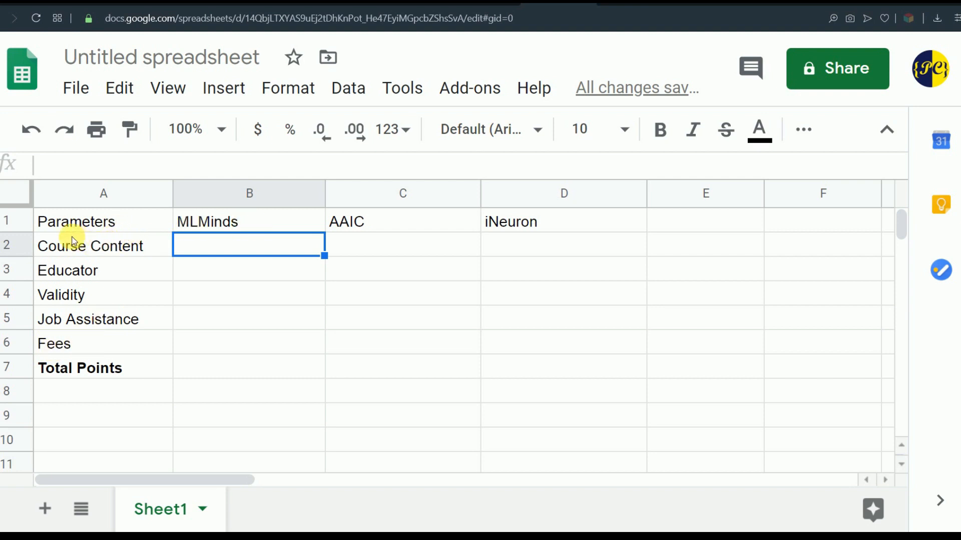
mouse_move(69, 295)
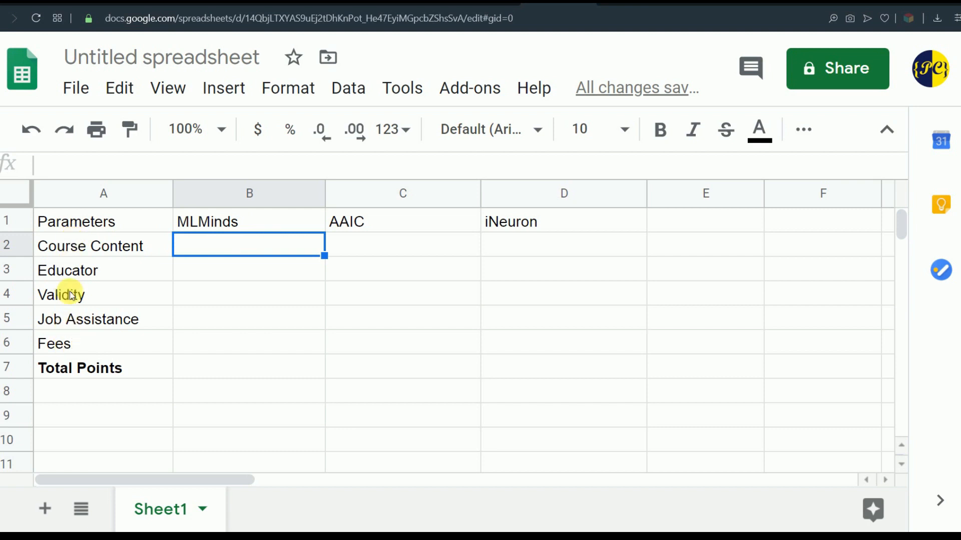
mouse_move(64, 324)
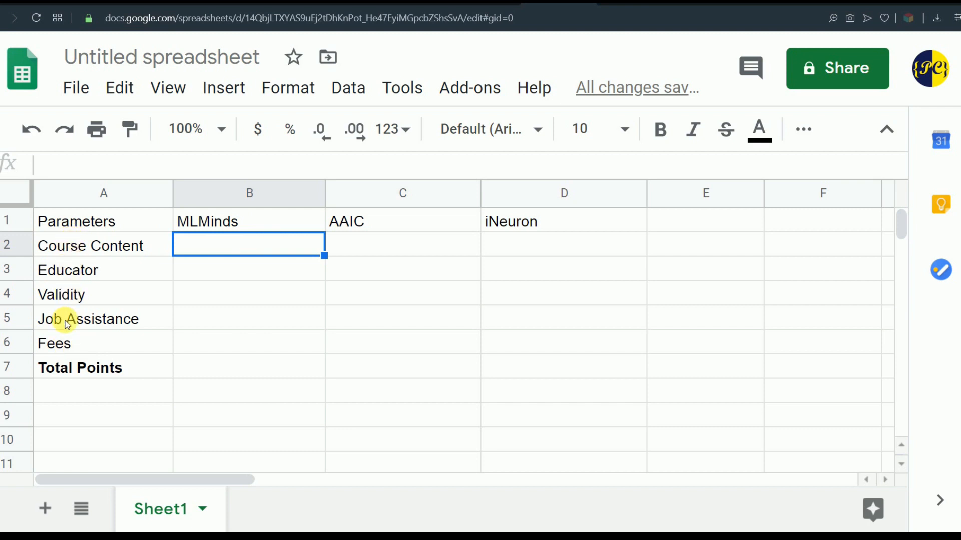
mouse_move(334, 220)
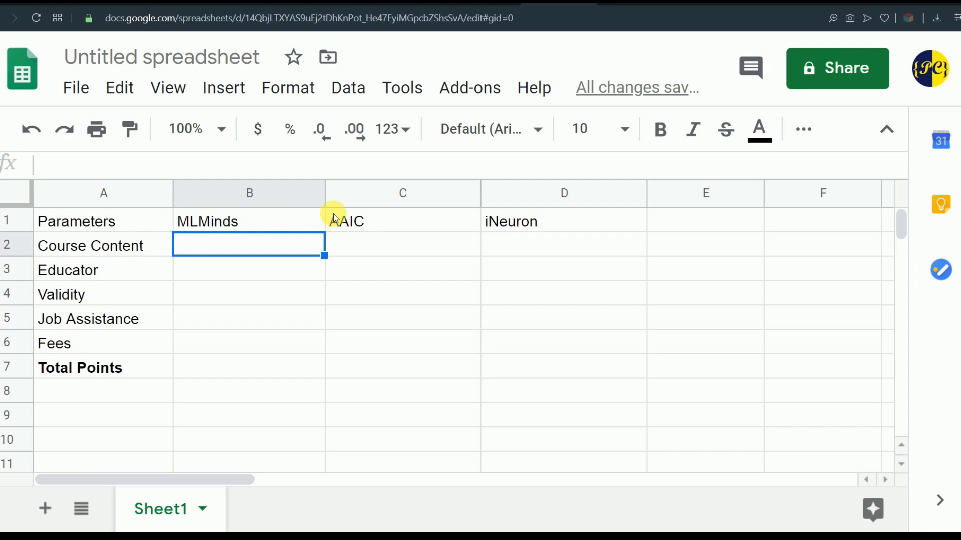
mouse_move(370, 314)
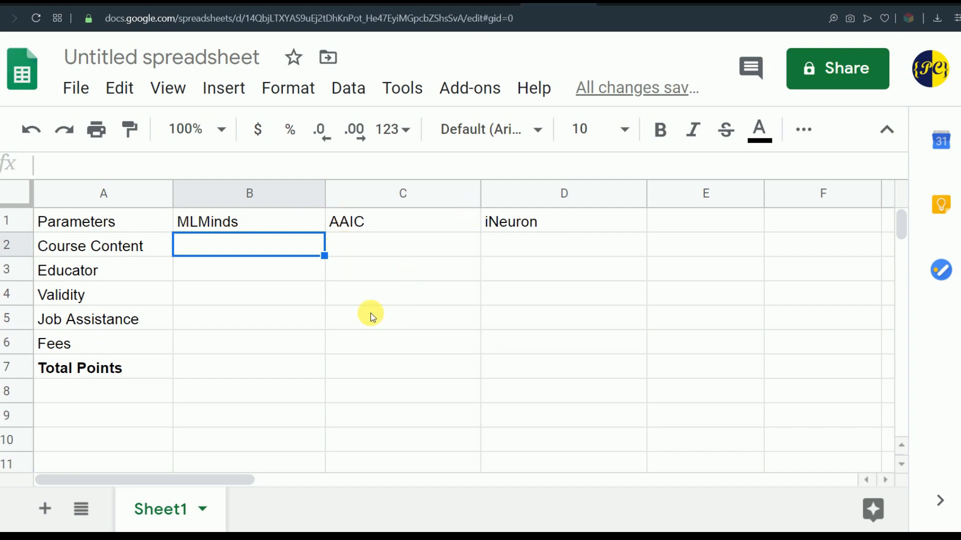
mouse_move(178, 244)
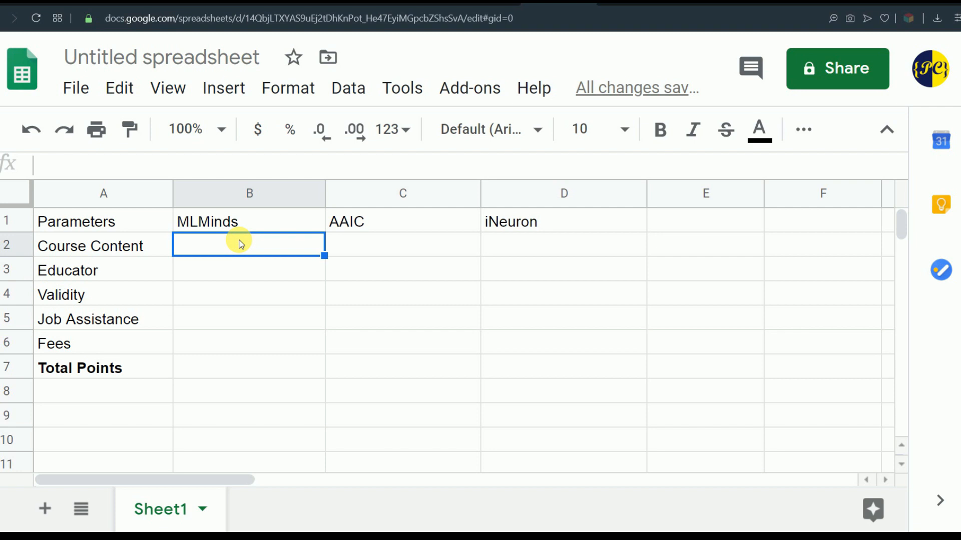
mouse_move(395, 245)
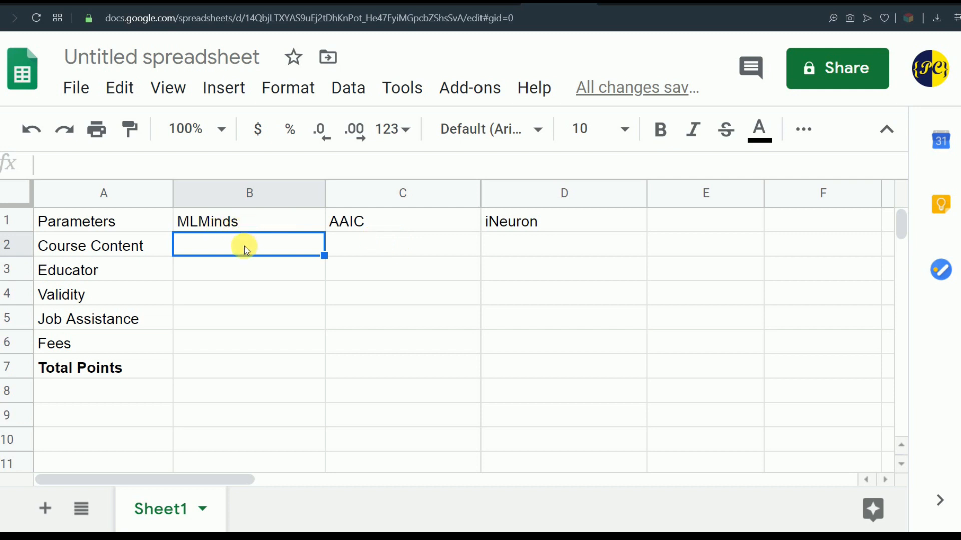
mouse_move(211, 245)
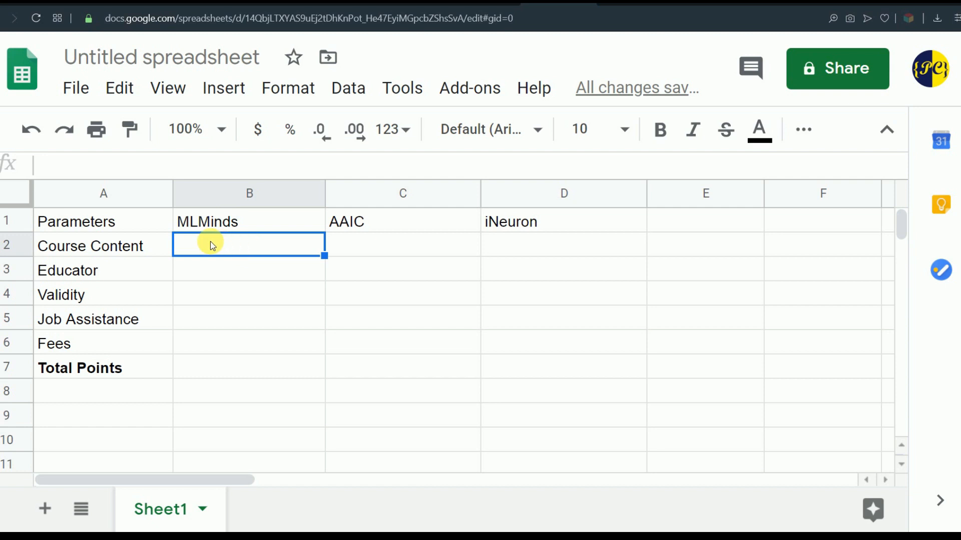
mouse_move(298, 242)
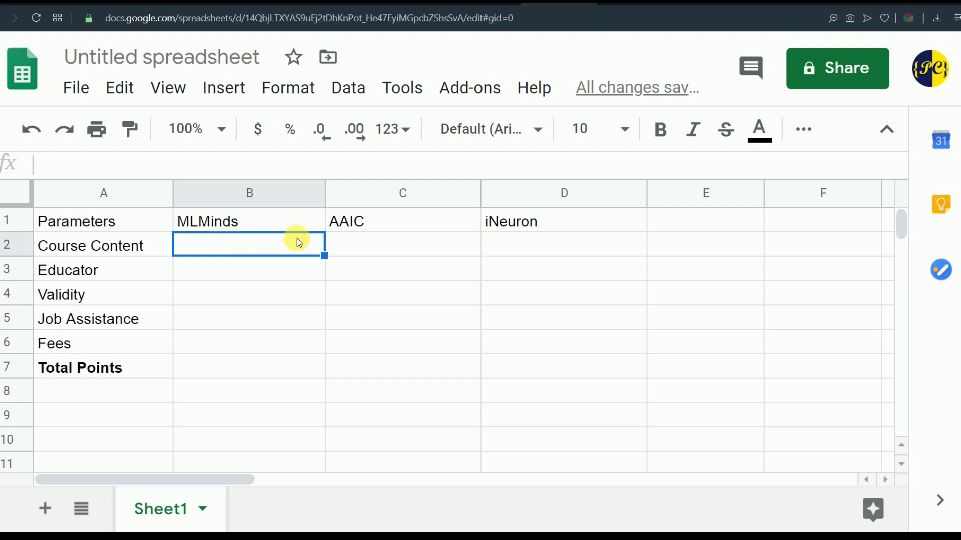
Review the empty Course Content score cells for AAIC, iNeuron and MLMinds
left_click(402, 247)
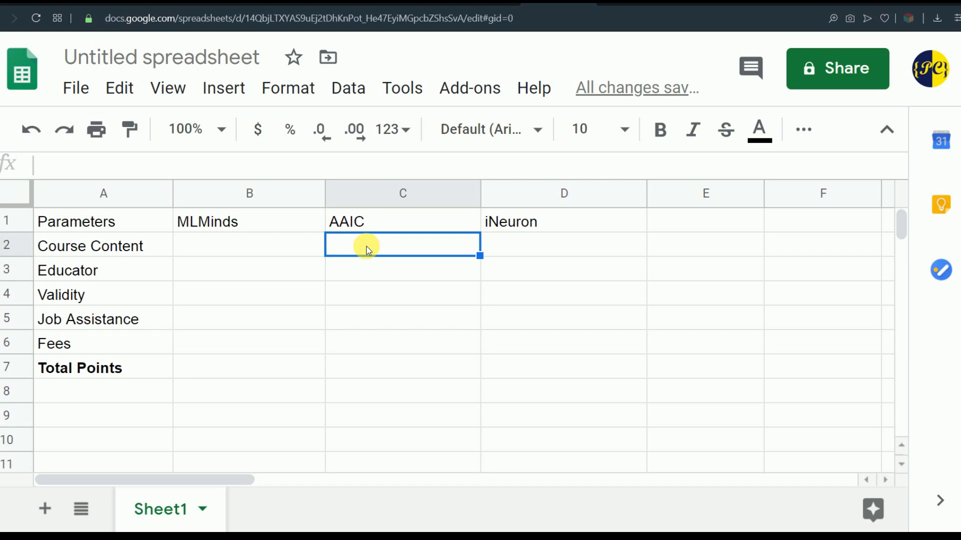
mouse_move(395, 238)
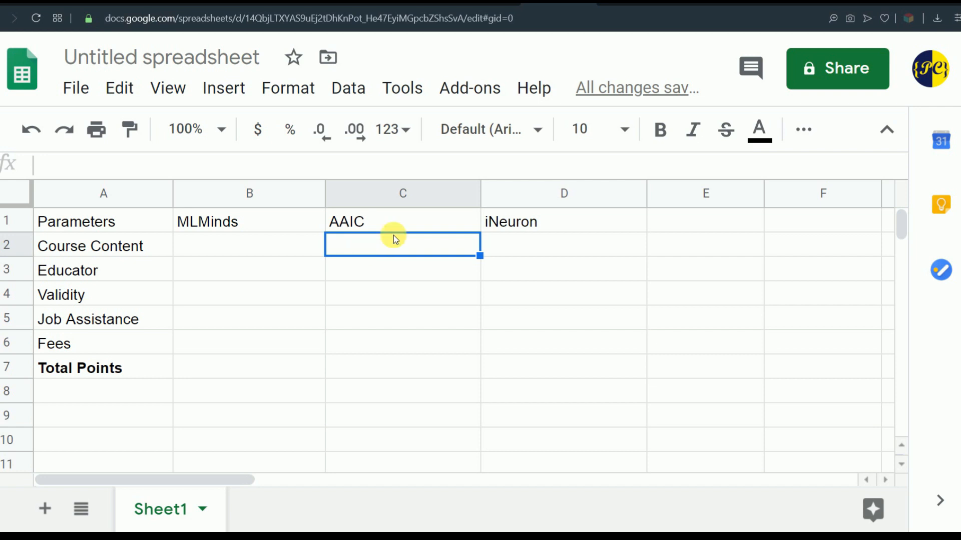
left_click(563, 245)
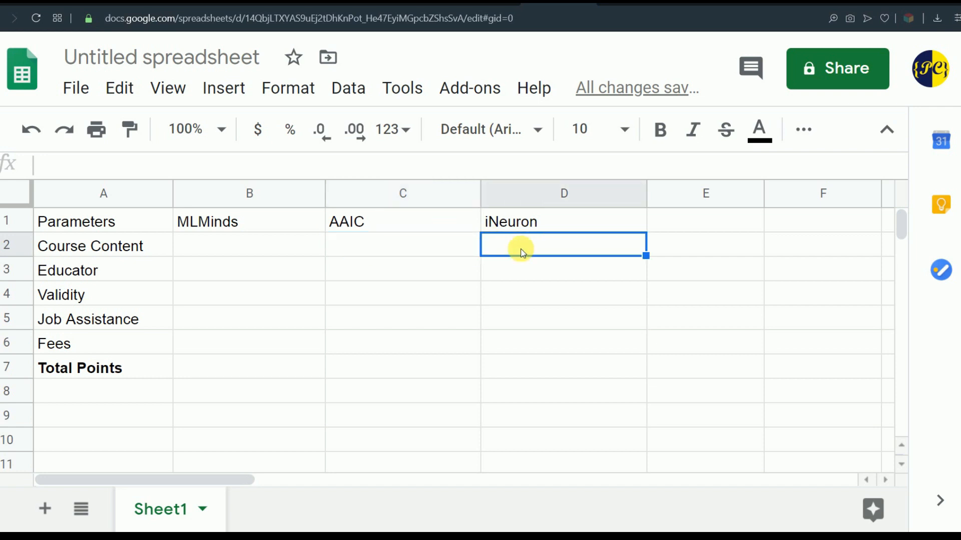
mouse_move(522, 246)
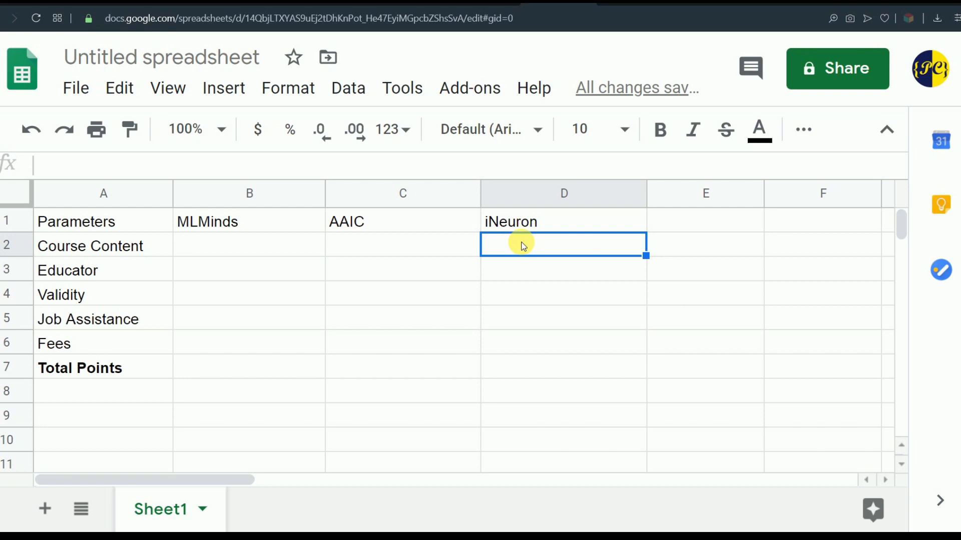
left_click(402, 245)
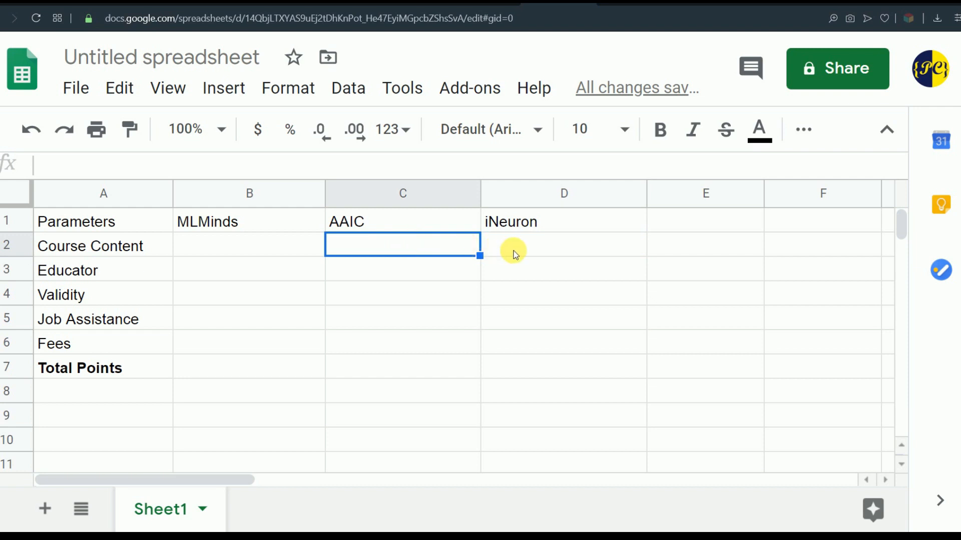
mouse_move(456, 251)
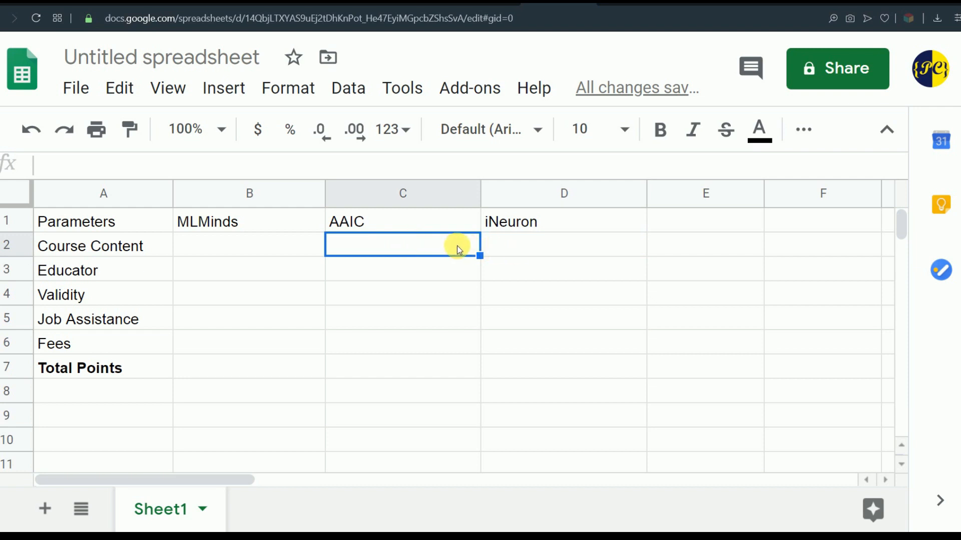
mouse_move(439, 247)
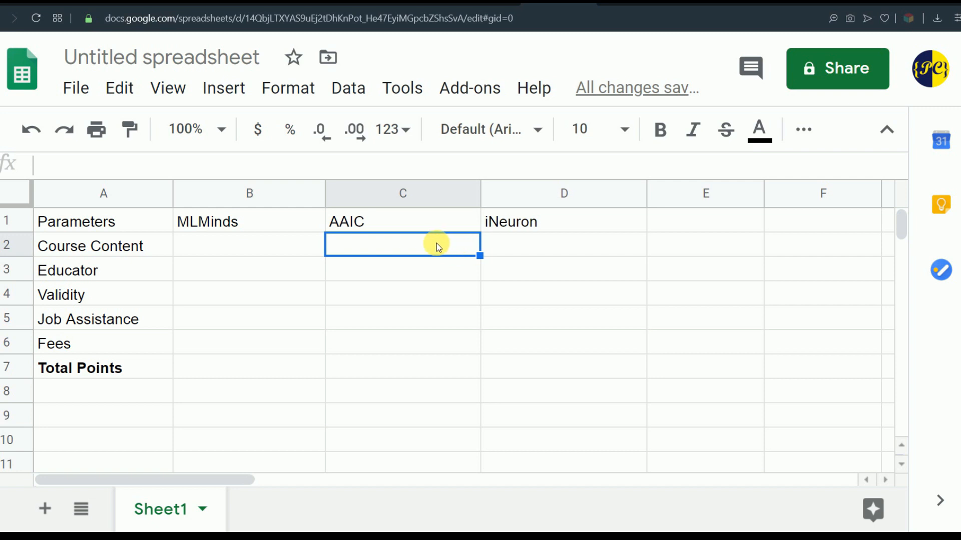
mouse_move(234, 252)
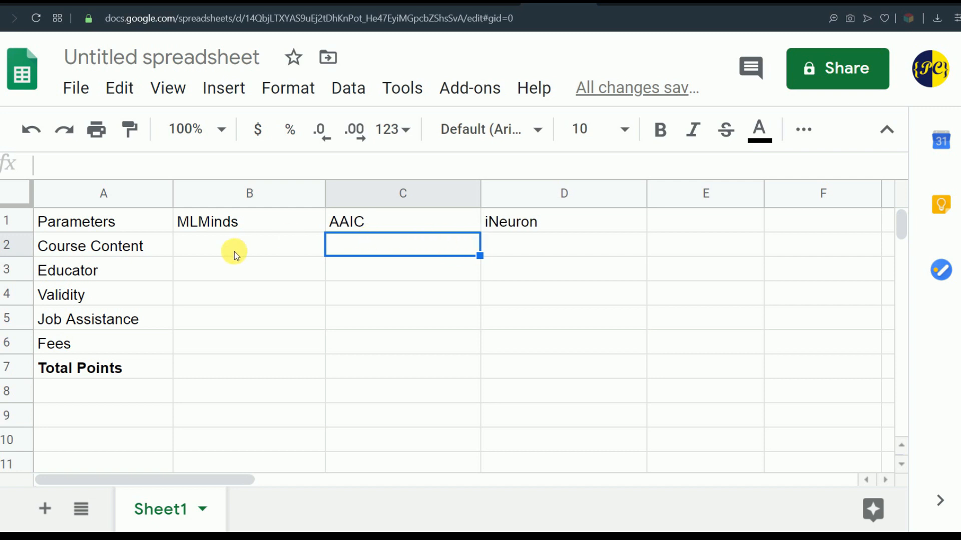
left_click(249, 245)
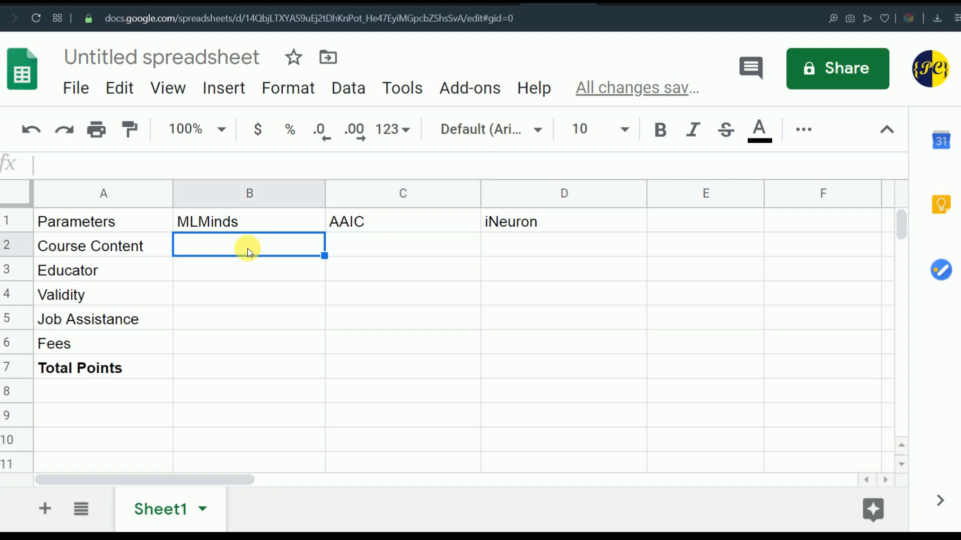
mouse_move(416, 244)
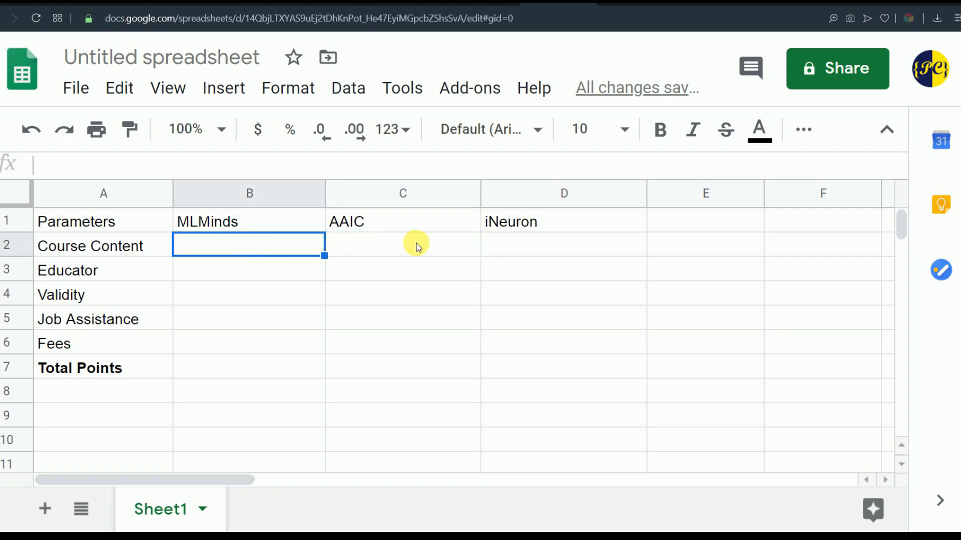
mouse_move(504, 222)
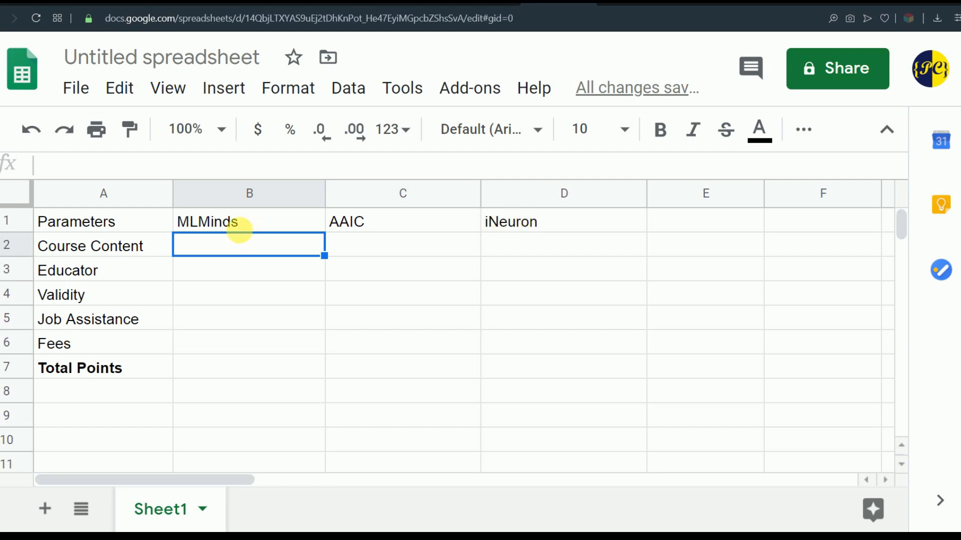
mouse_move(233, 248)
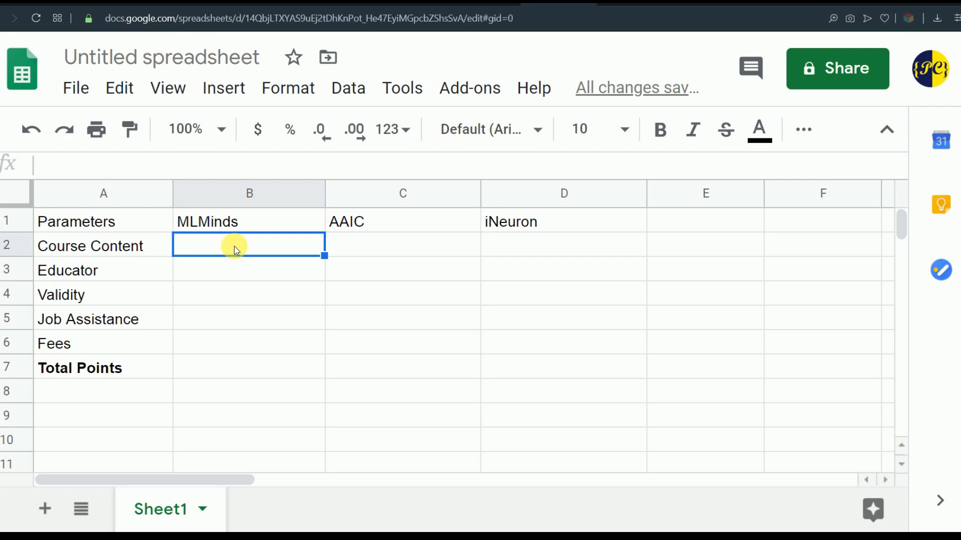
Score Course Content 1.5 for MLMinds, 1.5 for AAIC and 2 for iNeuron
type("1.5")
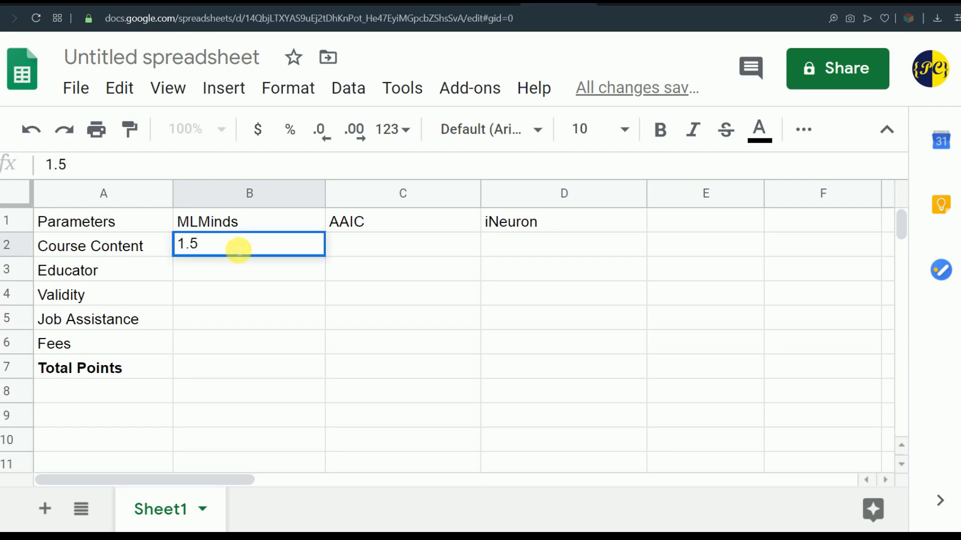
left_click(402, 244)
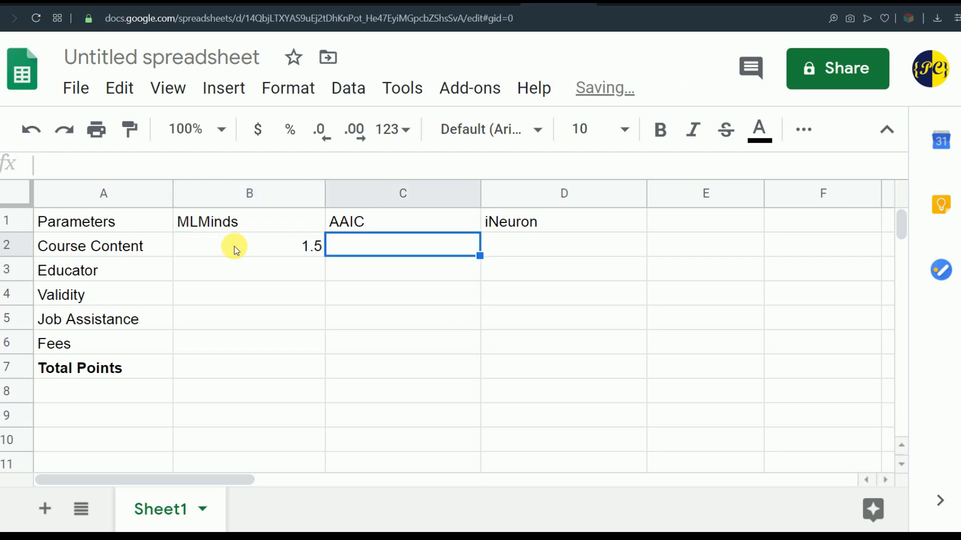
type("1.5")
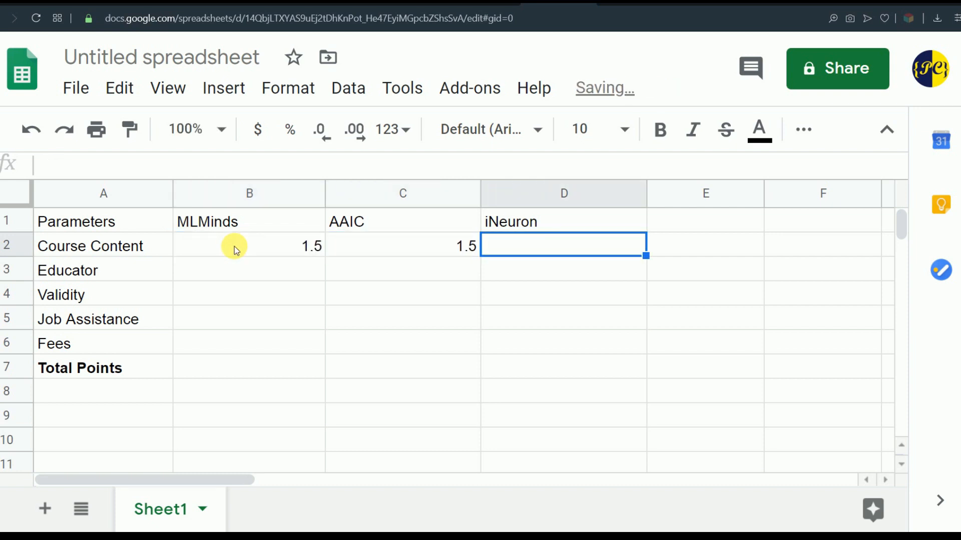
type("2")
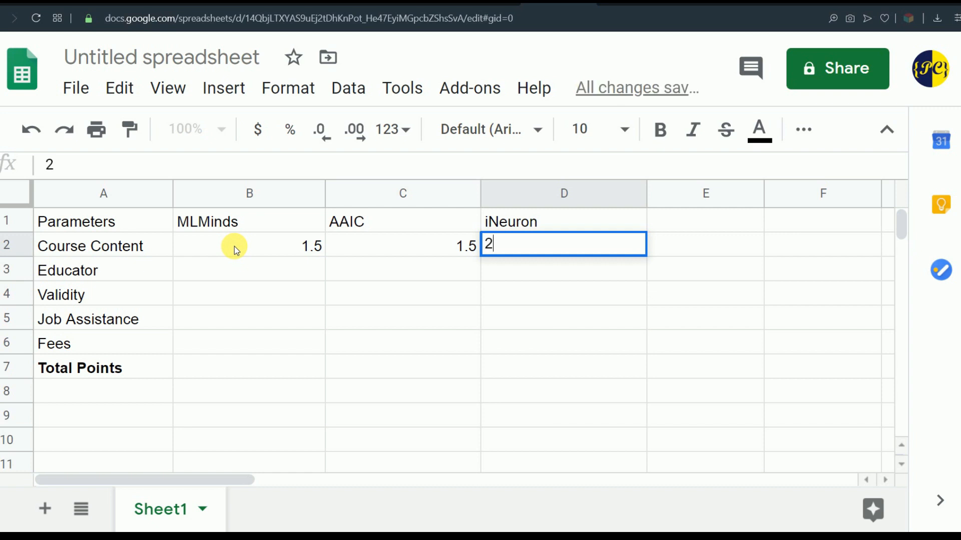
left_click(250, 269)
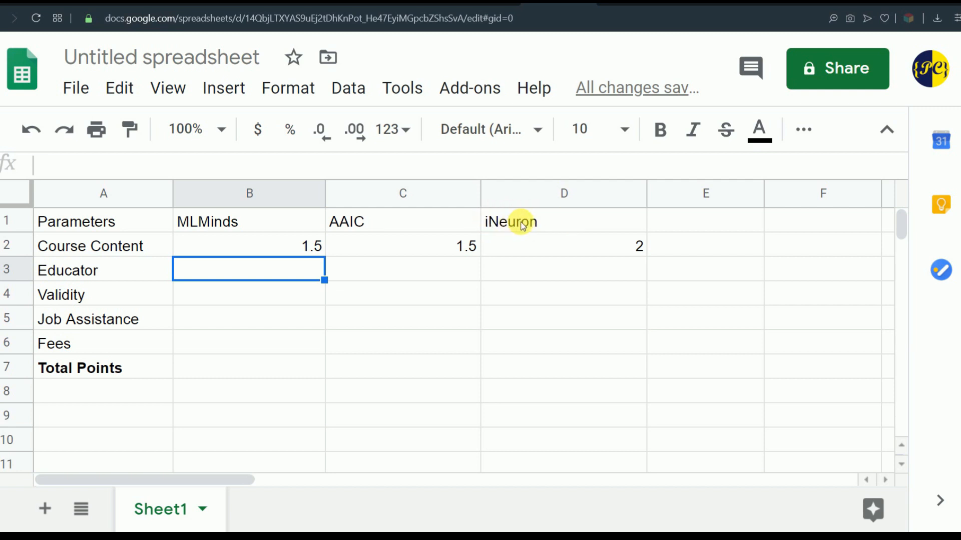
mouse_move(274, 223)
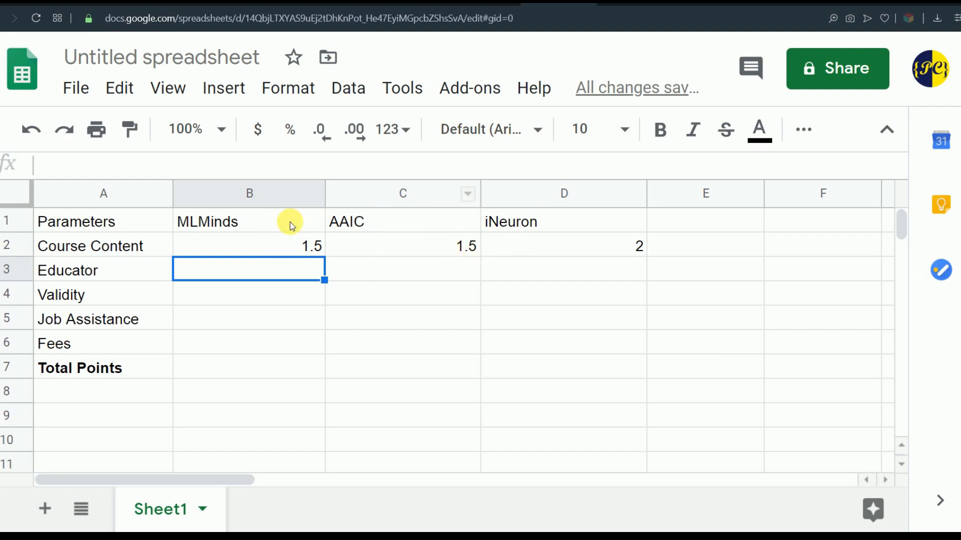
mouse_move(278, 246)
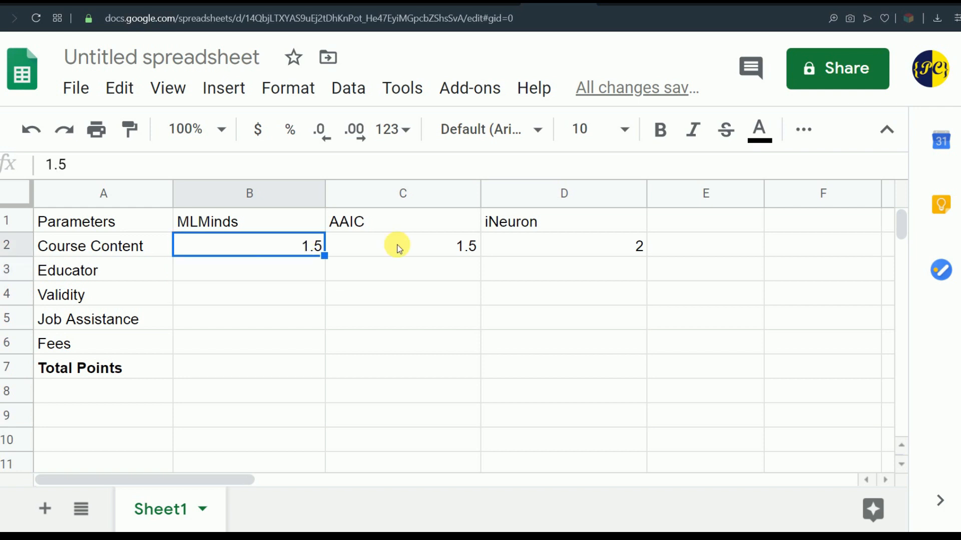
left_click(249, 269)
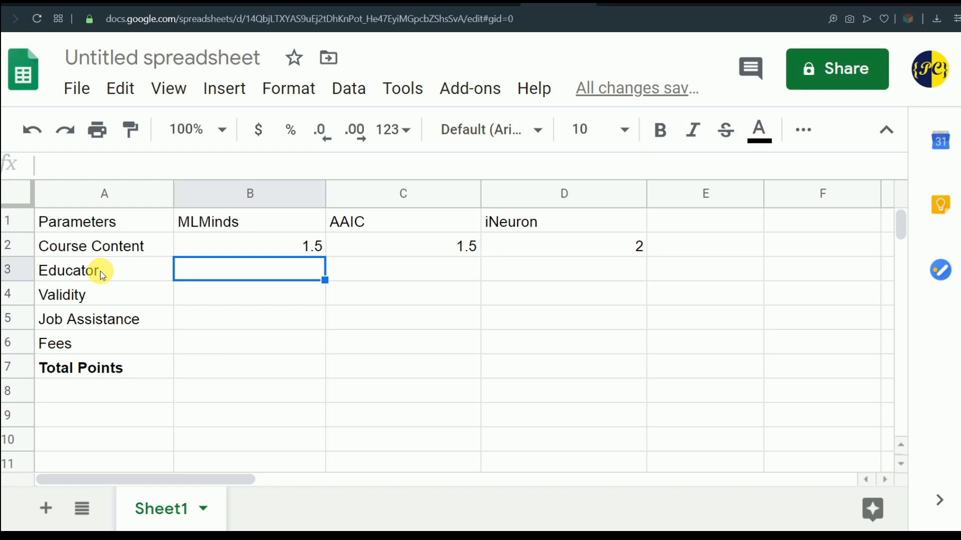
mouse_move(254, 272)
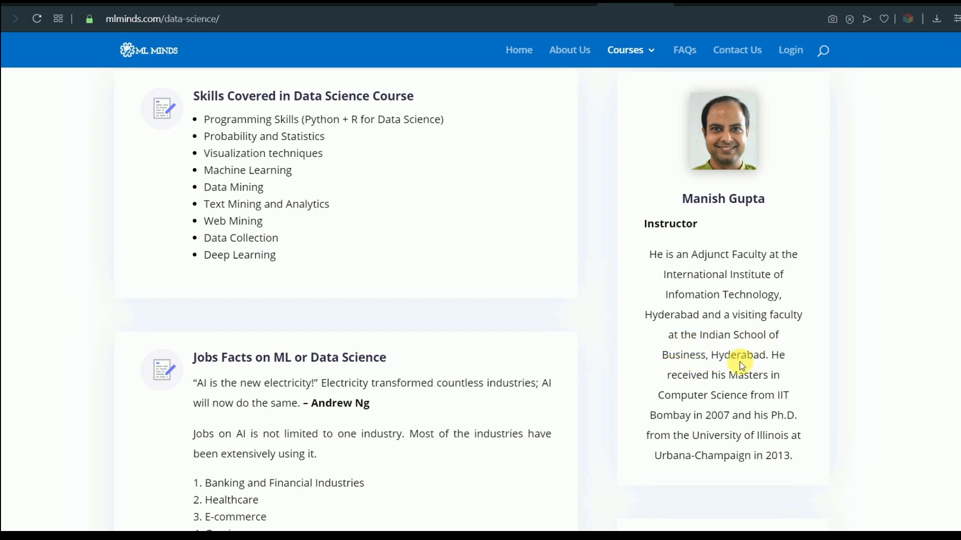
mouse_move(762, 395)
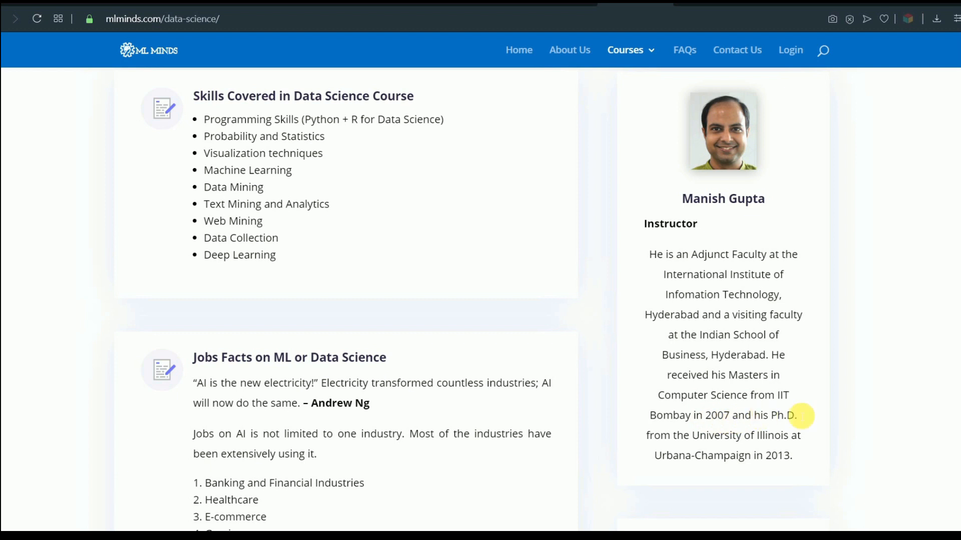
mouse_move(790, 436)
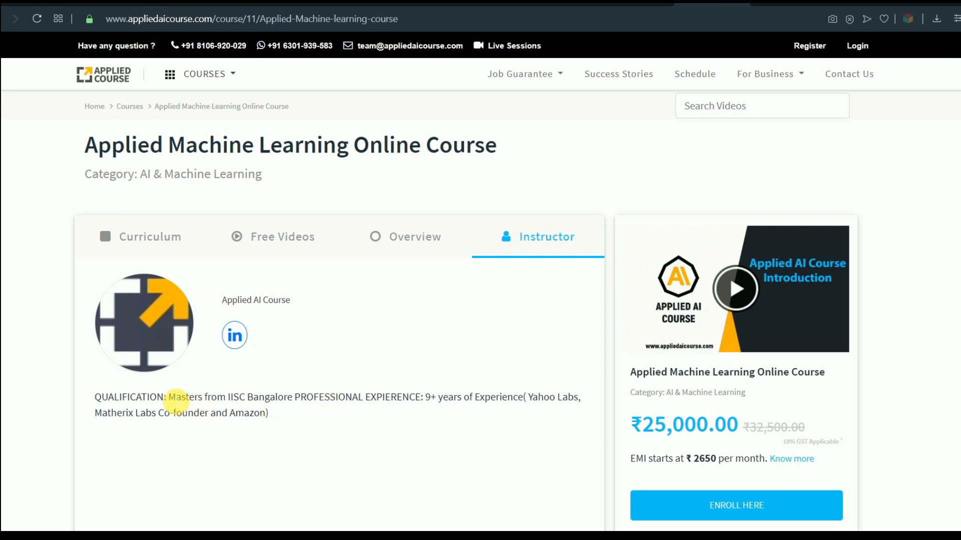
mouse_move(231, 398)
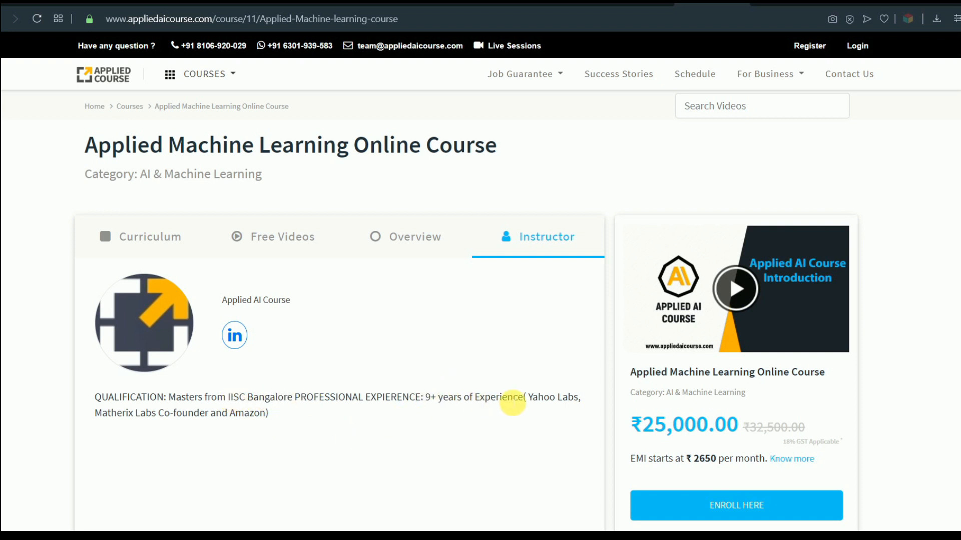
mouse_move(268, 421)
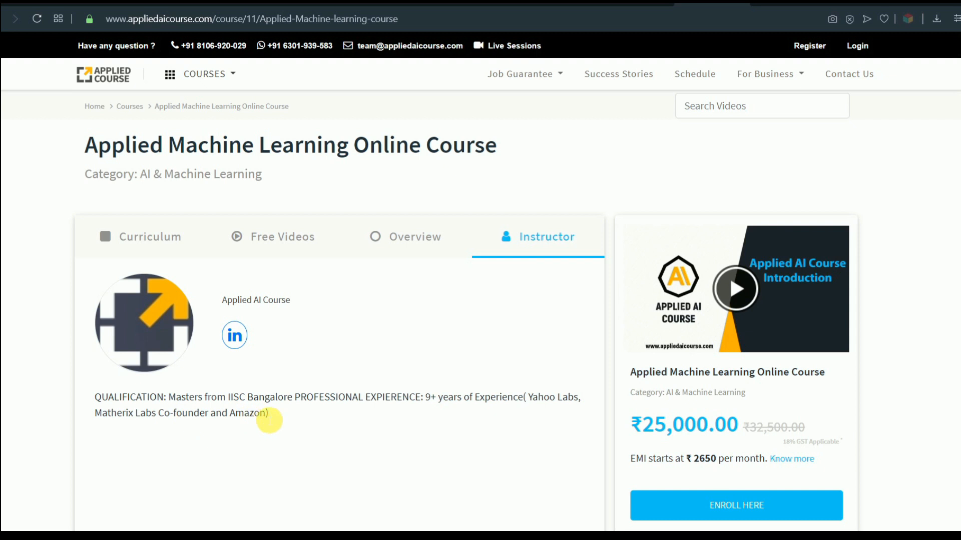
mouse_move(335, 421)
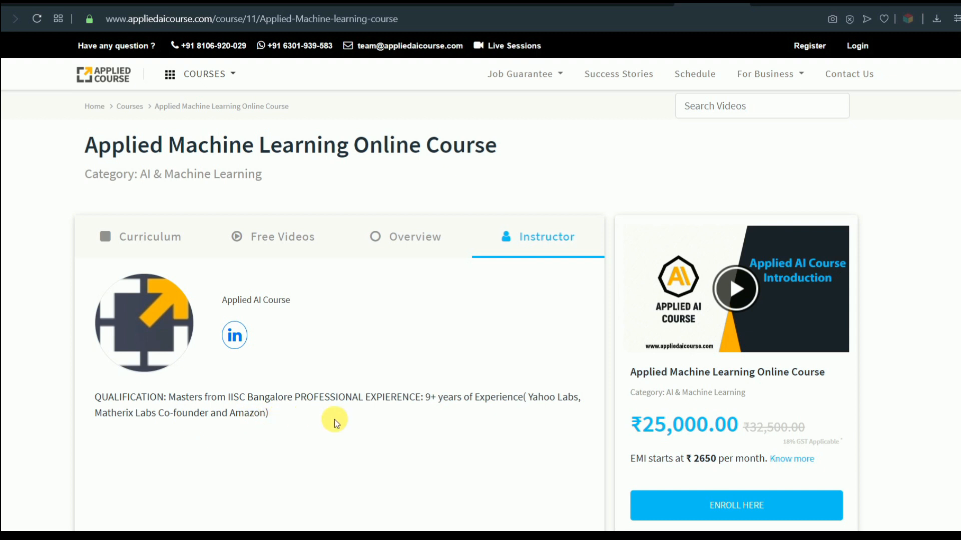
mouse_move(428, 423)
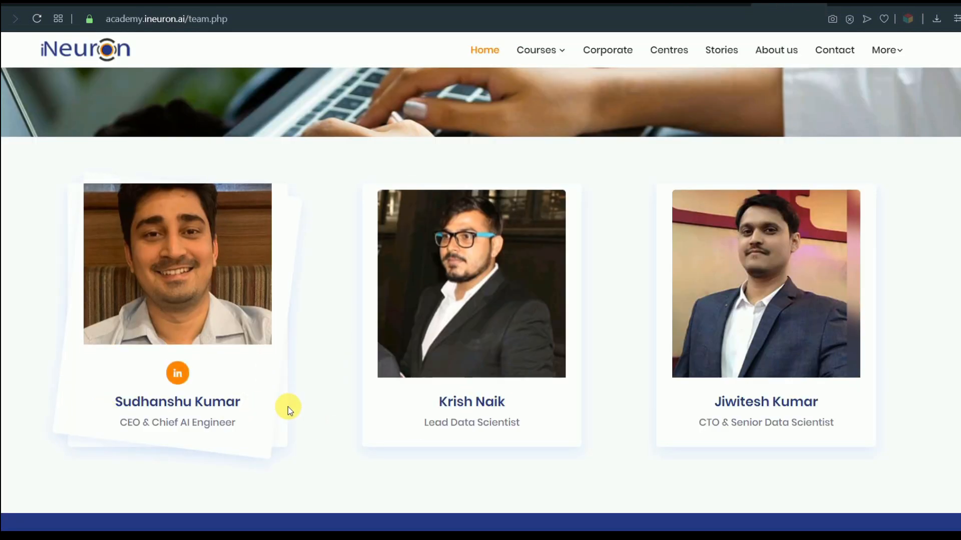
mouse_move(442, 415)
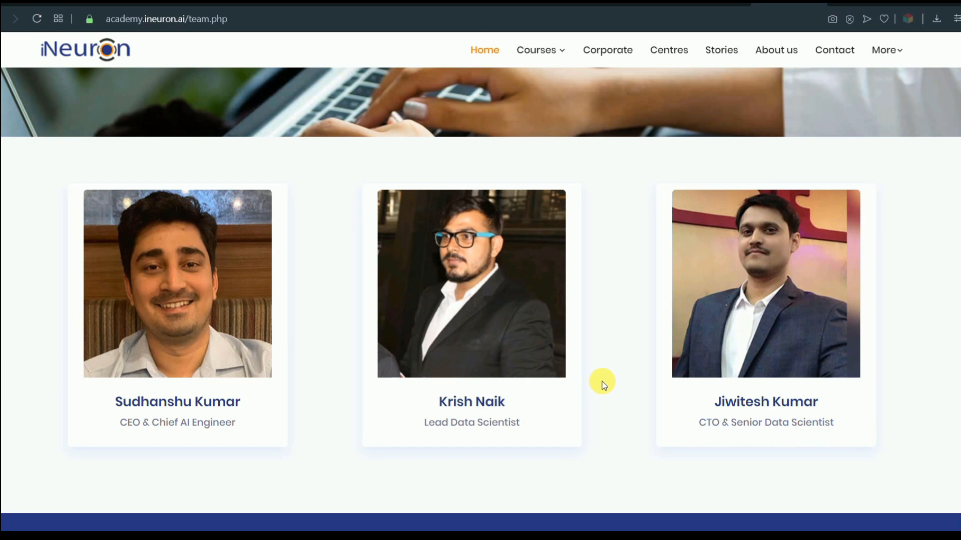
mouse_move(608, 307)
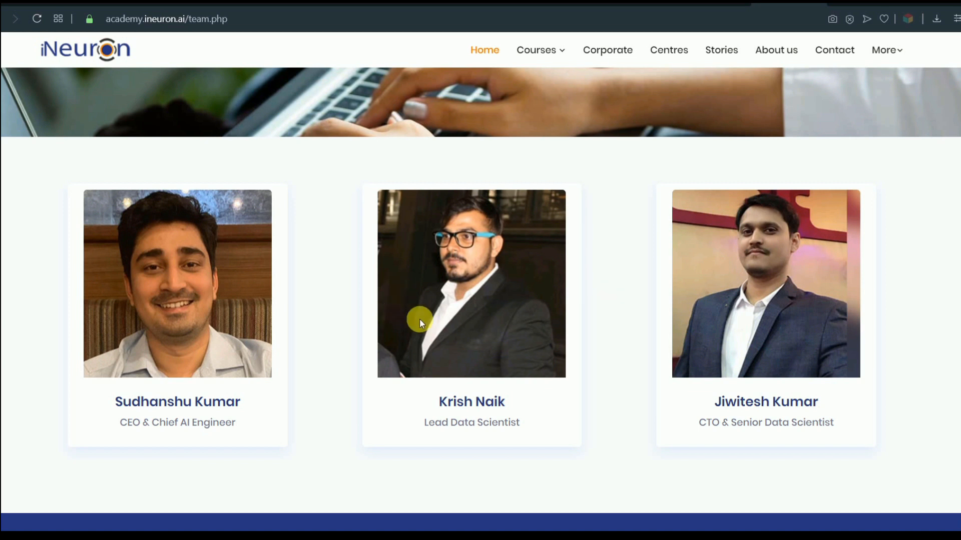
mouse_move(631, 299)
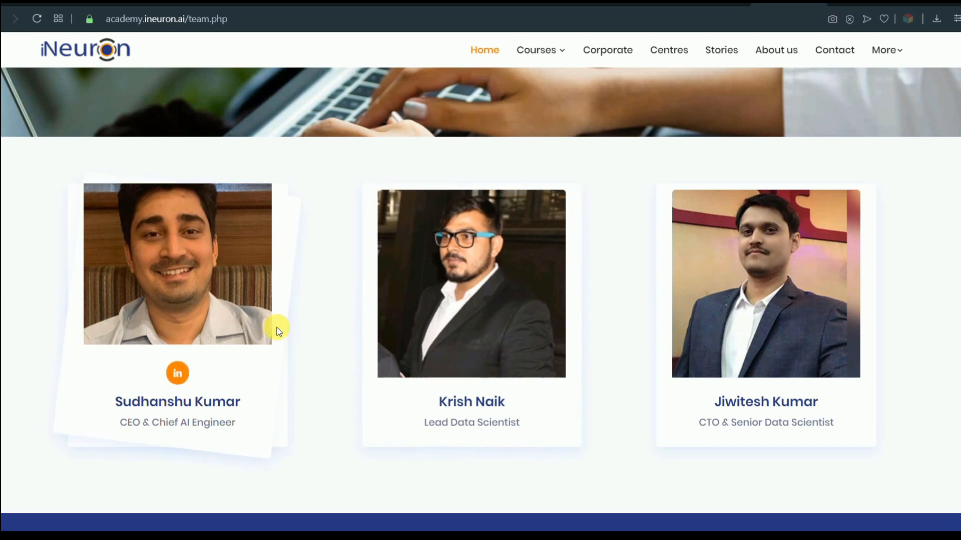
mouse_move(333, 343)
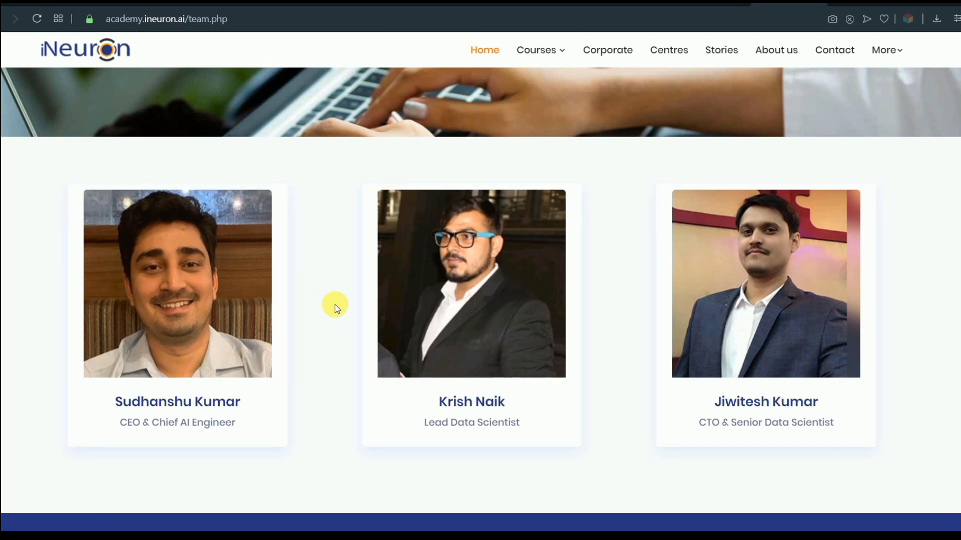
mouse_move(659, 101)
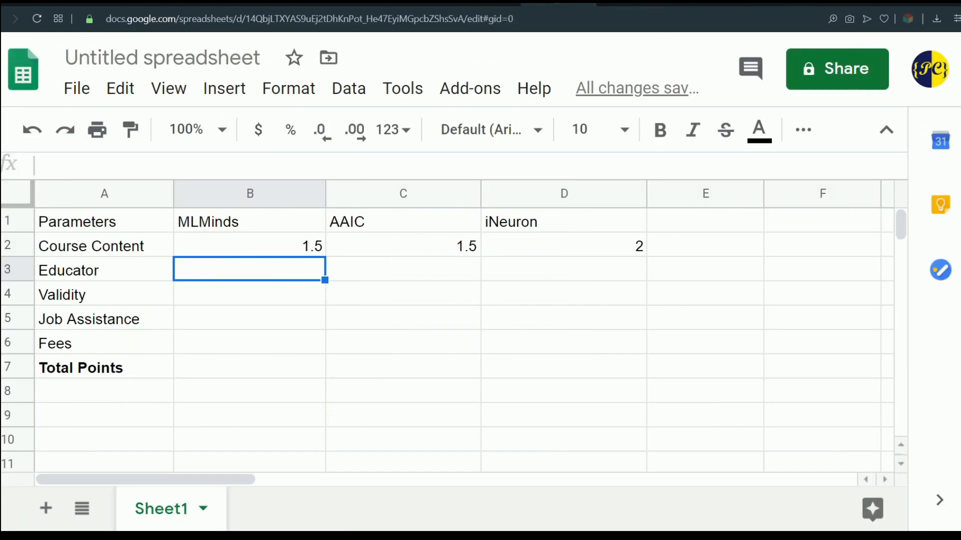
mouse_move(288, 273)
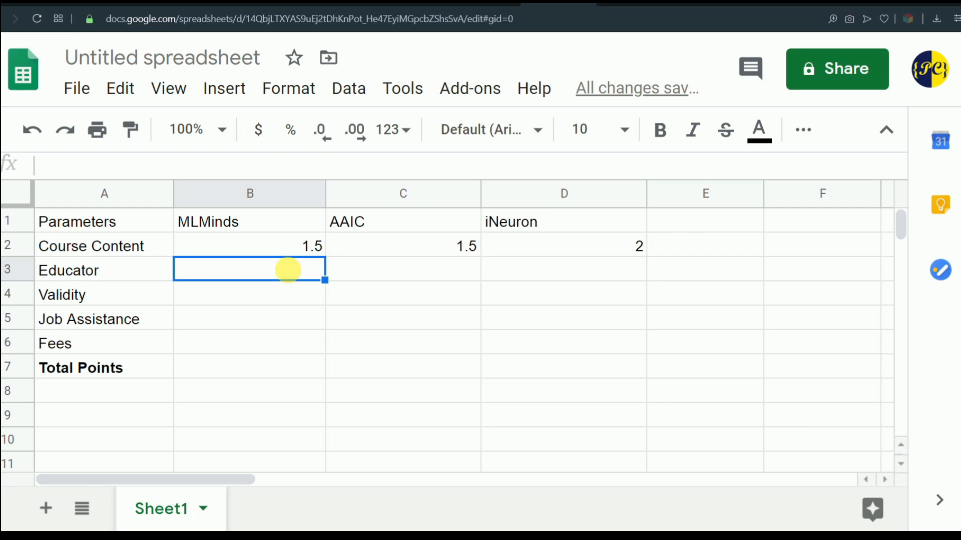
Score Educator 1.5 for MLMinds, 2 for AAIC and 1.5 for iNeuron, then review the row
type("1.5")
left_click(404, 270)
type("2")
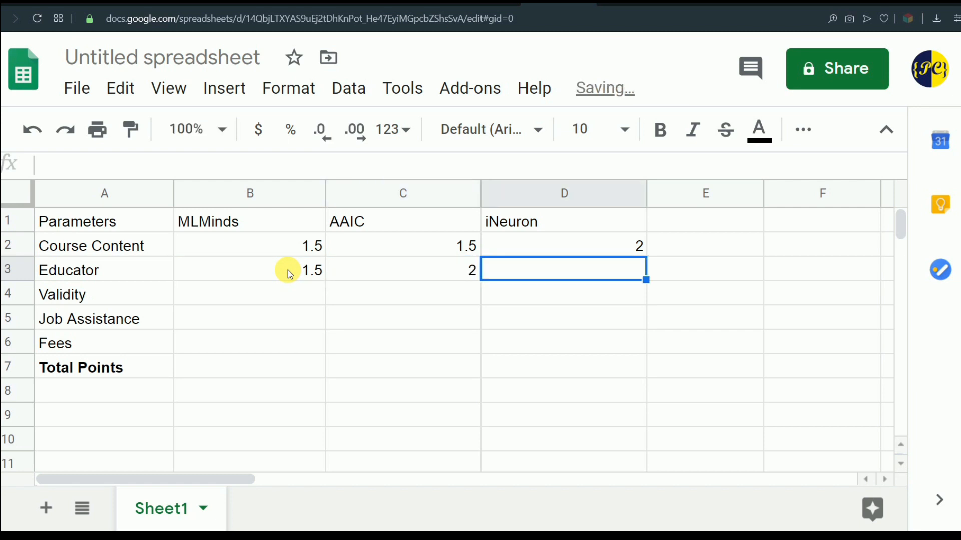
type("1.5")
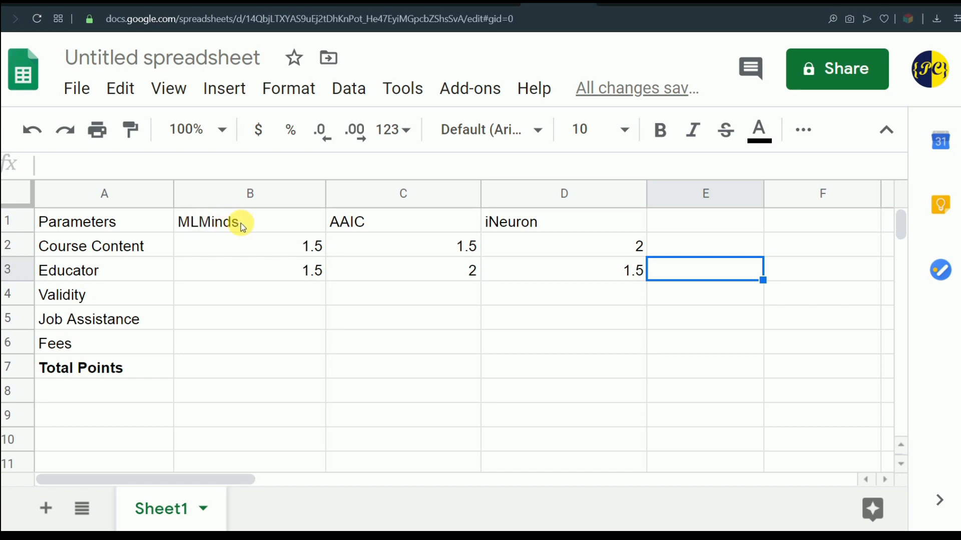
mouse_move(248, 225)
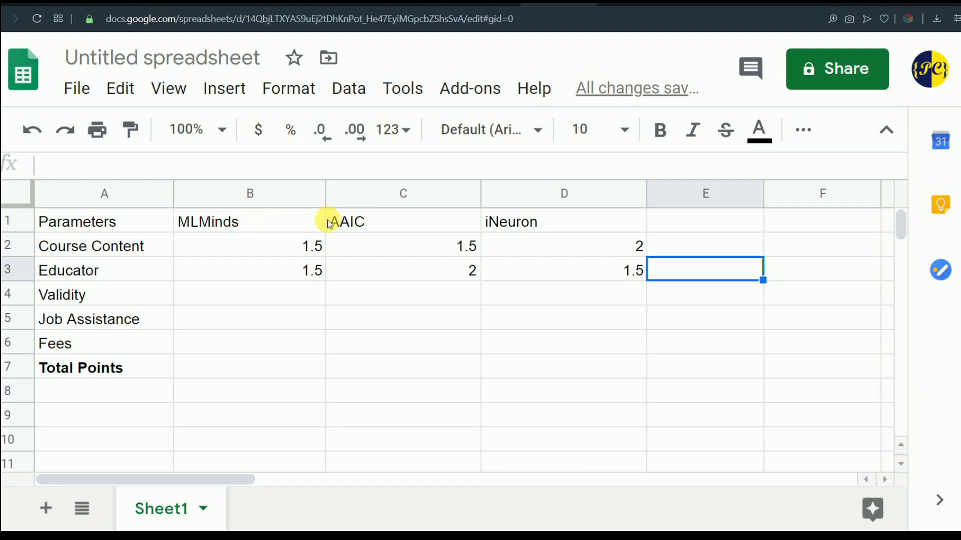
mouse_move(429, 246)
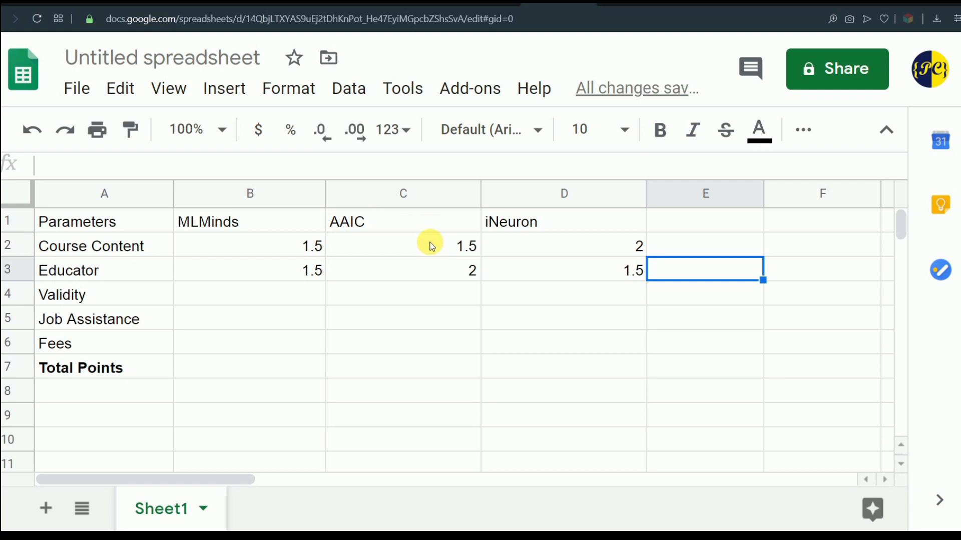
mouse_move(364, 266)
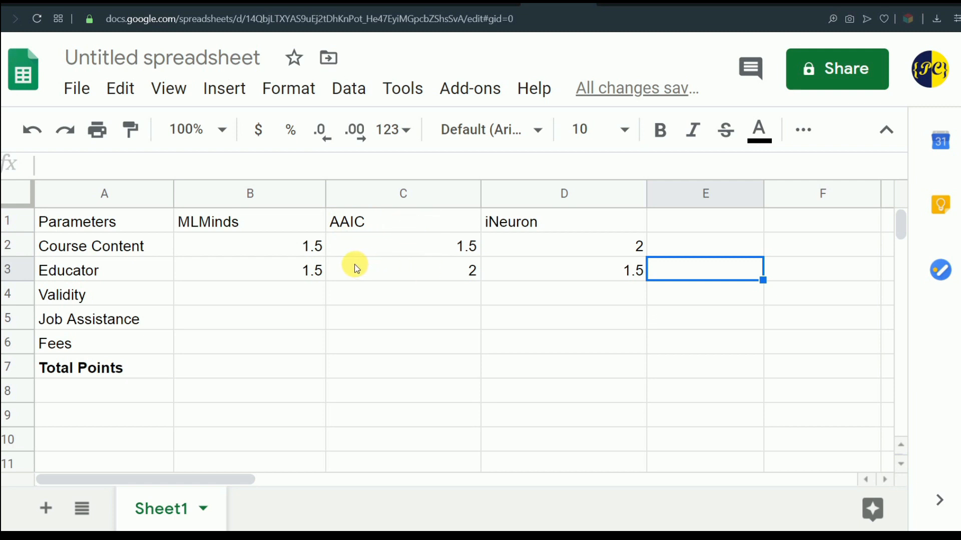
mouse_move(352, 267)
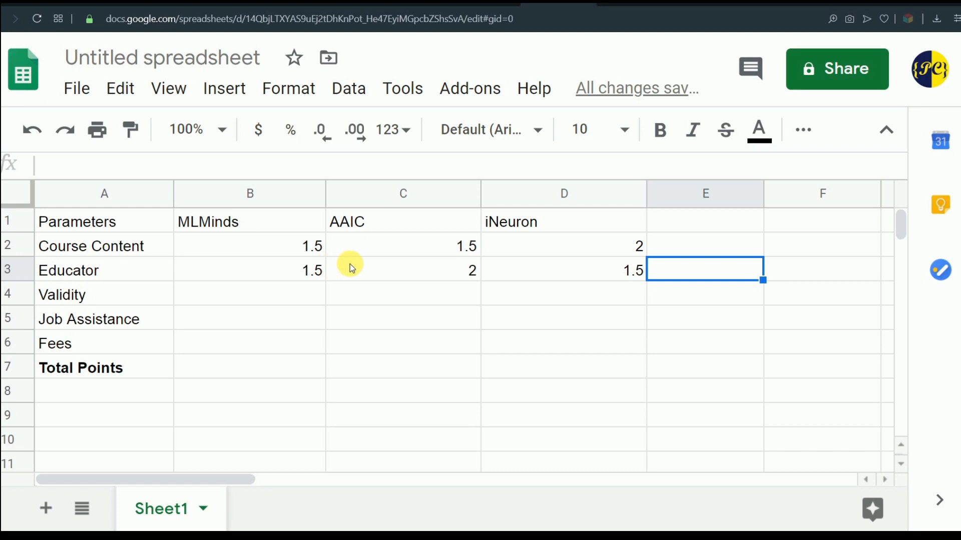
mouse_move(383, 268)
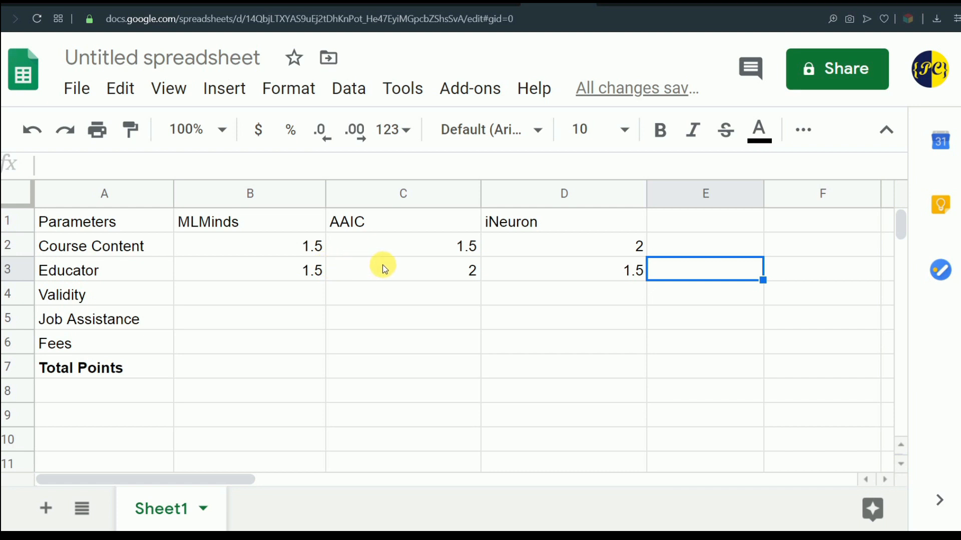
mouse_move(373, 268)
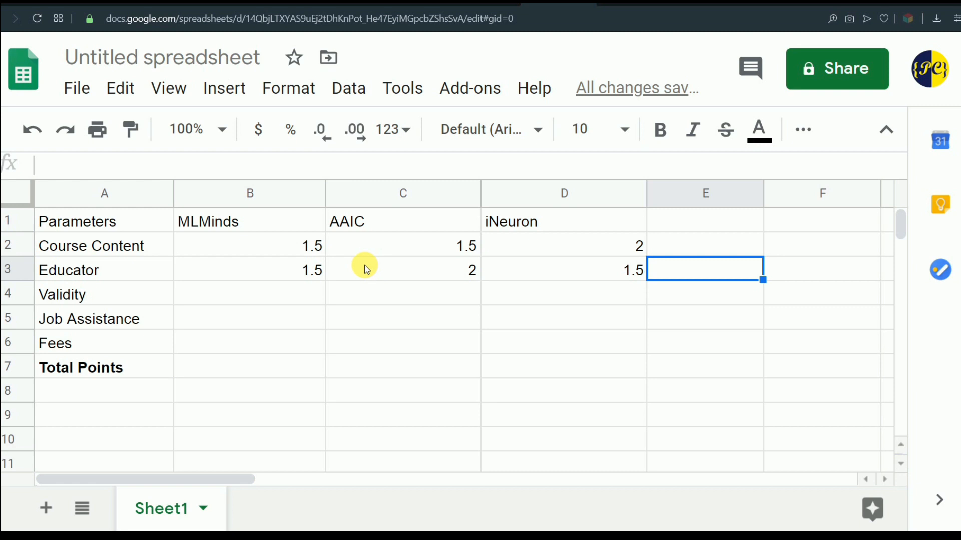
mouse_move(372, 246)
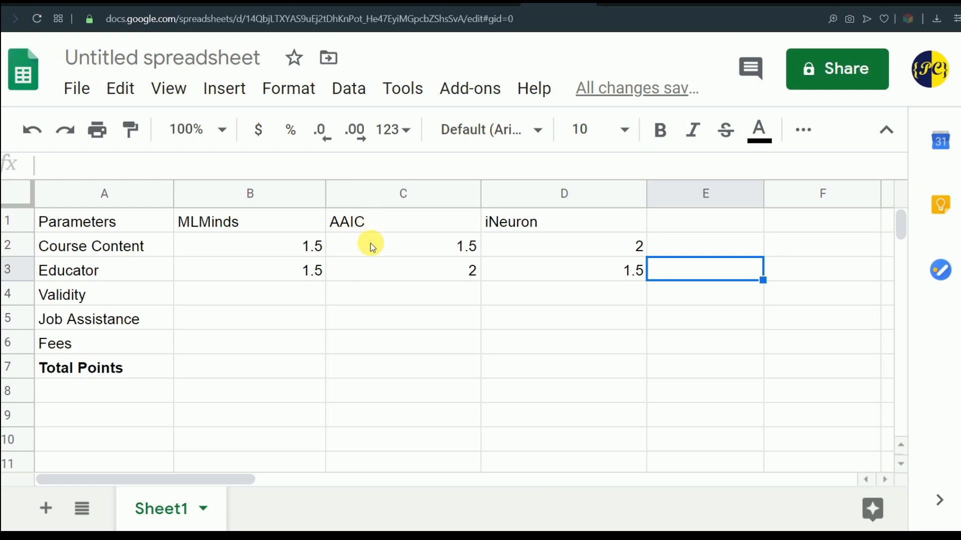
mouse_move(360, 268)
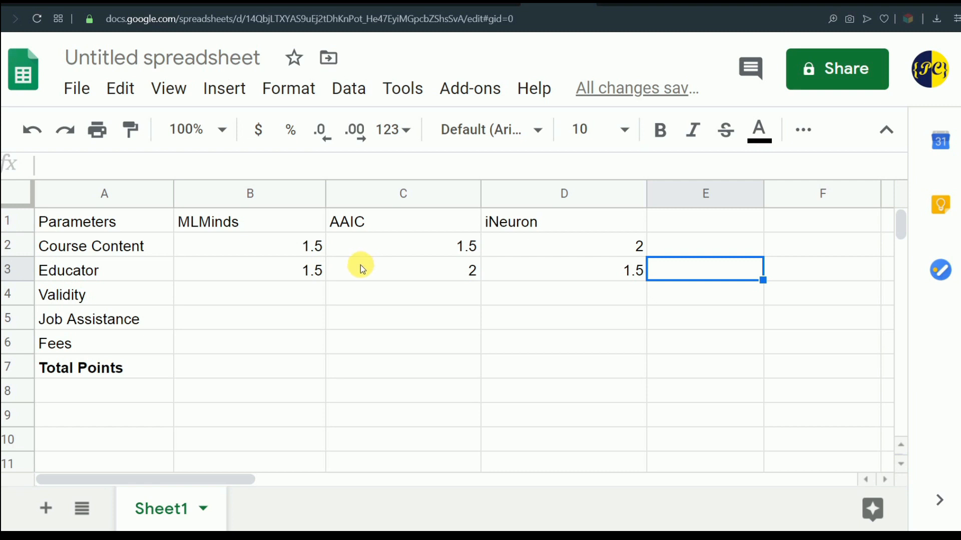
mouse_move(365, 267)
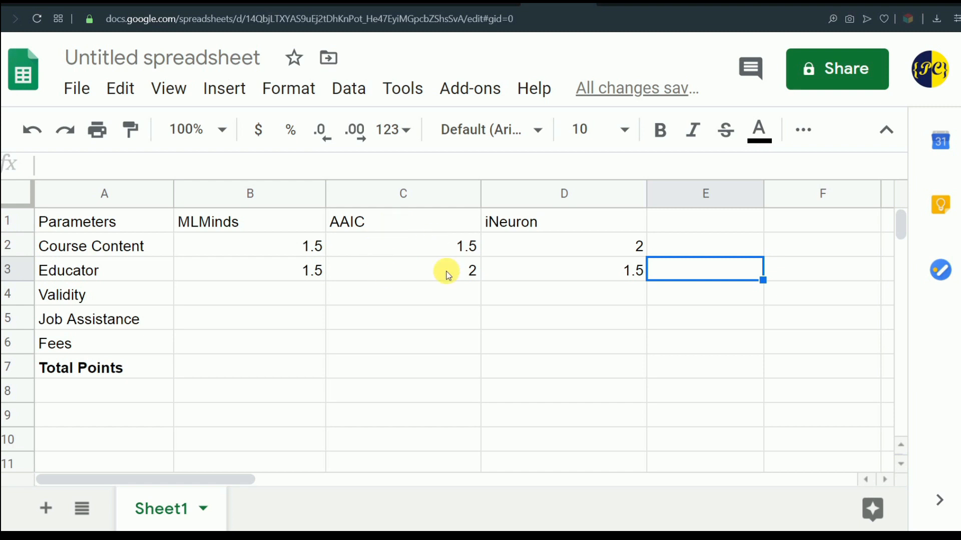
left_click(563, 271)
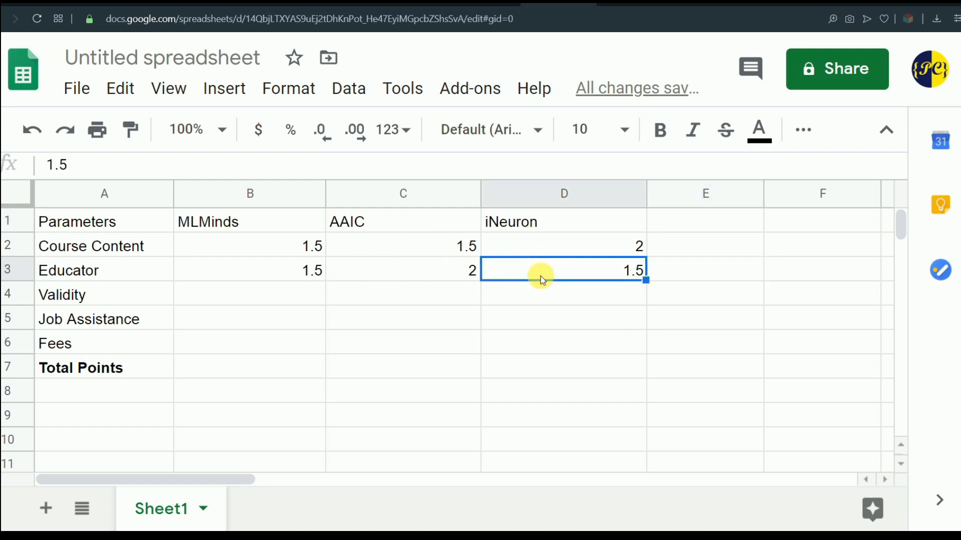
mouse_move(544, 275)
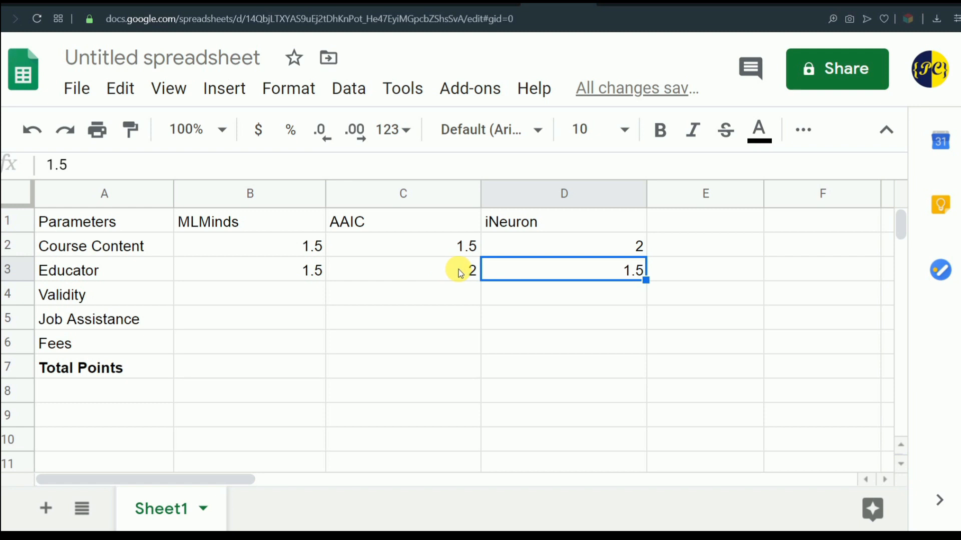
left_click(402, 270)
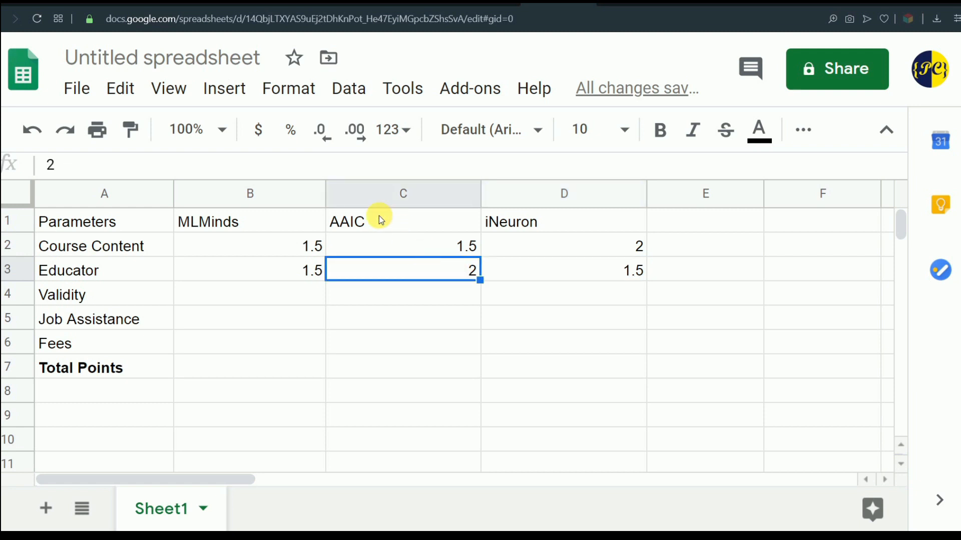
mouse_move(397, 239)
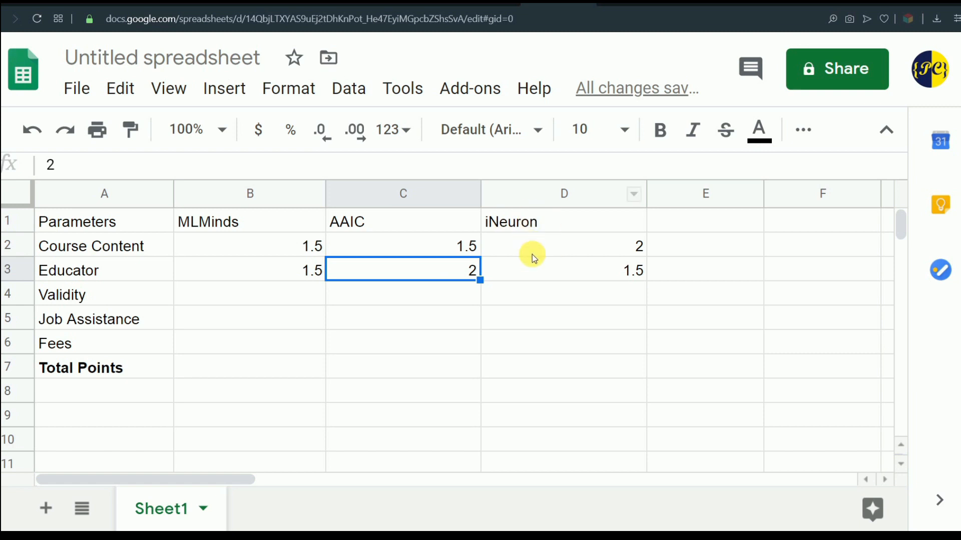
mouse_move(501, 275)
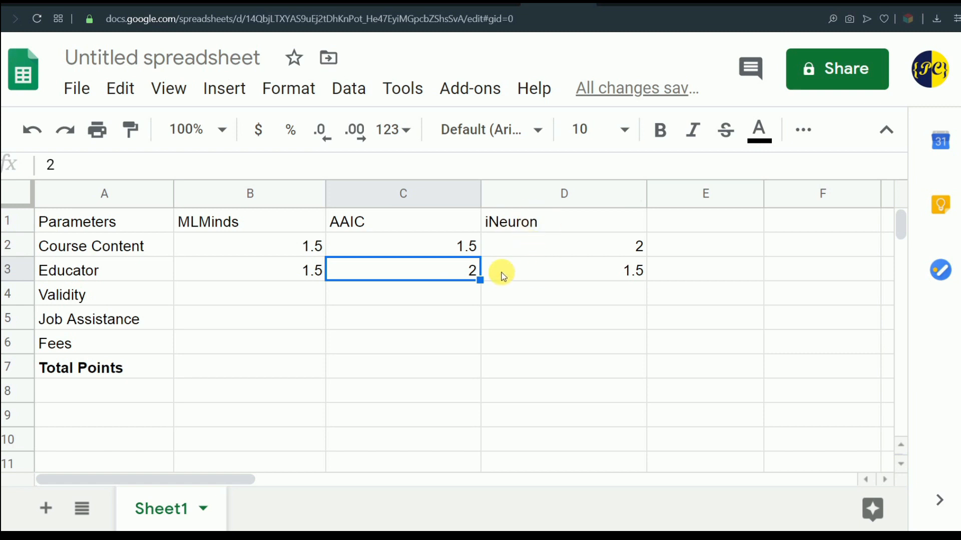
mouse_move(352, 223)
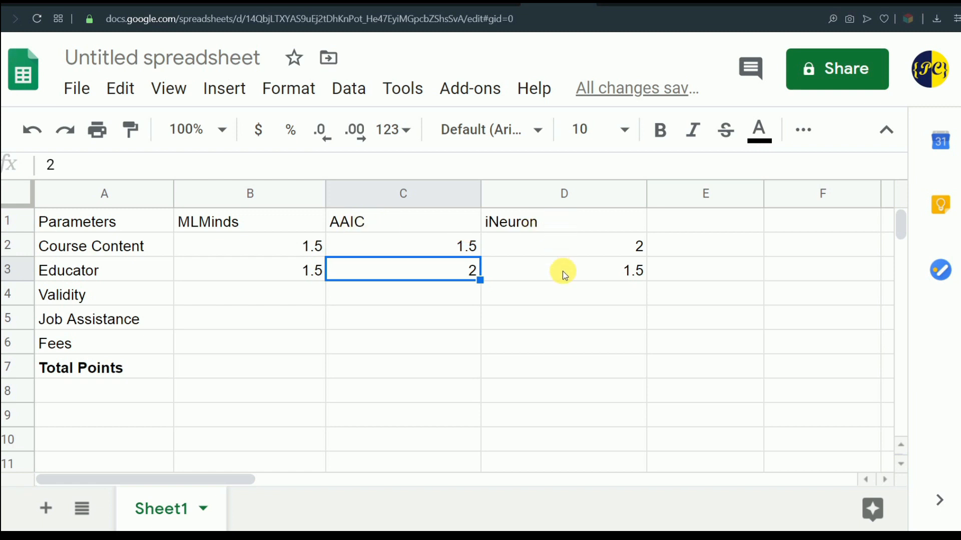
mouse_move(519, 247)
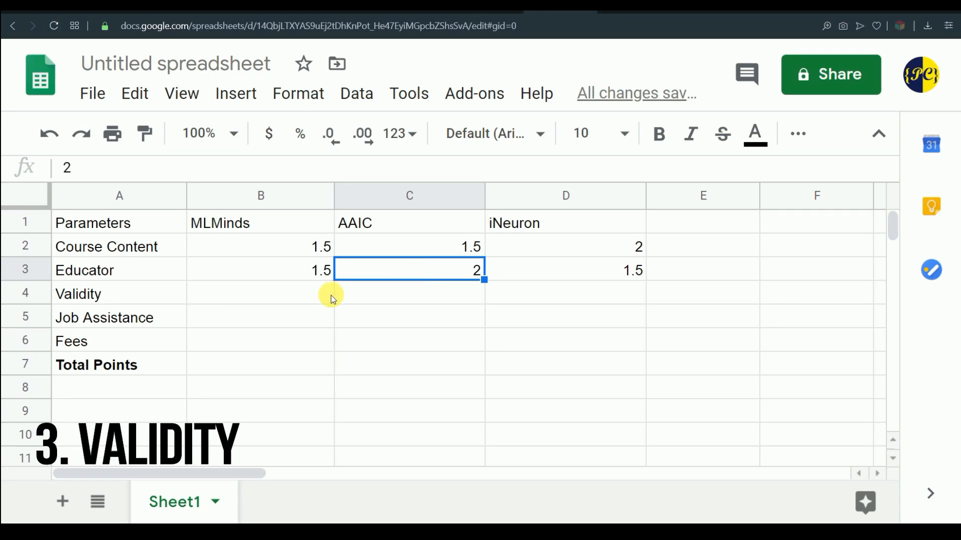
Score Validity 2 for iNeuron and provisionally 1 for MLMinds and AAIC
left_click(260, 293)
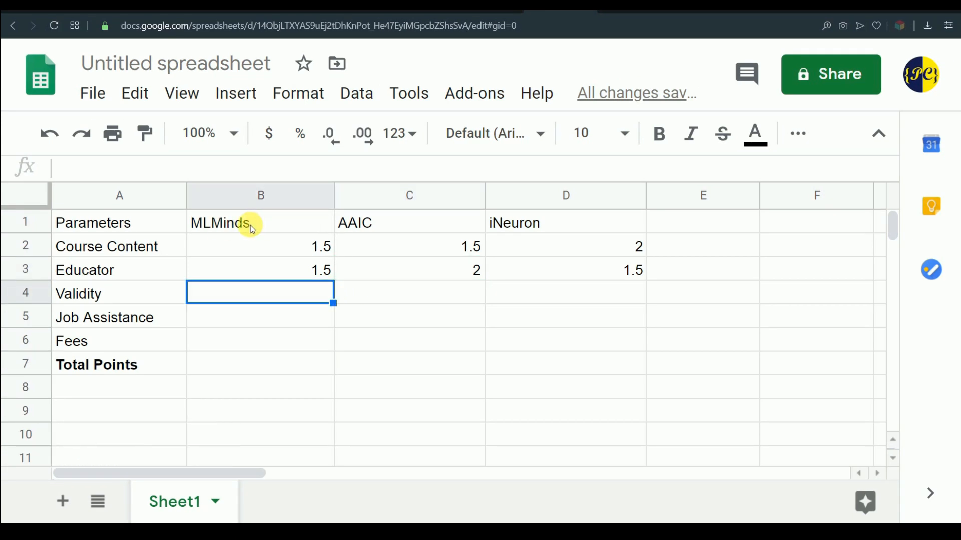
mouse_move(381, 241)
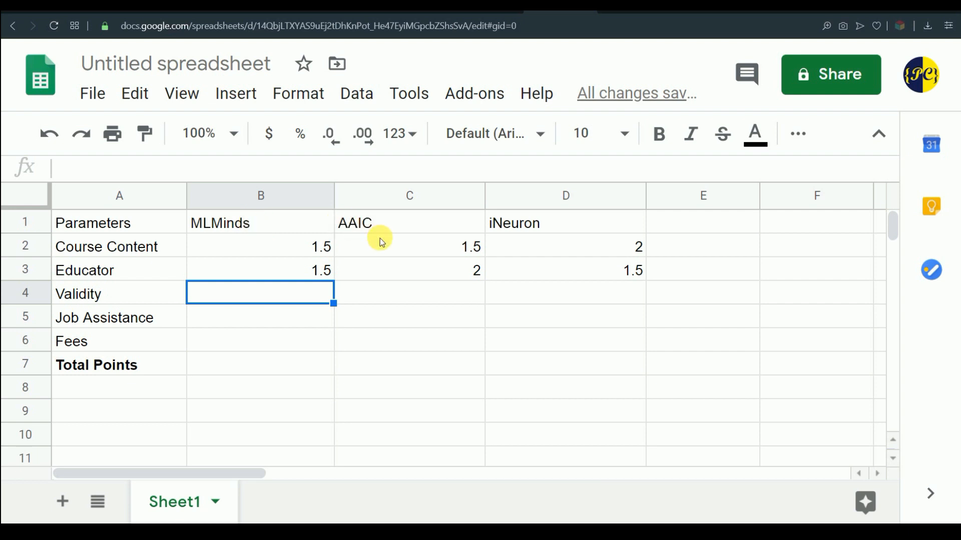
mouse_move(387, 239)
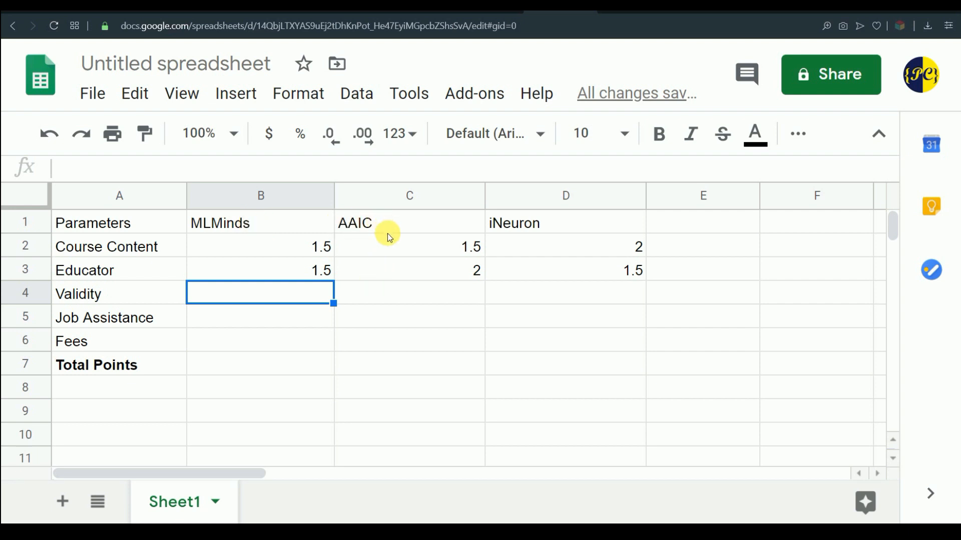
mouse_move(379, 299)
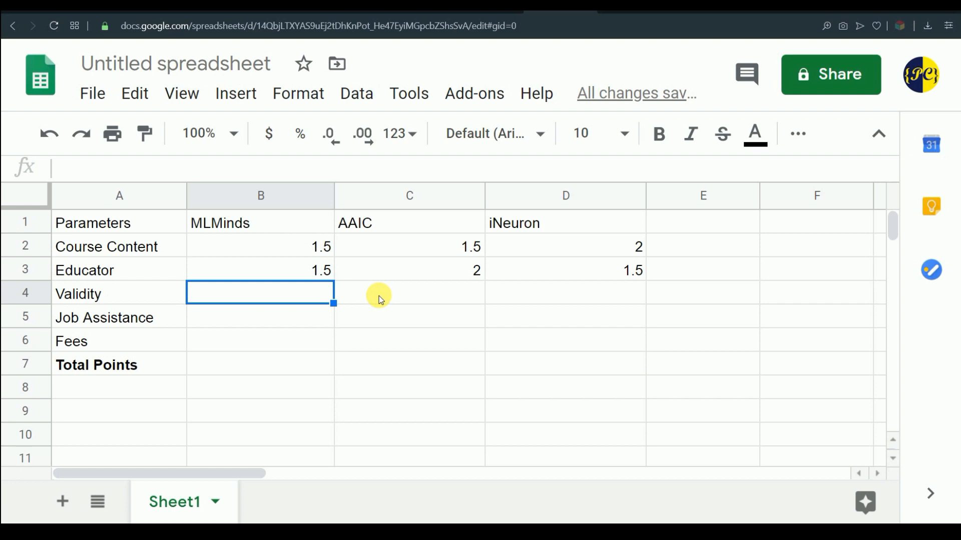
mouse_move(562, 222)
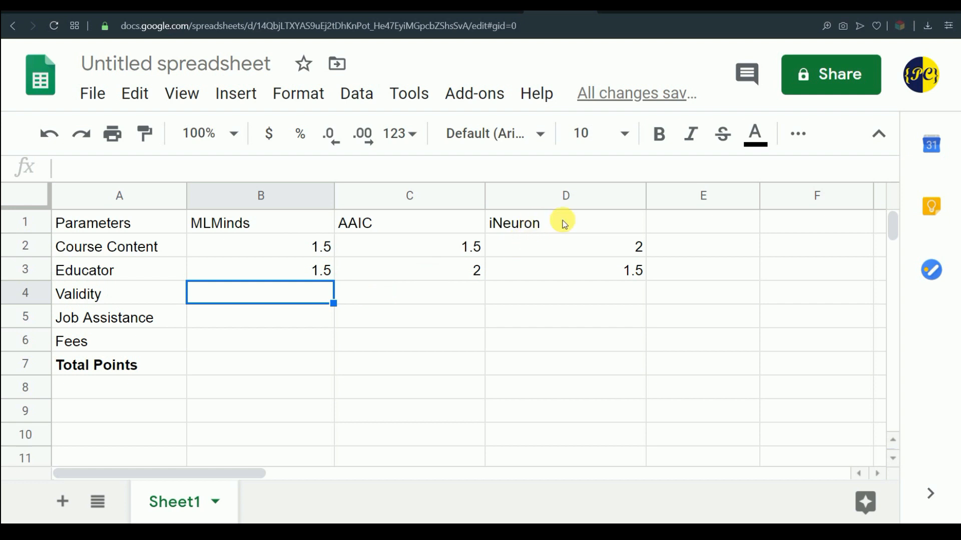
left_click(565, 293)
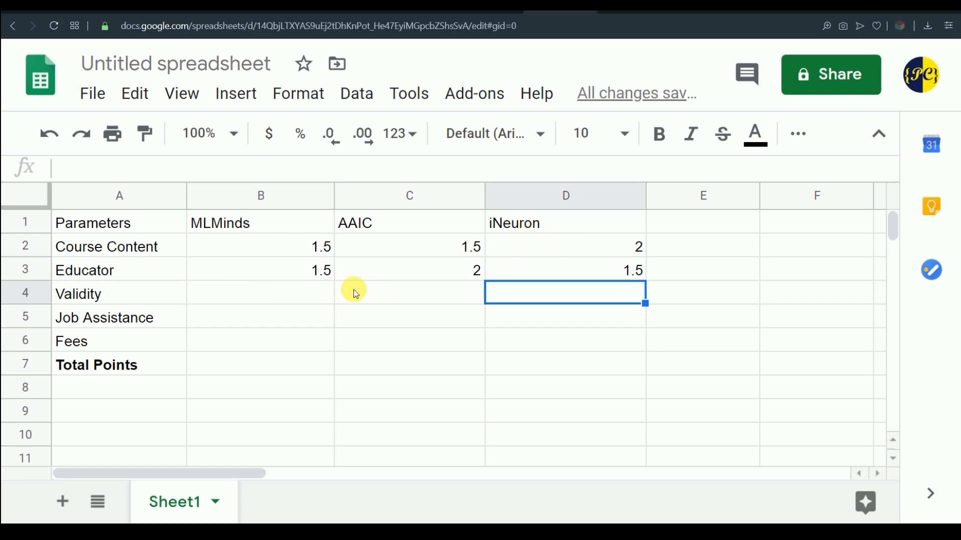
mouse_move(301, 290)
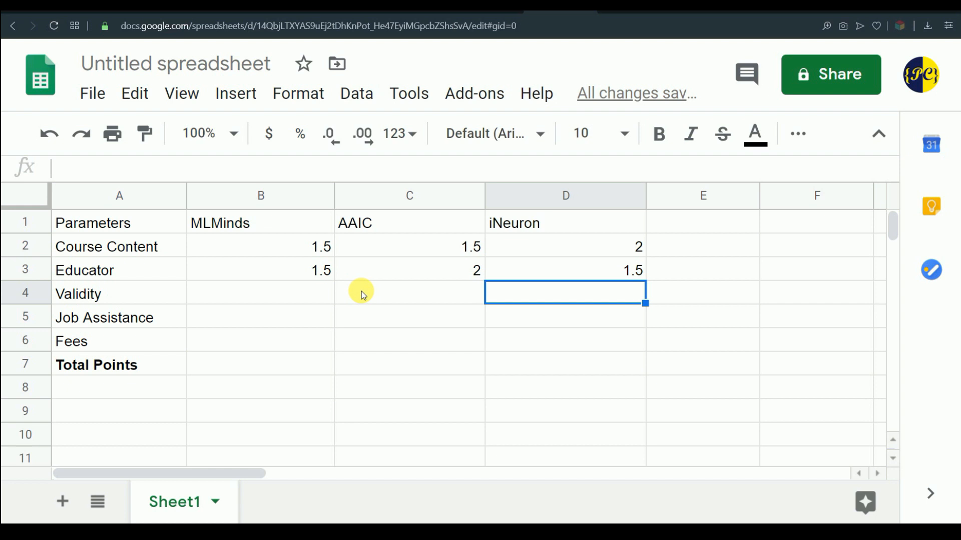
mouse_move(348, 301)
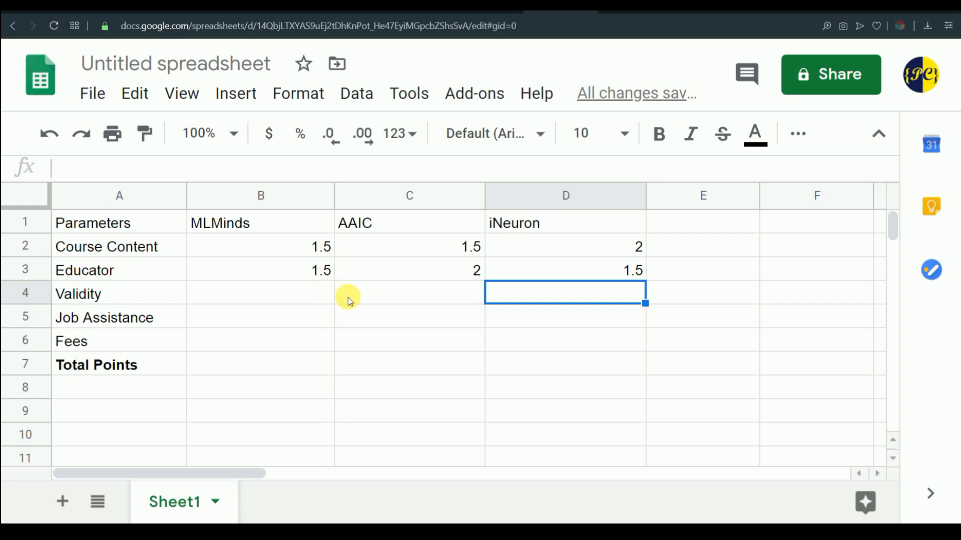
mouse_move(347, 291)
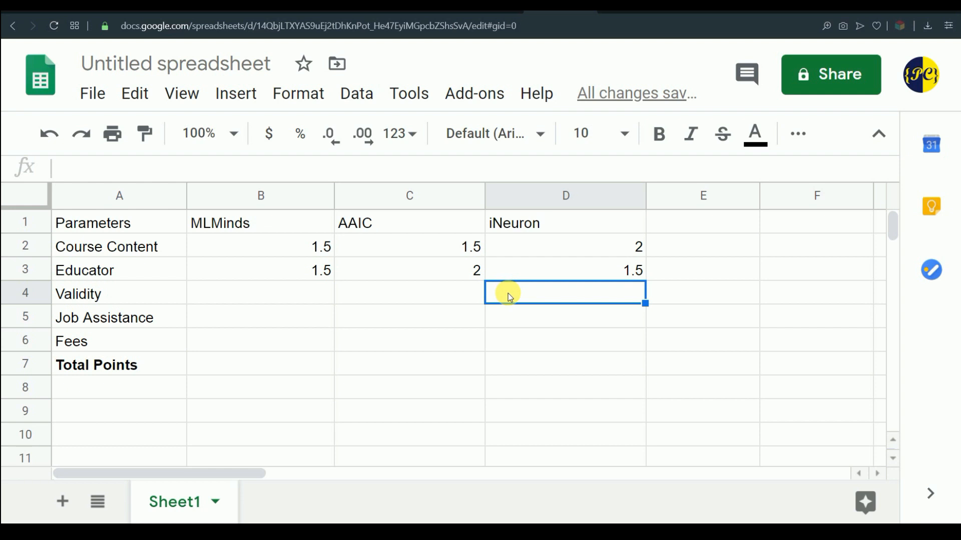
mouse_move(516, 297)
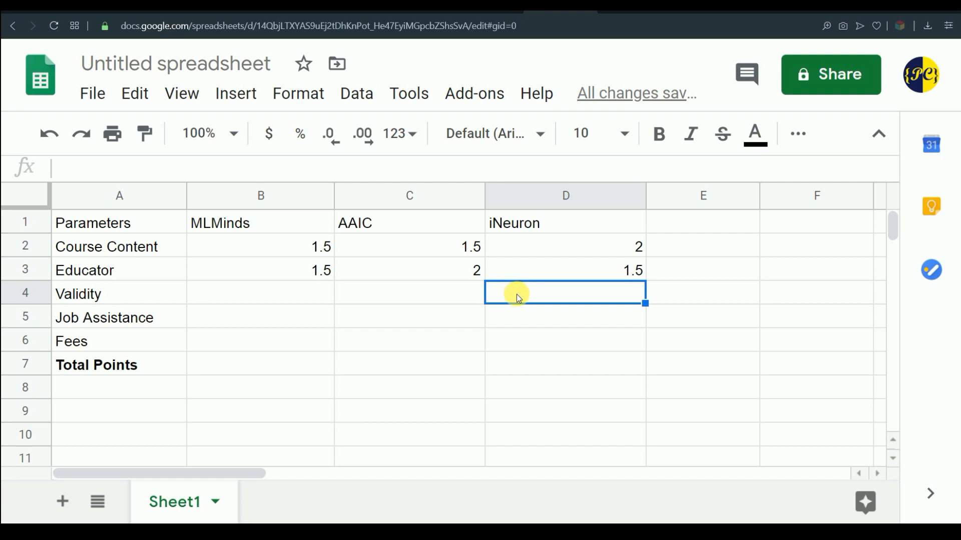
mouse_move(517, 297)
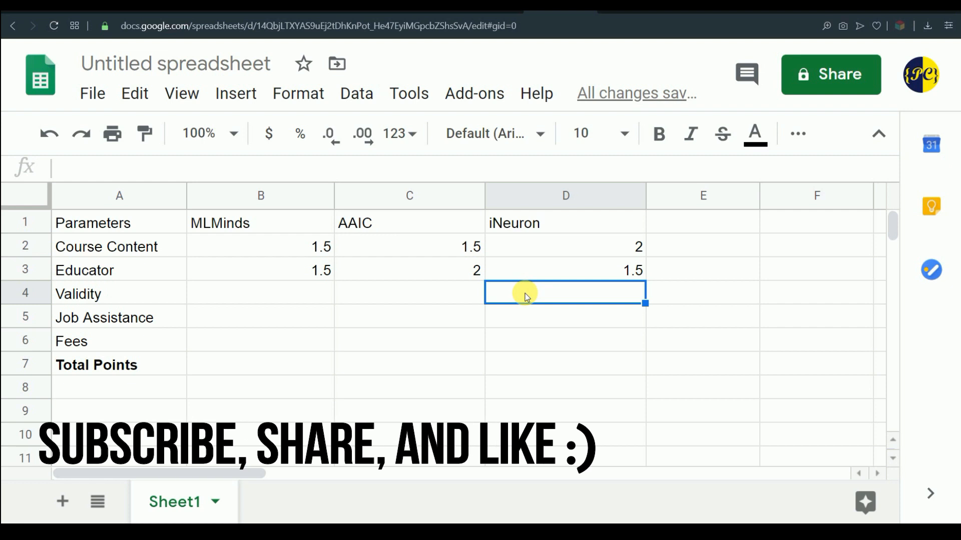
type("2")
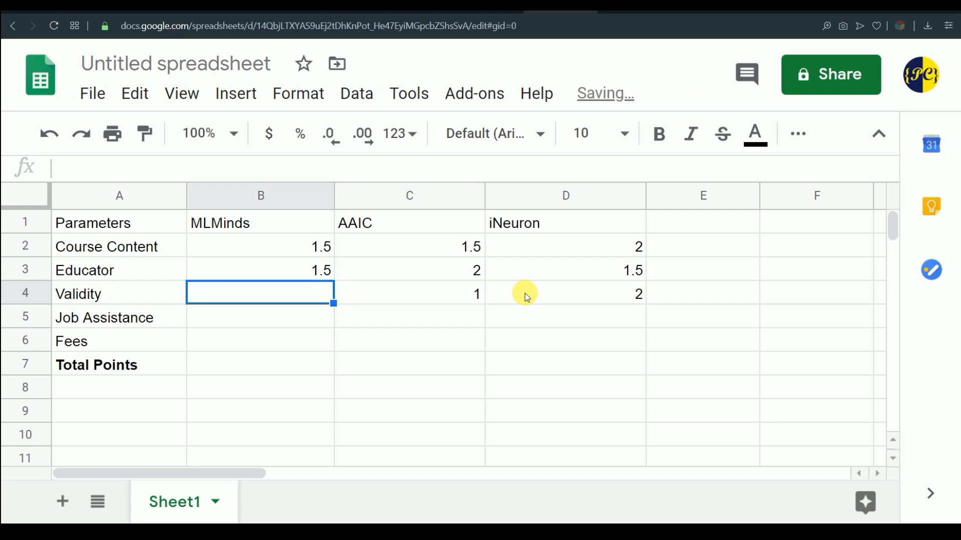
type("1")
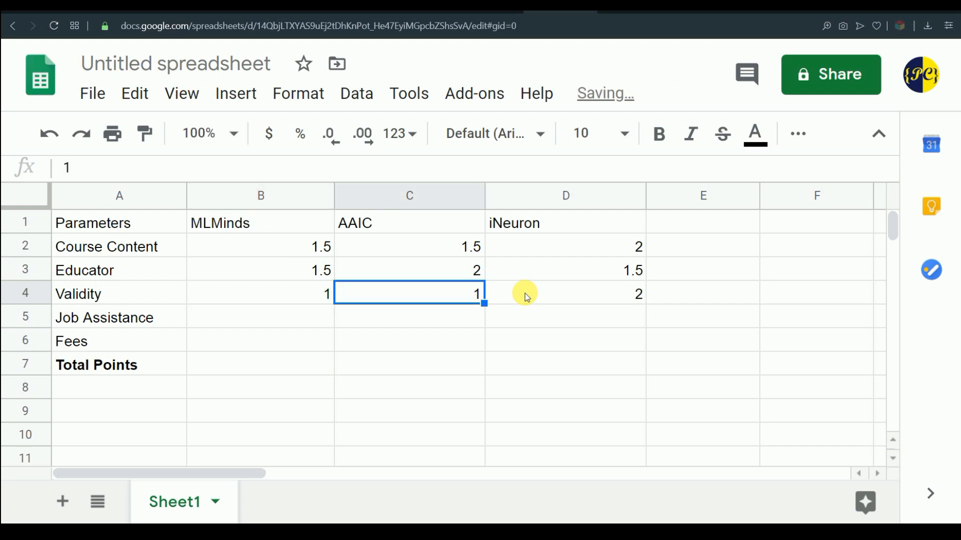
mouse_move(464, 297)
type(".5")
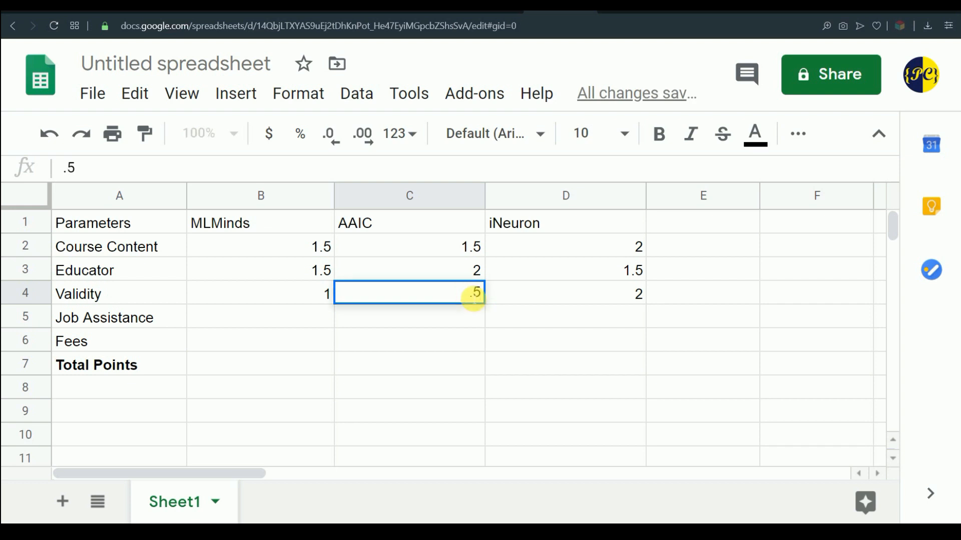
Revise the MLMinds and AAIC Validity scores down to 0.5
left_click(261, 293)
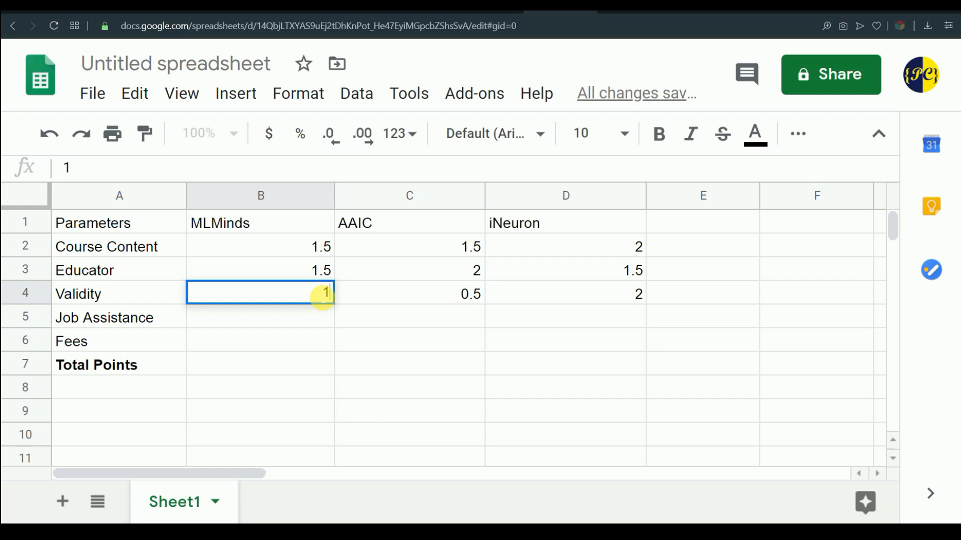
type("0.5")
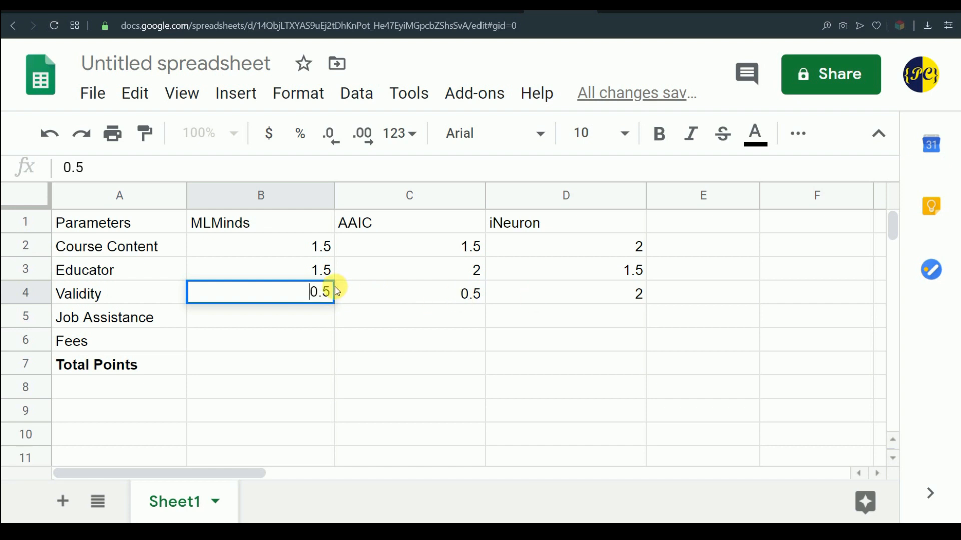
left_click(409, 293)
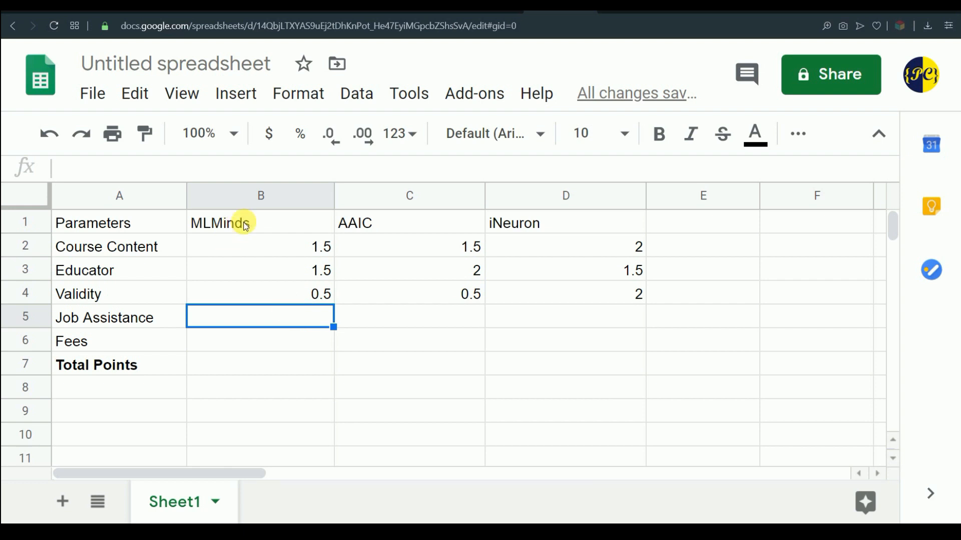
mouse_move(260, 317)
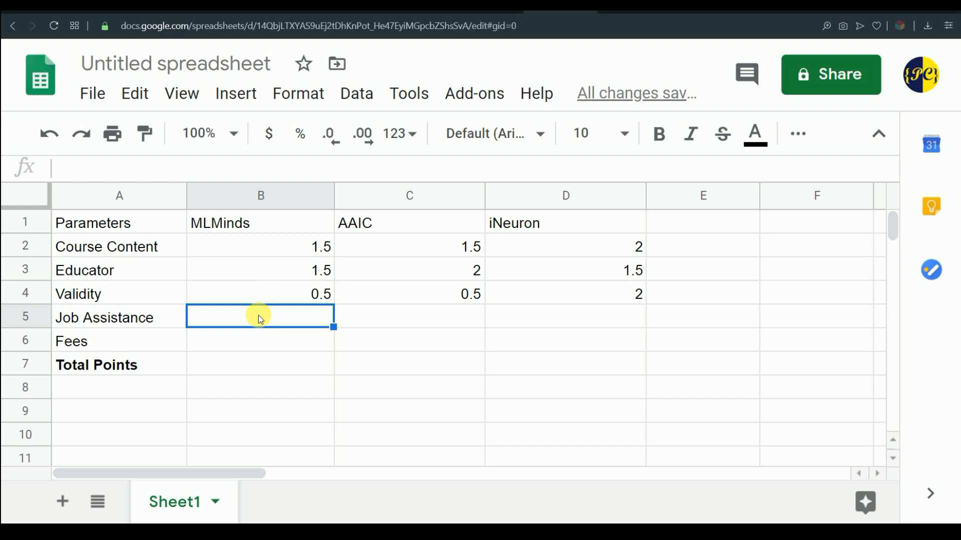
Score Job Assistance 0 for MLMinds, 2 for AAIC and 1.5 for iNeuron
type("0")
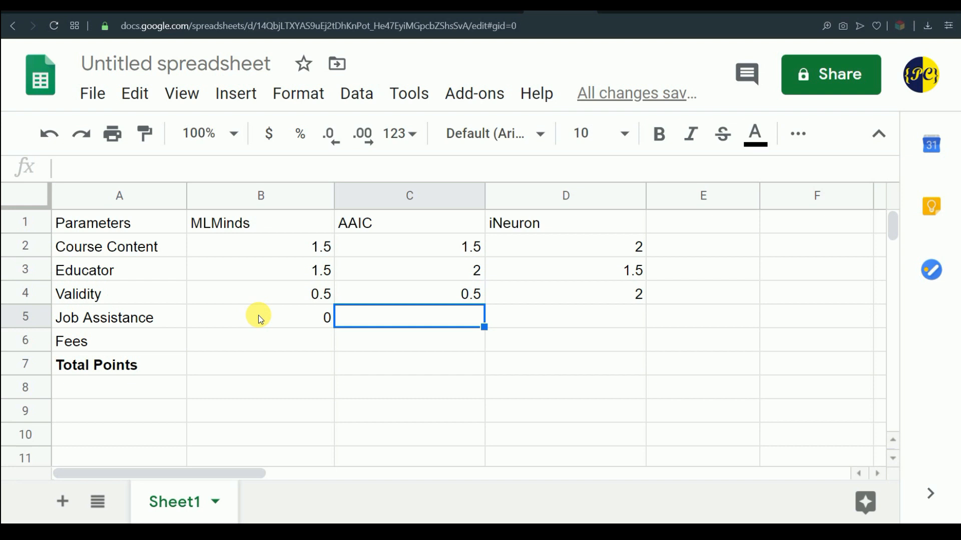
mouse_move(414, 320)
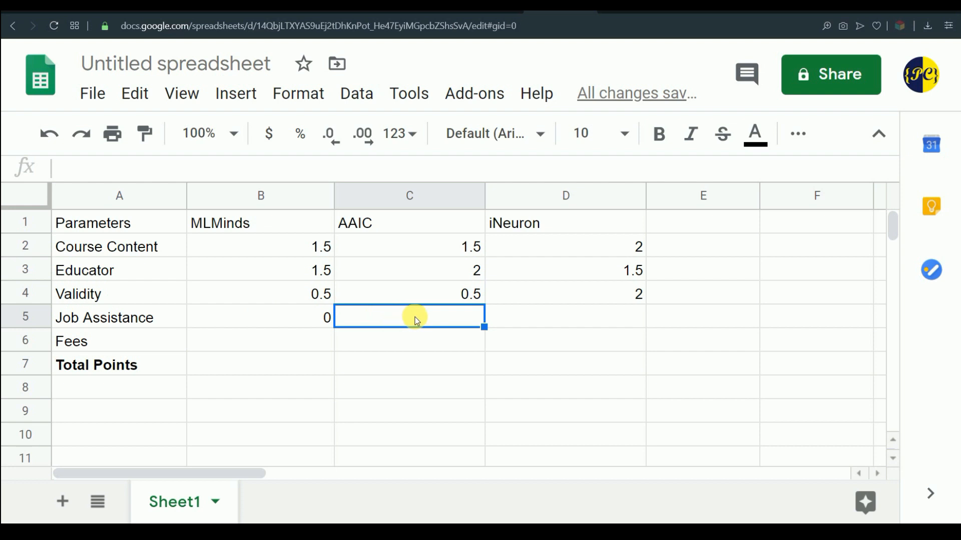
type("0.2")
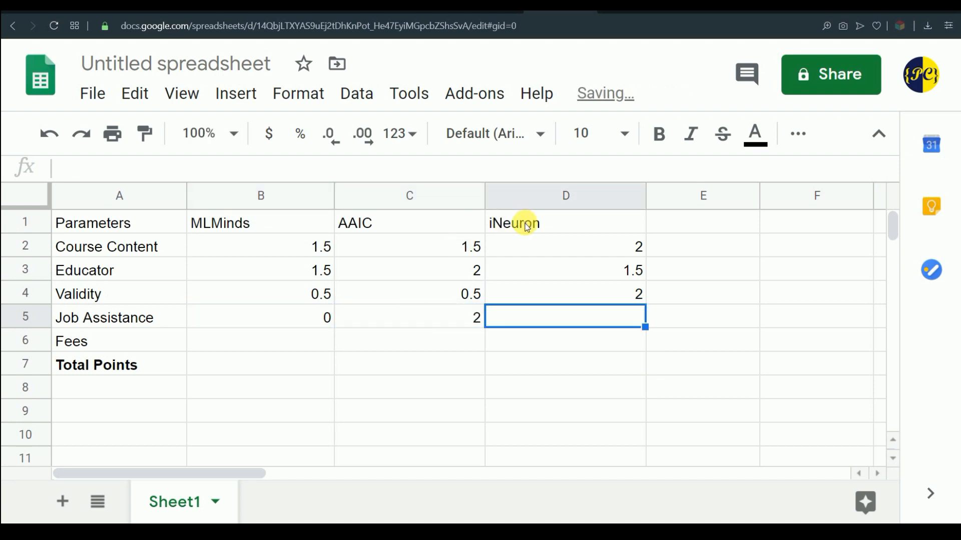
mouse_move(542, 310)
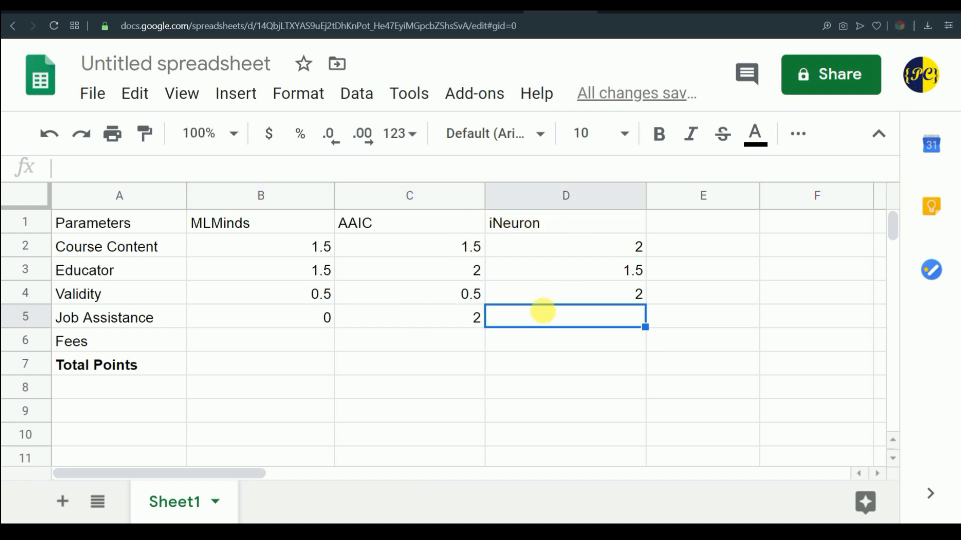
mouse_move(538, 320)
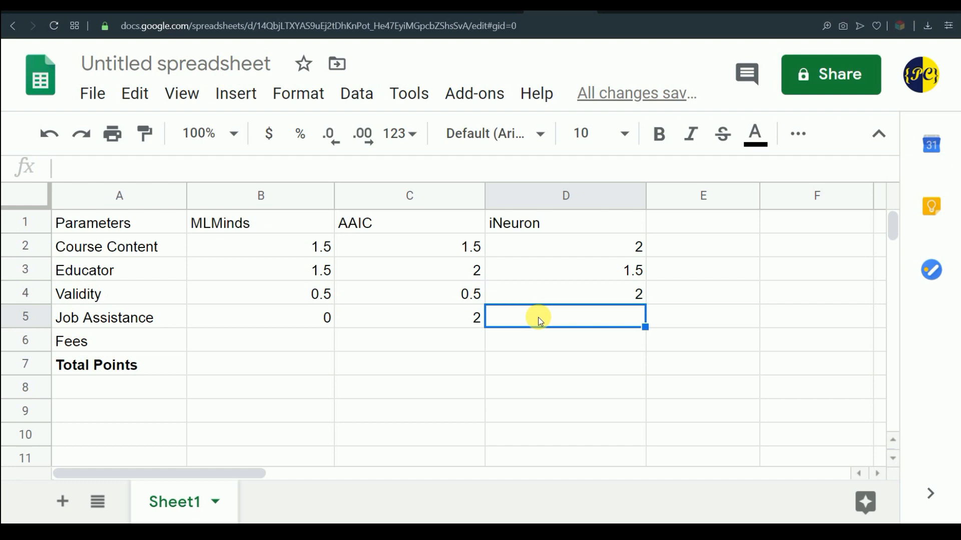
type("1.5")
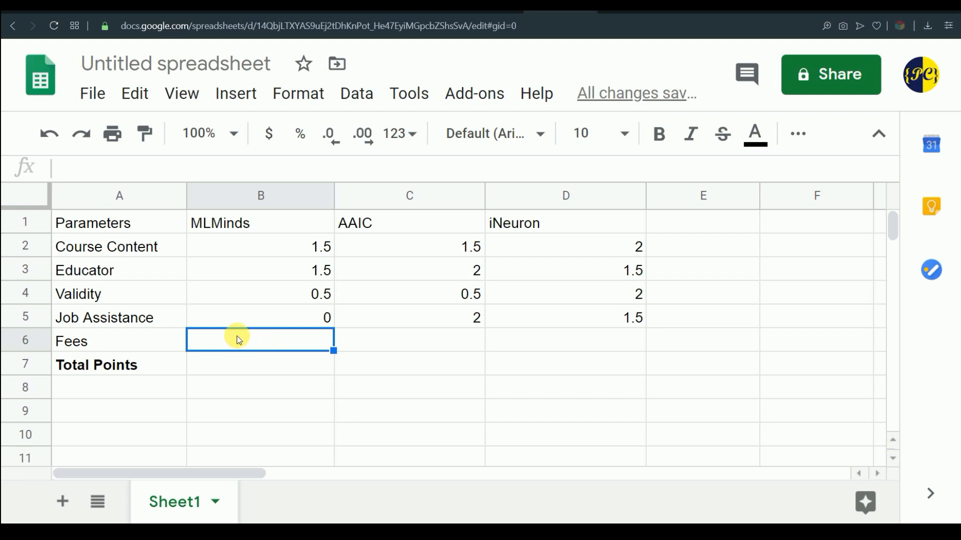
Append the fee (24000) to the MLMinds column header
left_click(260, 222)
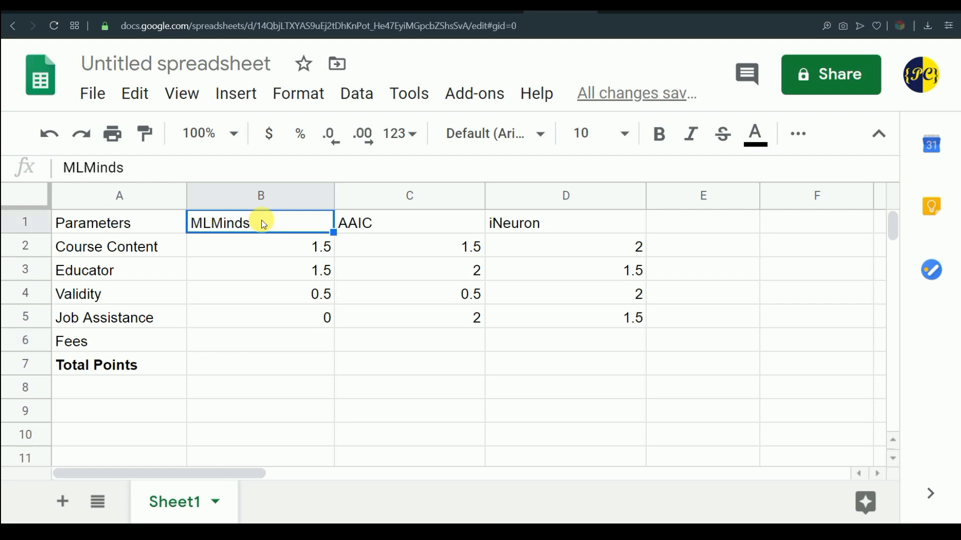
double_click(261, 222)
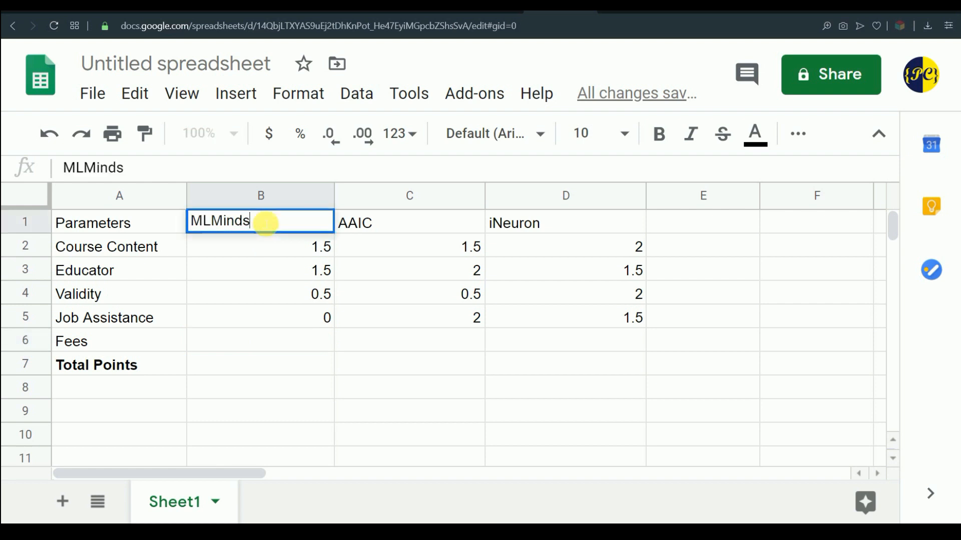
type("(2")
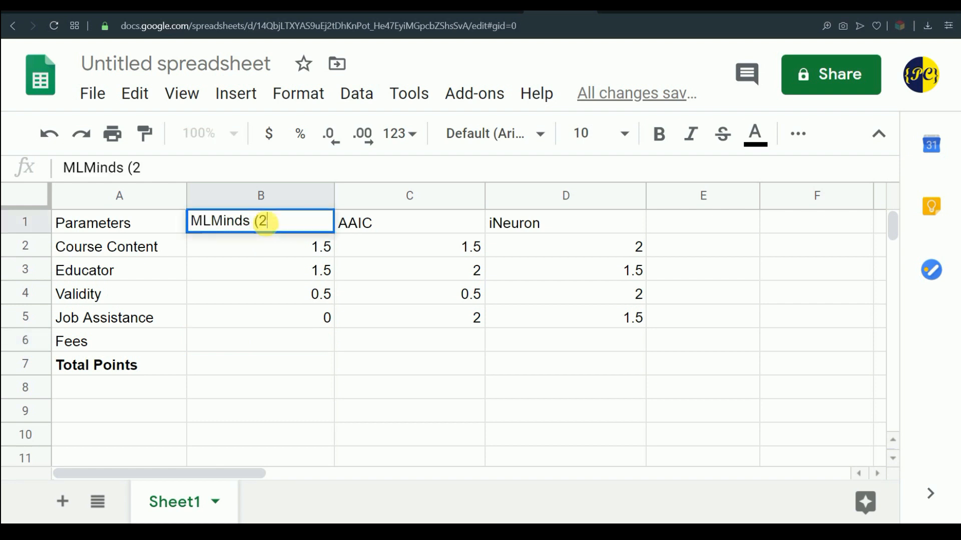
type("400")
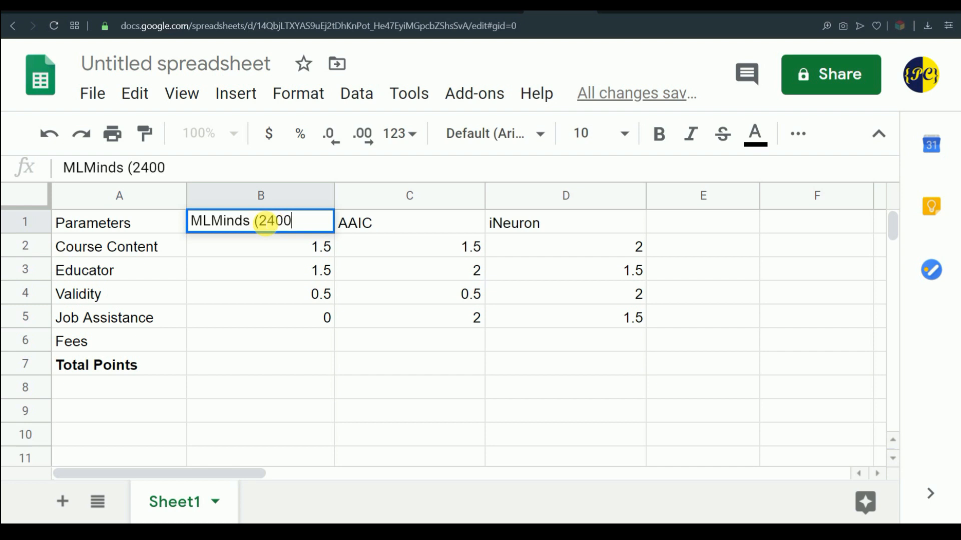
type("0)")
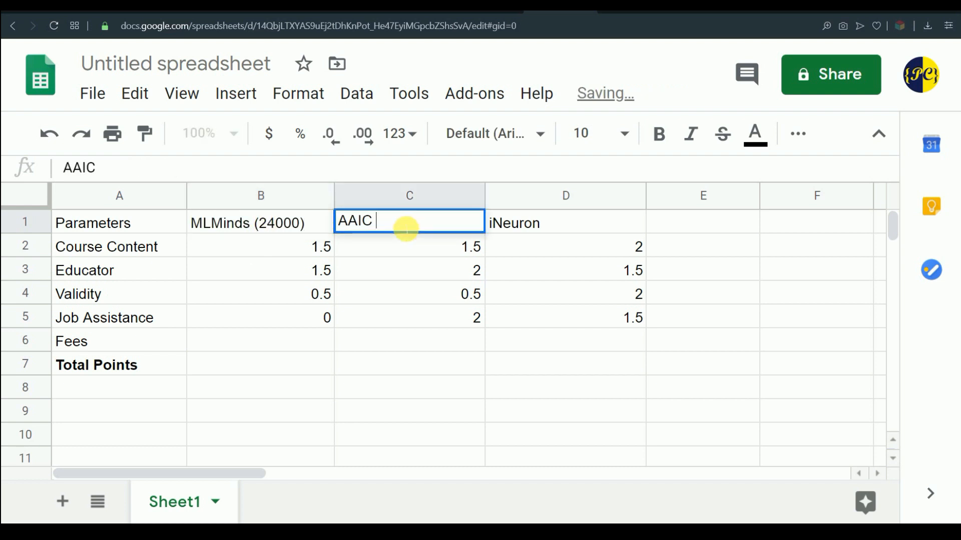
Append the fees (30000) to the AAIC header and (47000) to the iNeuron header
type("(3000")
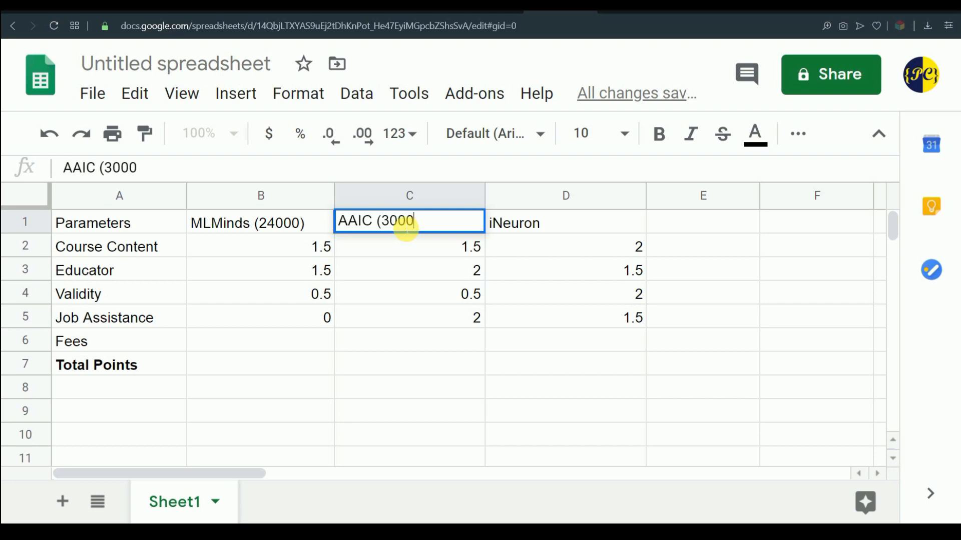
type("0)")
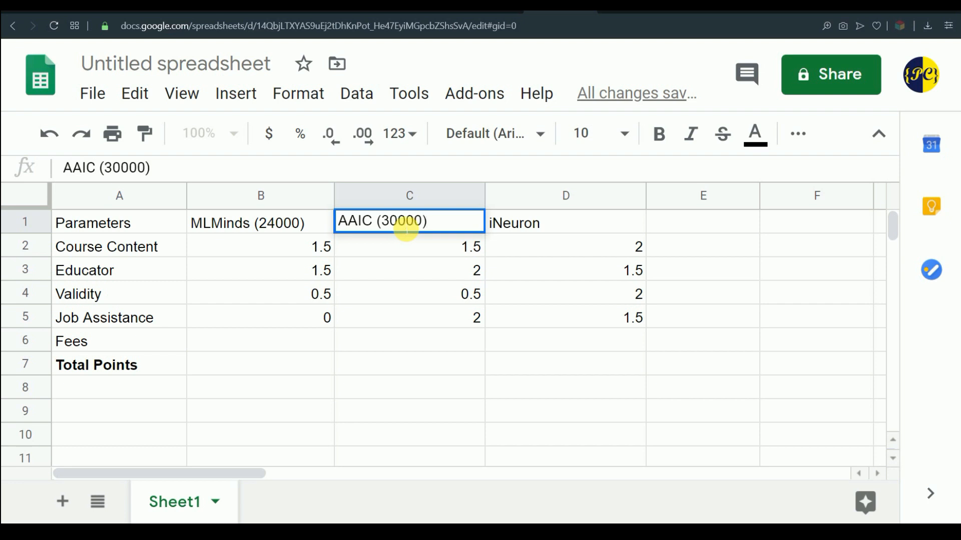
mouse_move(569, 225)
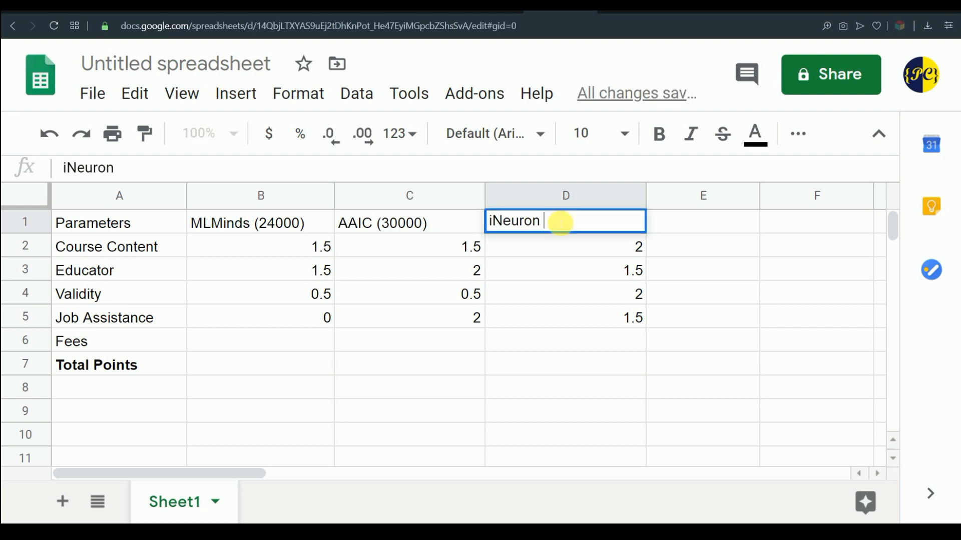
type("(")
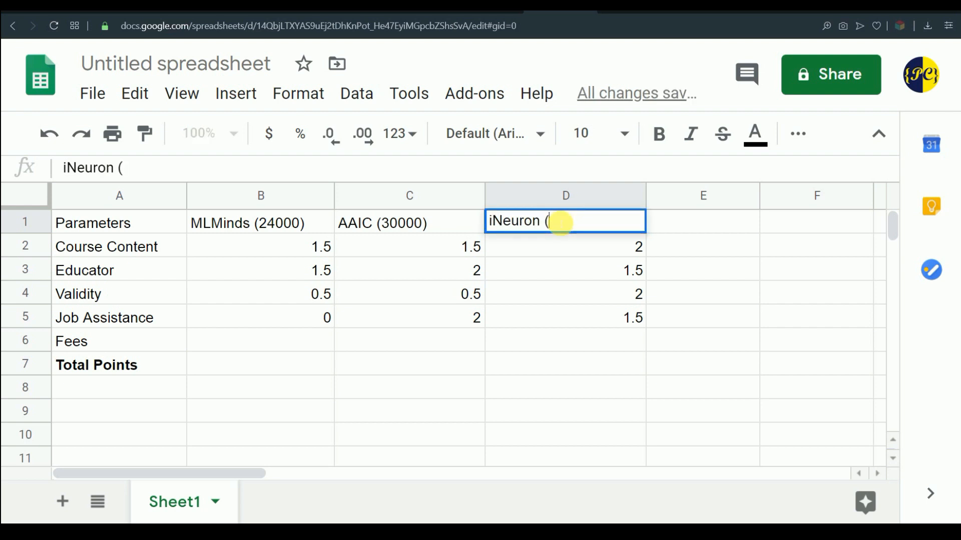
type("47000")
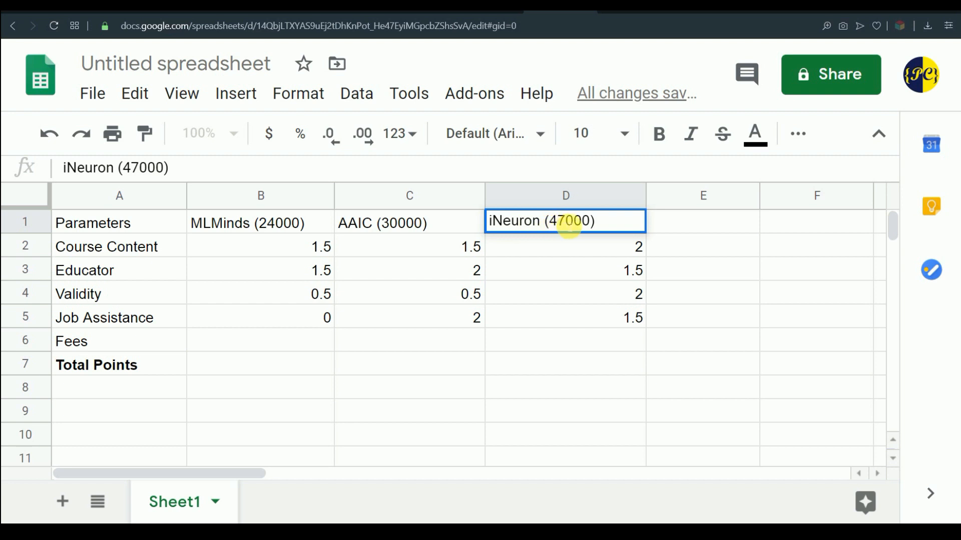
mouse_move(416, 236)
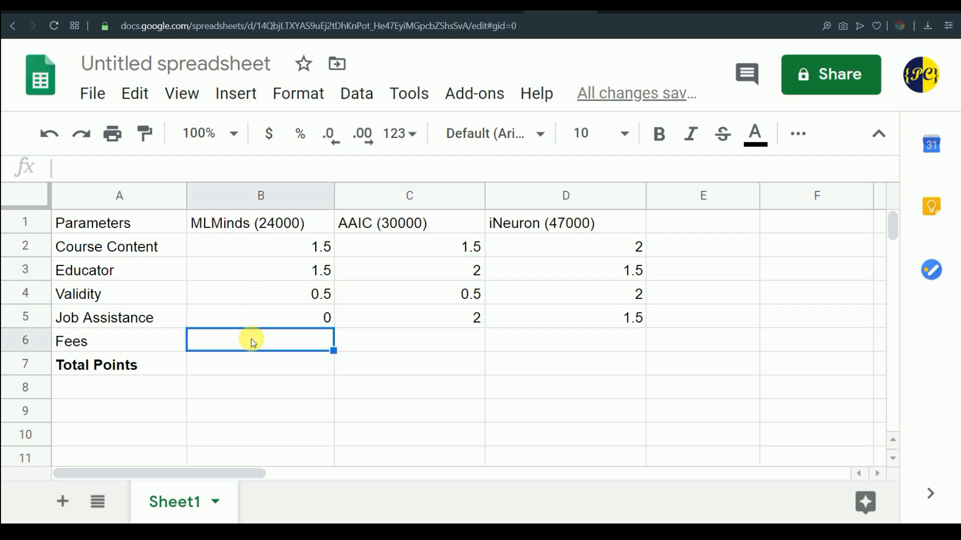
Score Fees 2 for MLMinds, 1.5 for AAIC and 1 for iNeuron
type("2")
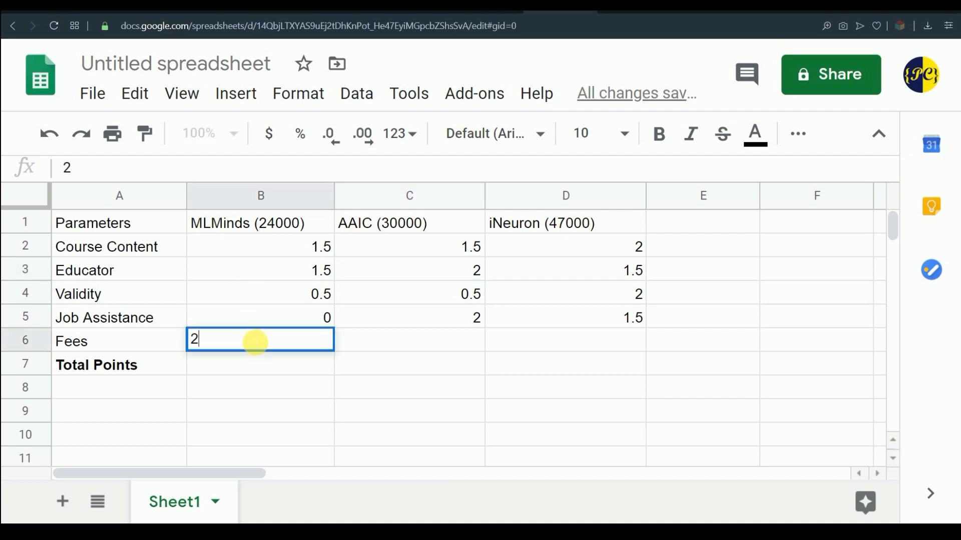
key("Tab")
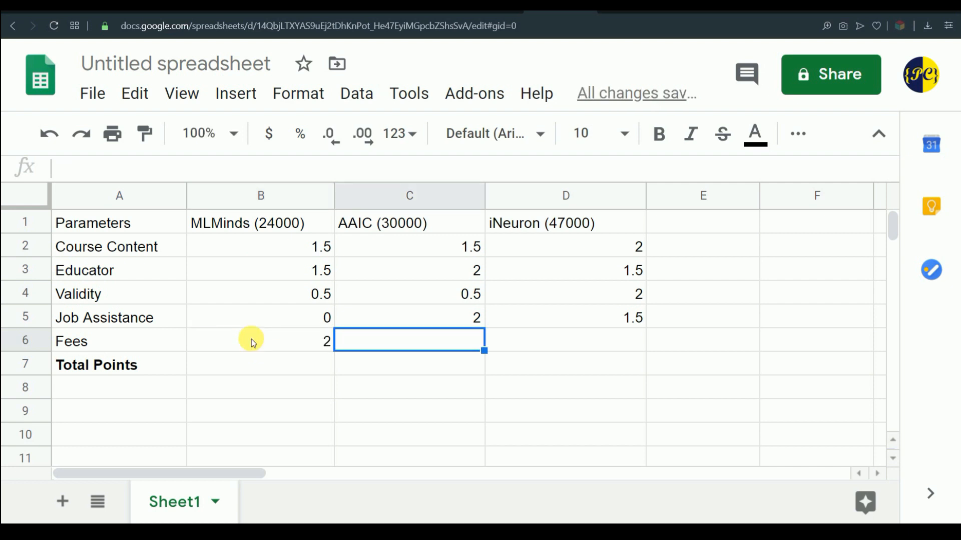
type("1")
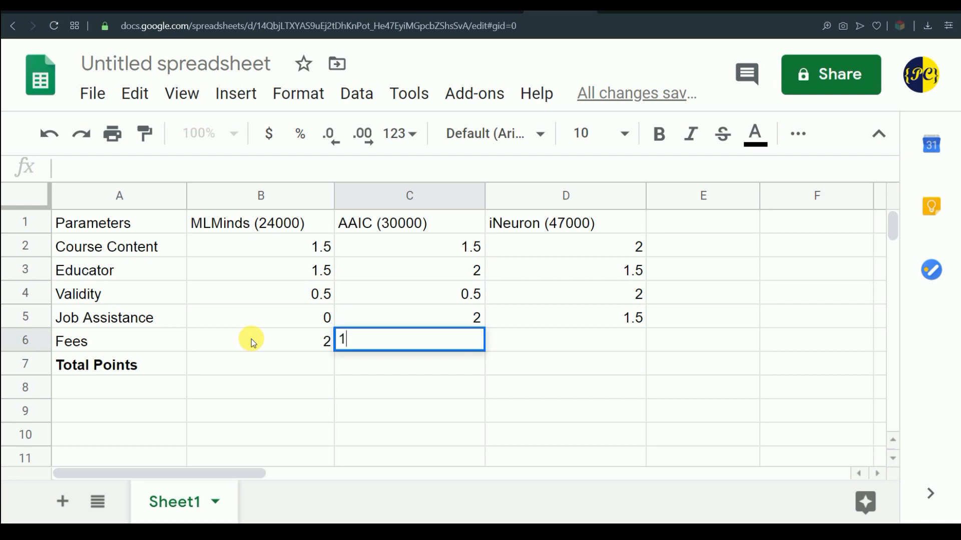
type(".5")
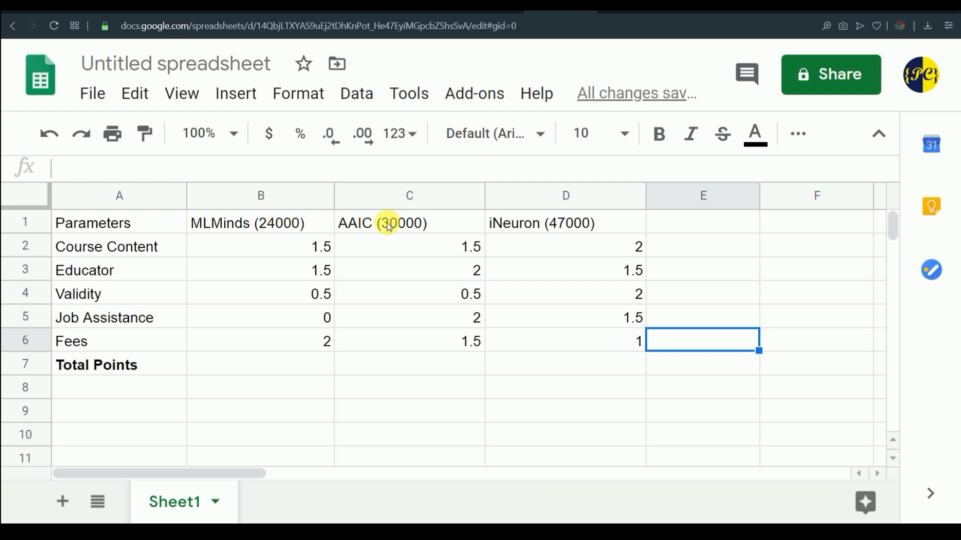
mouse_move(303, 236)
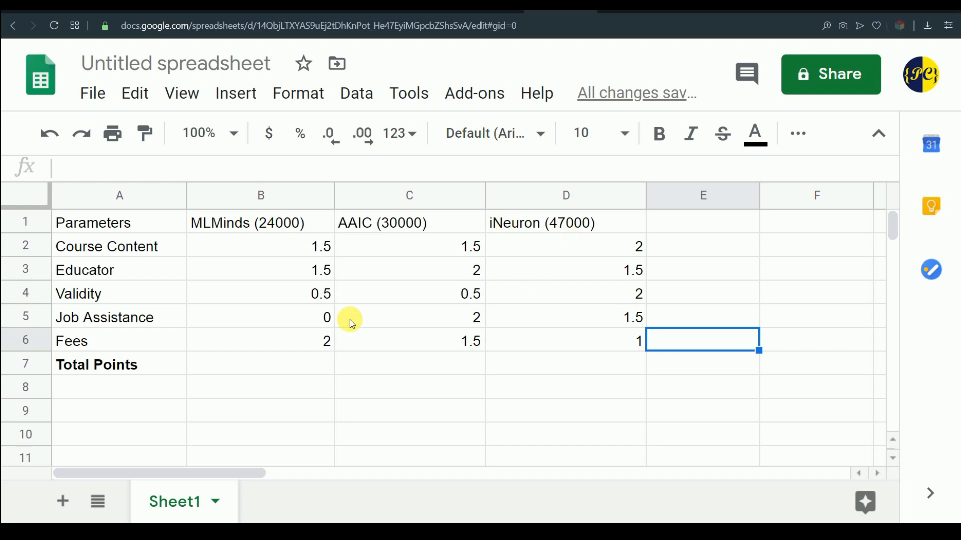
mouse_move(314, 294)
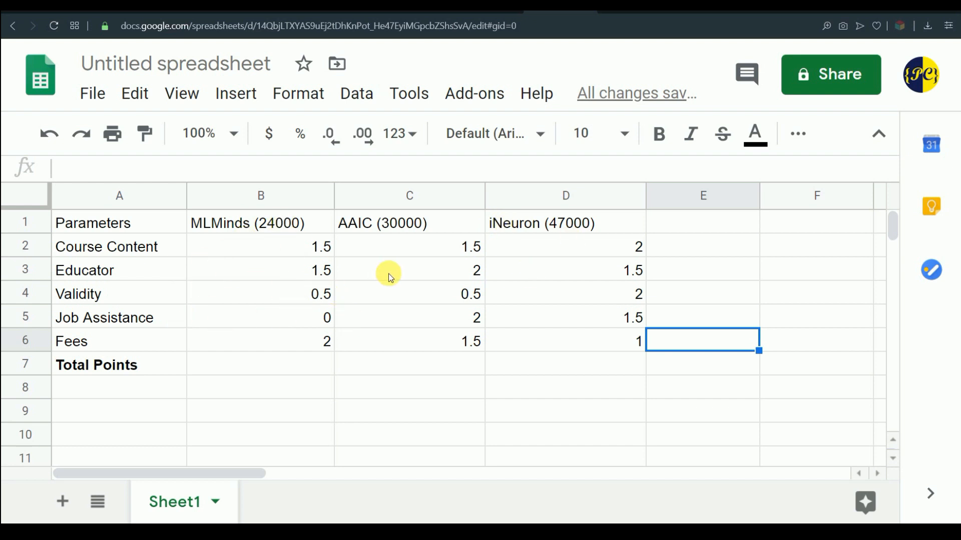
mouse_move(286, 285)
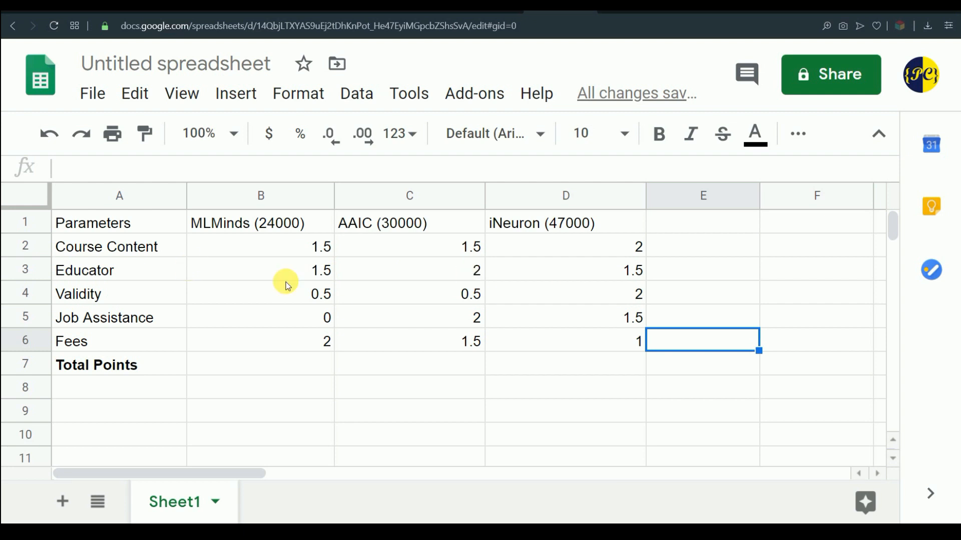
mouse_move(340, 288)
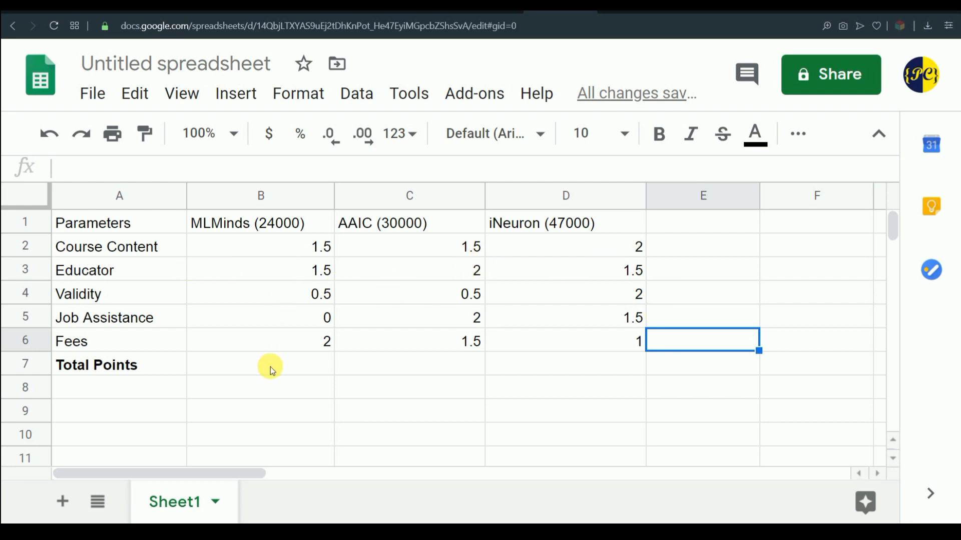
Select the MLMinds Total Points cell to start the SUM formulas over rows 2–6
left_click(261, 364)
type("5.5")
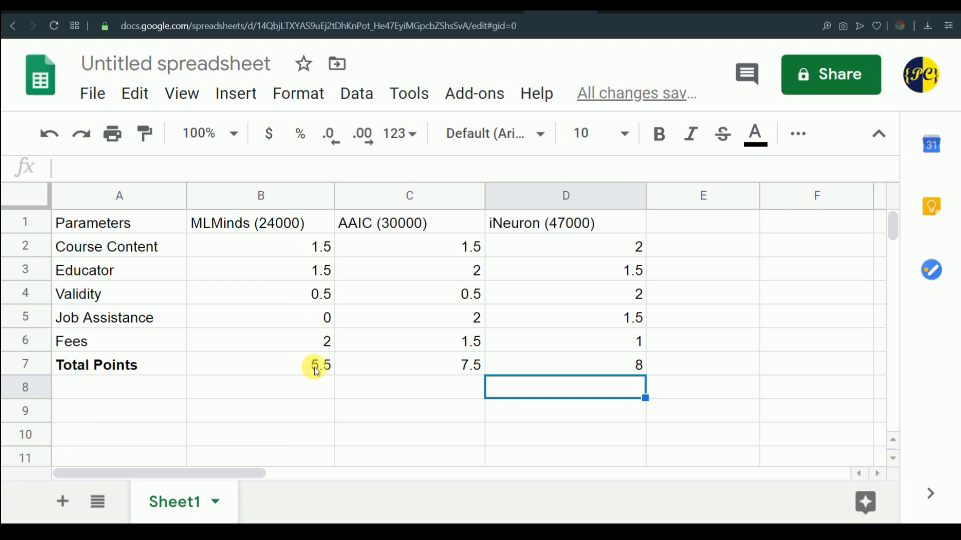
mouse_move(438, 341)
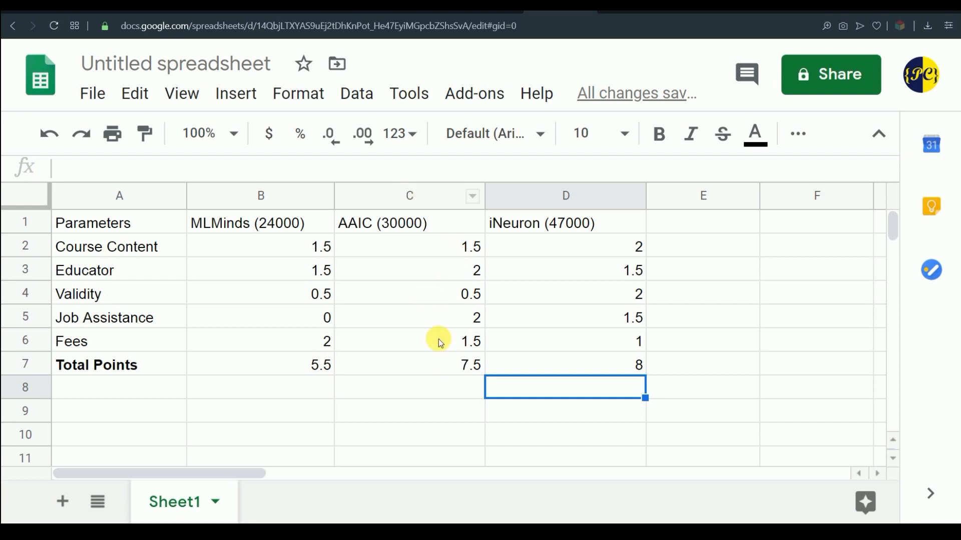
mouse_move(642, 372)
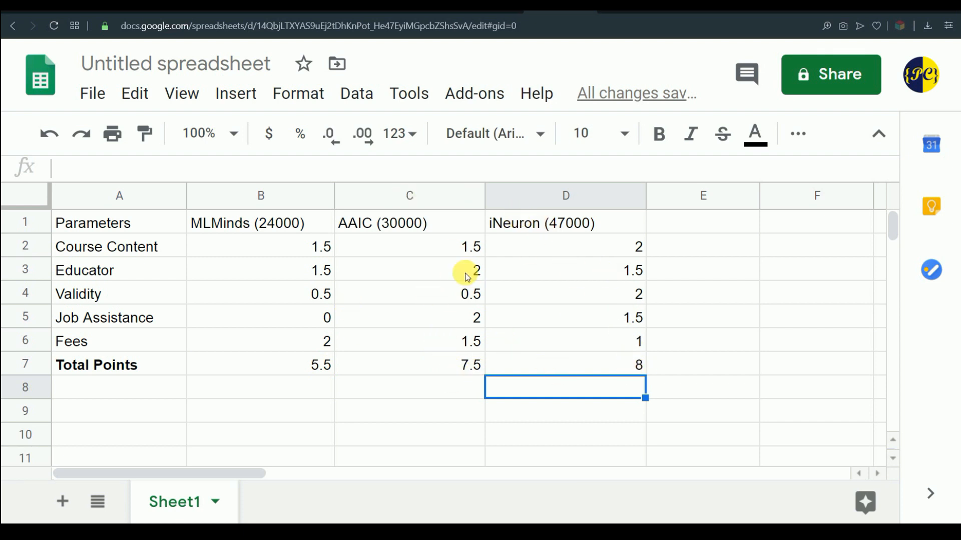
mouse_move(530, 306)
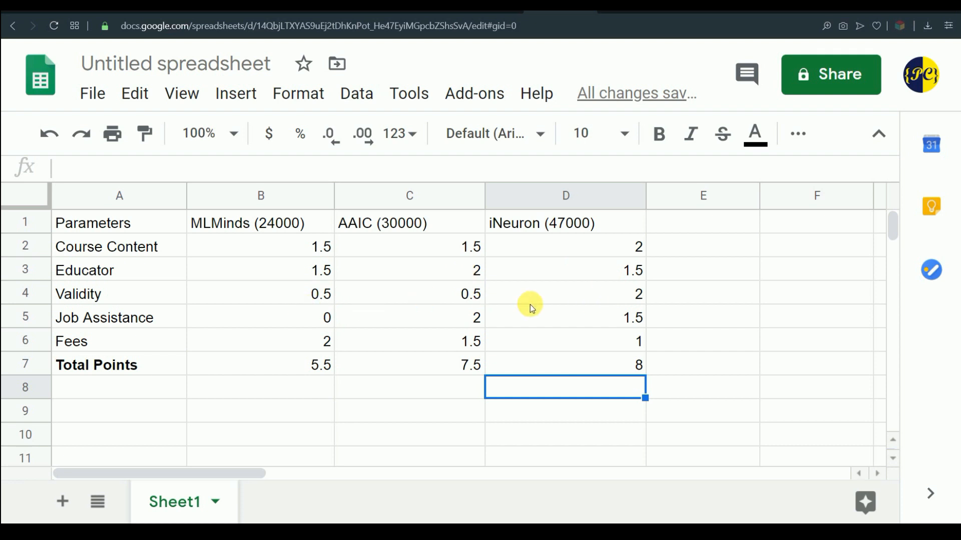
mouse_move(211, 358)
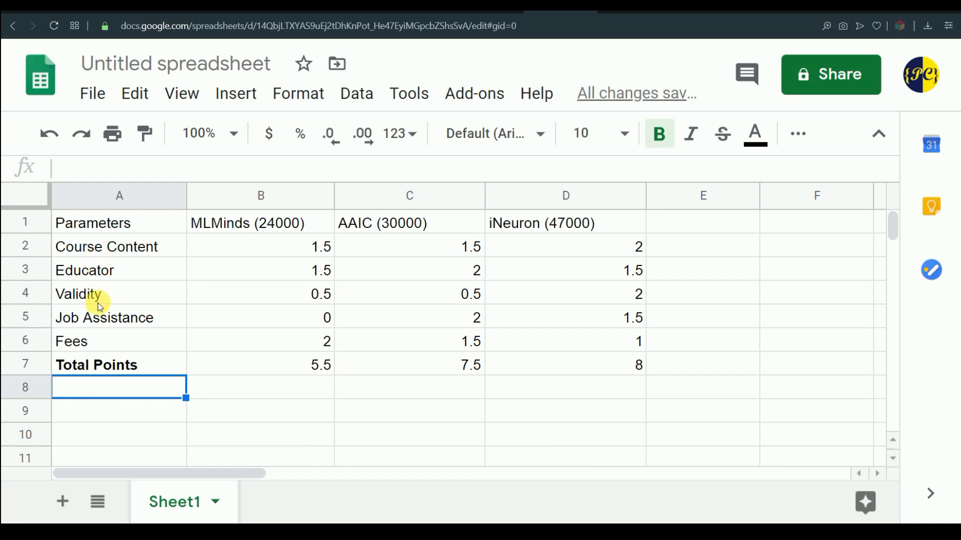
mouse_move(102, 257)
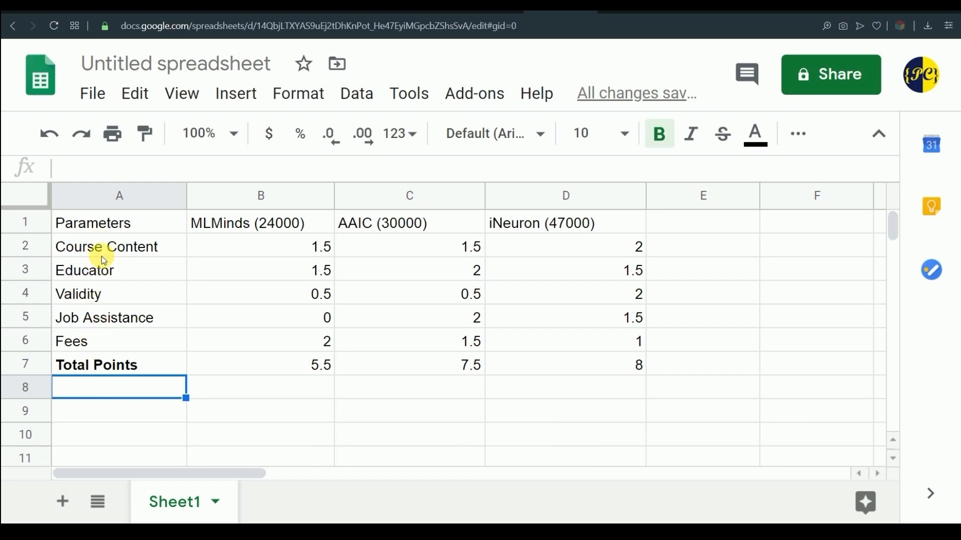
mouse_move(109, 248)
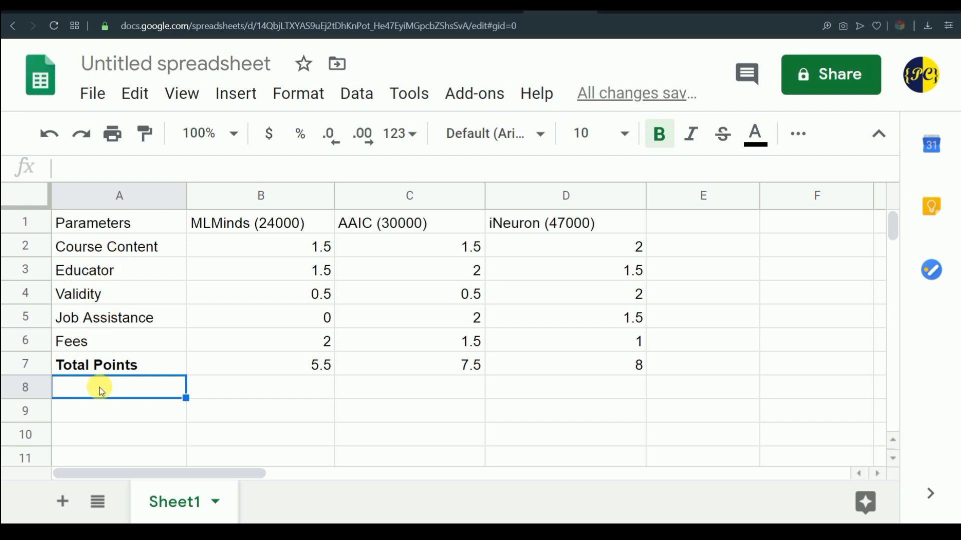
type("top Feat.")
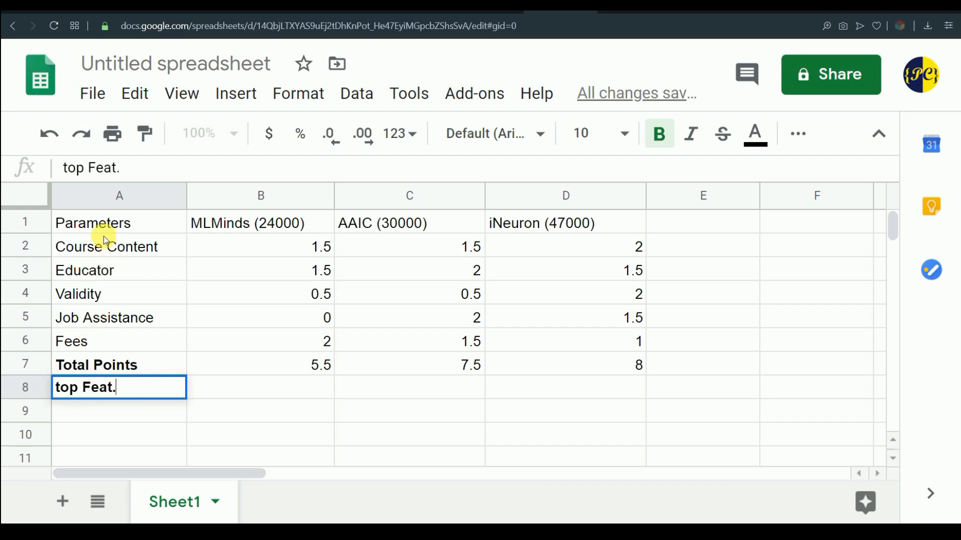
mouse_move(101, 251)
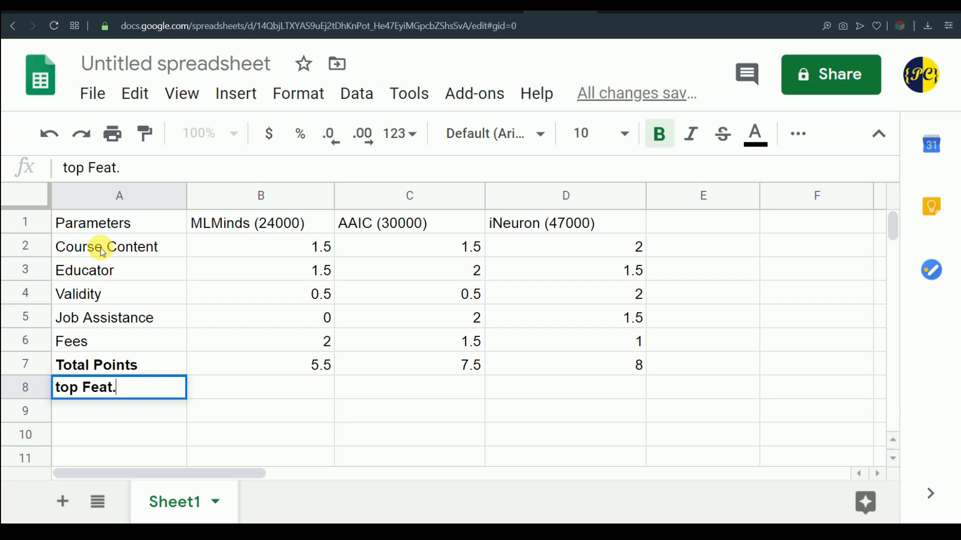
left_click(119, 246)
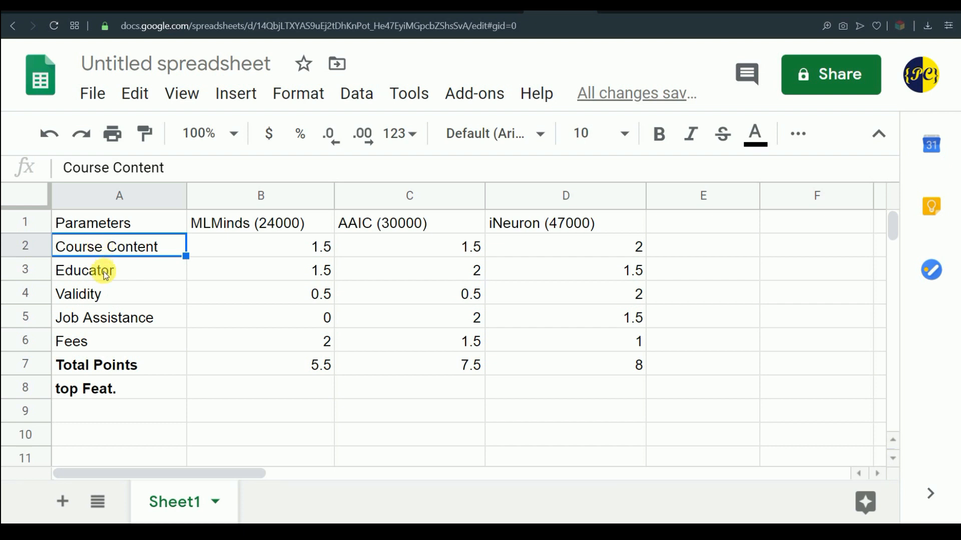
mouse_move(154, 241)
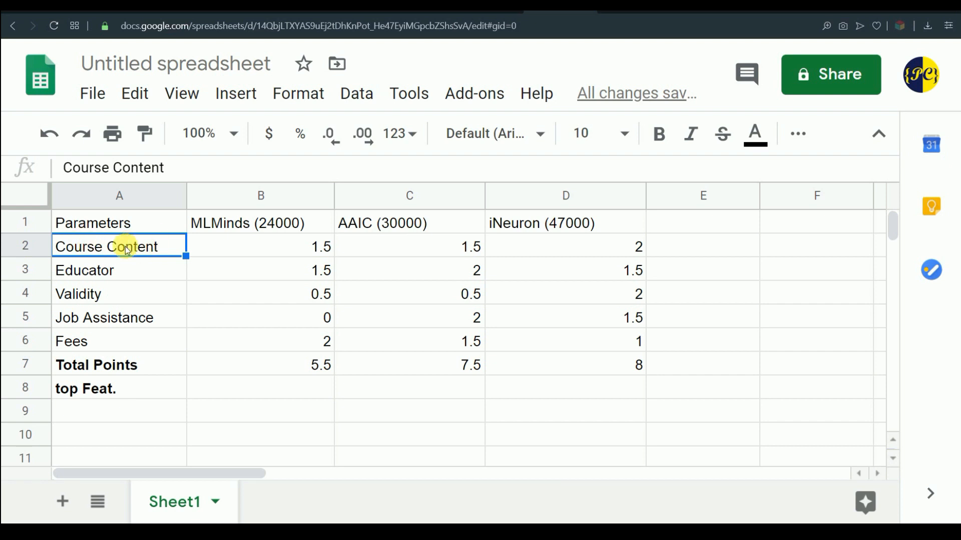
left_click(119, 271)
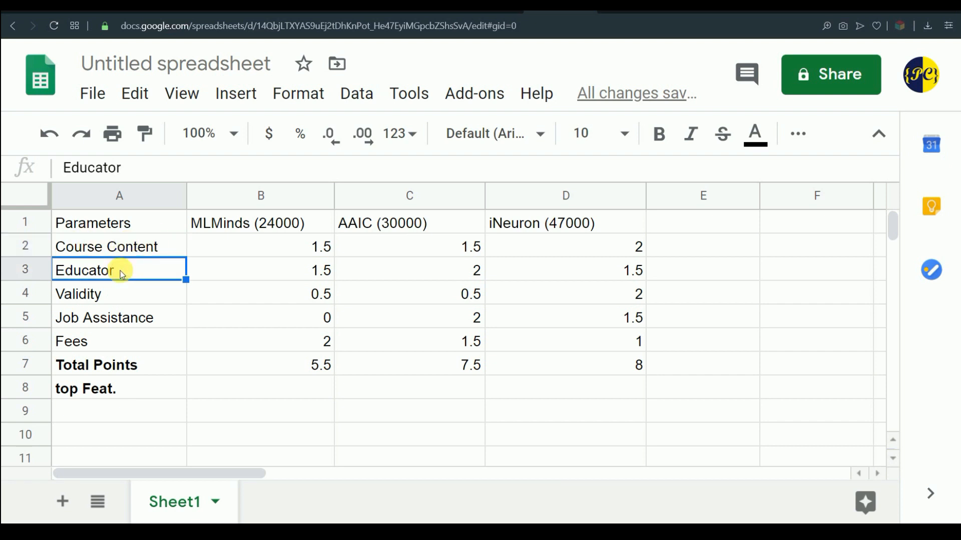
left_click(119, 246)
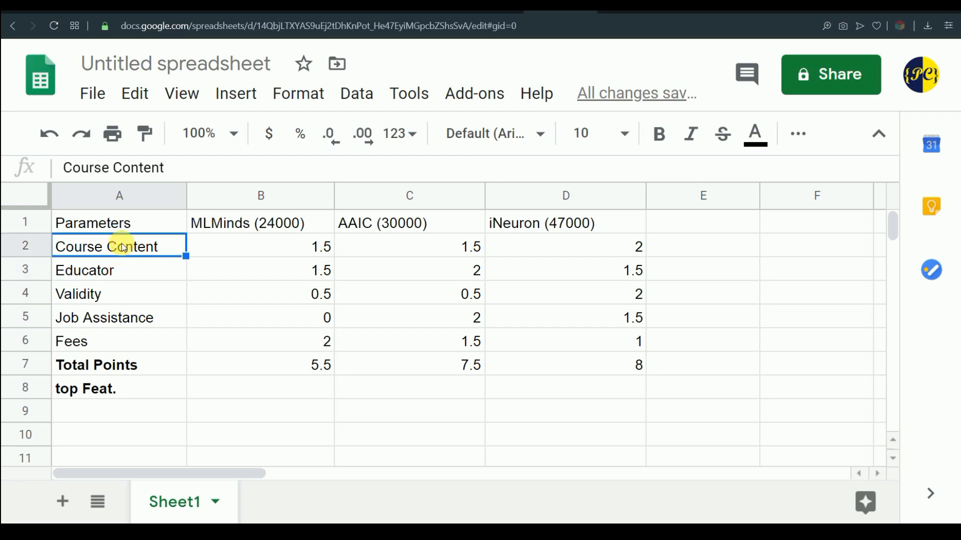
mouse_move(215, 293)
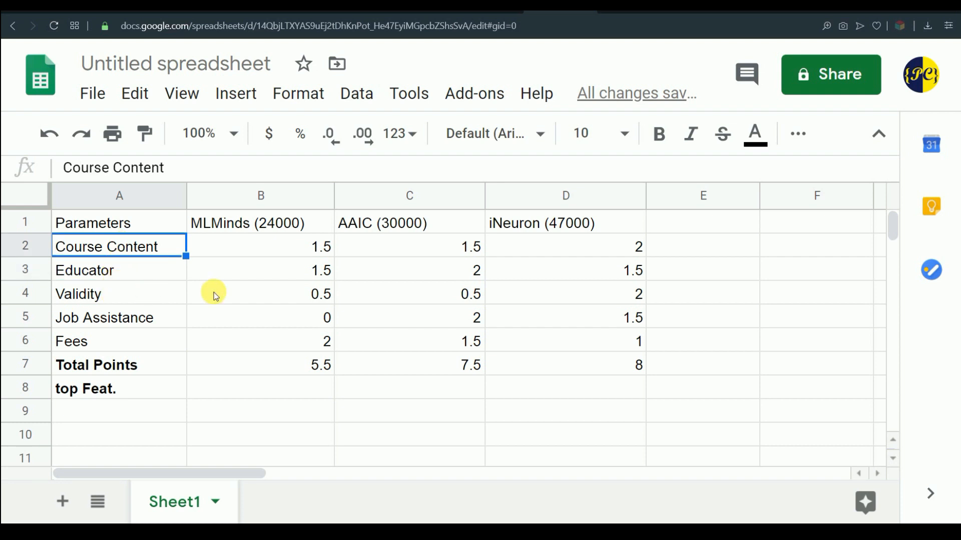
mouse_move(459, 298)
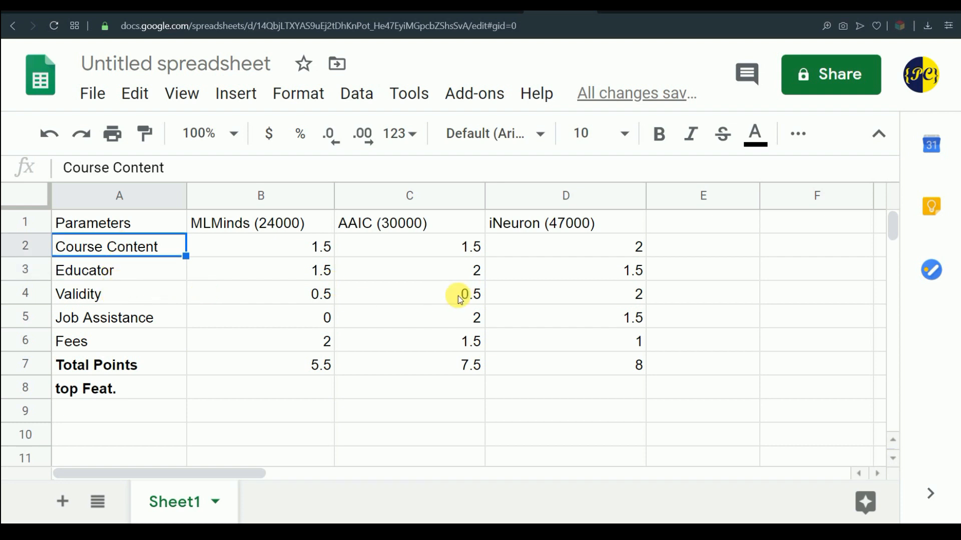
mouse_move(168, 288)
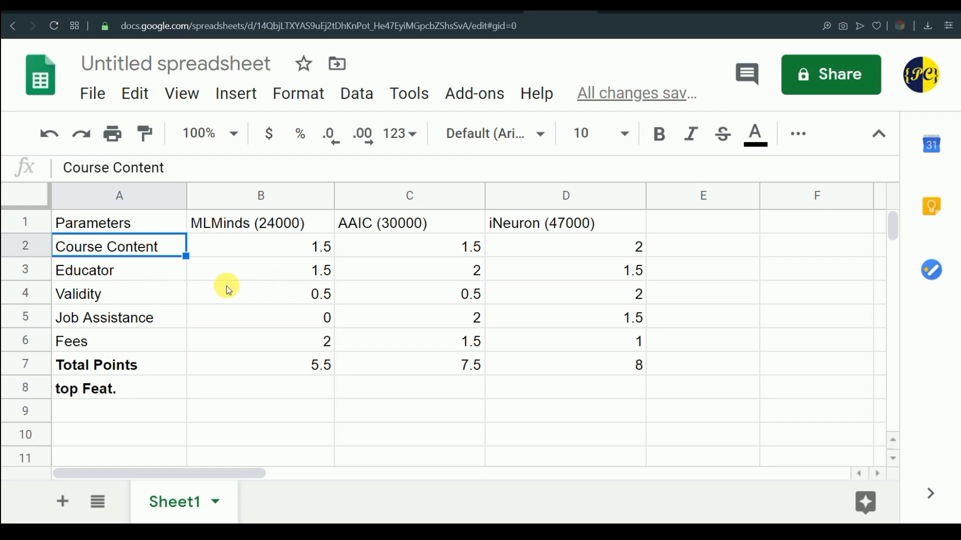
mouse_move(427, 290)
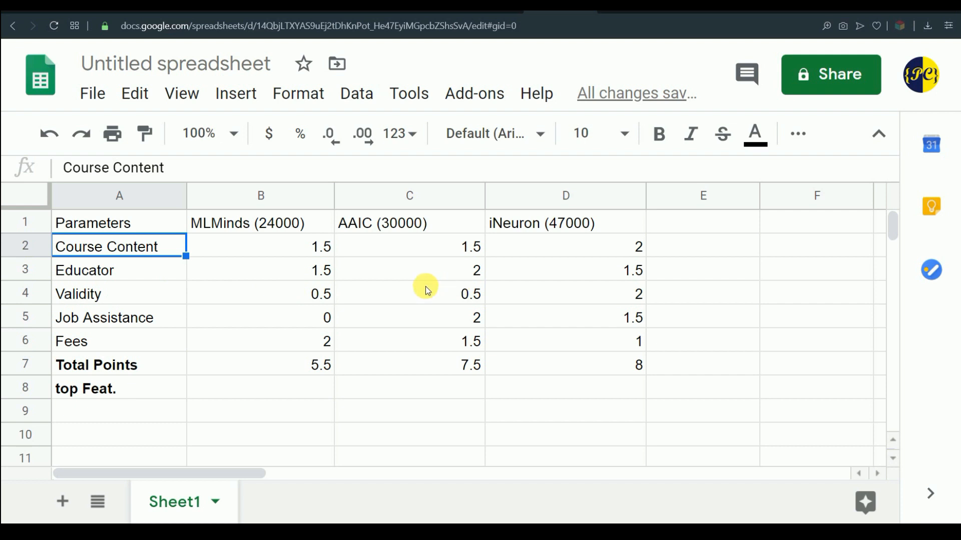
mouse_move(277, 305)
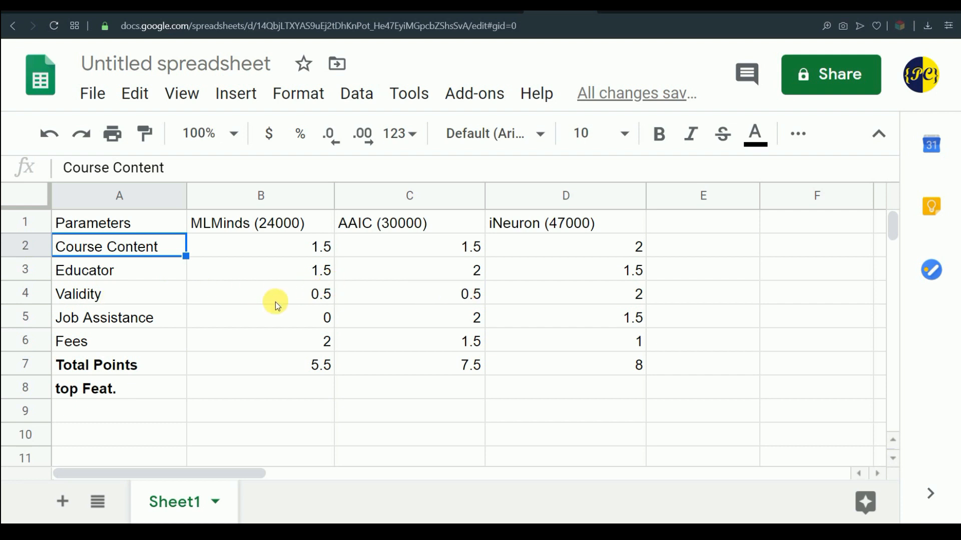
mouse_move(266, 292)
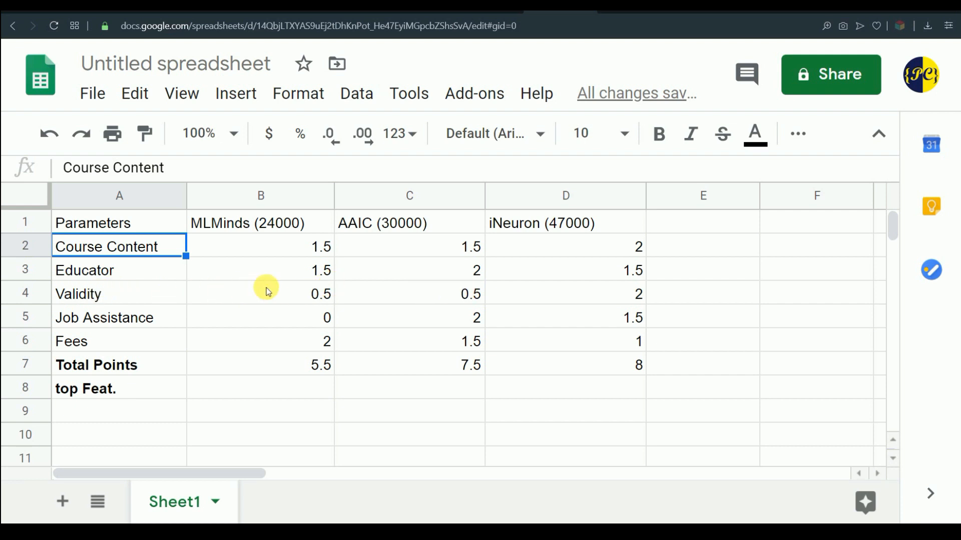
mouse_move(224, 314)
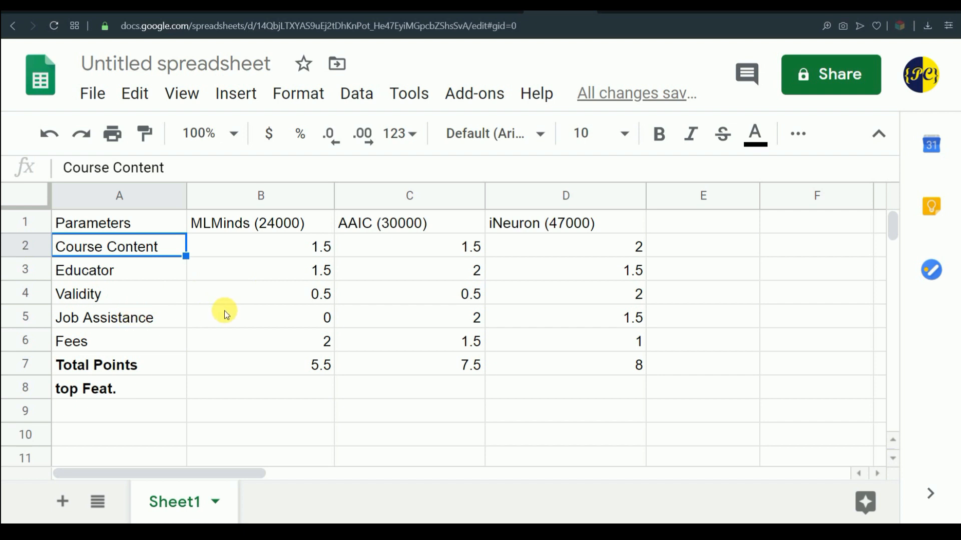
mouse_move(534, 303)
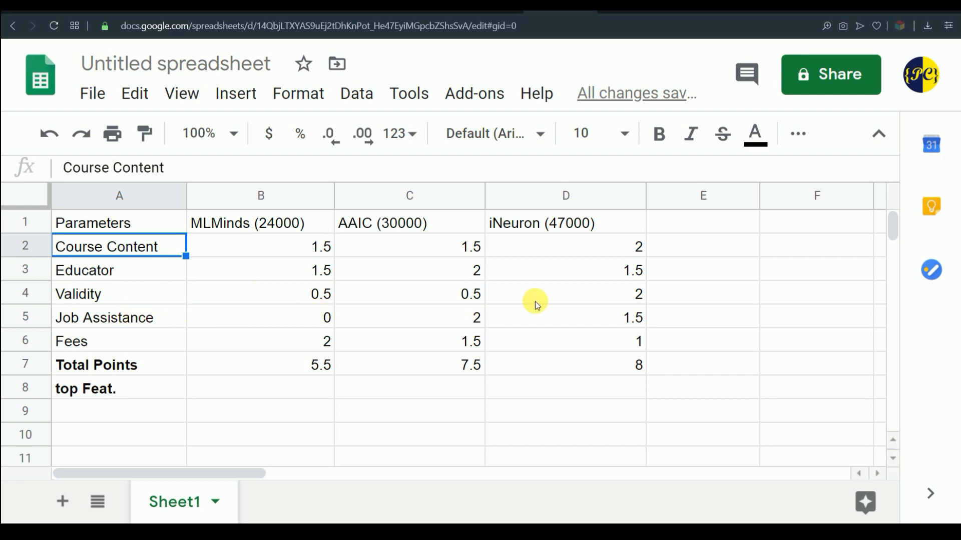
mouse_move(272, 317)
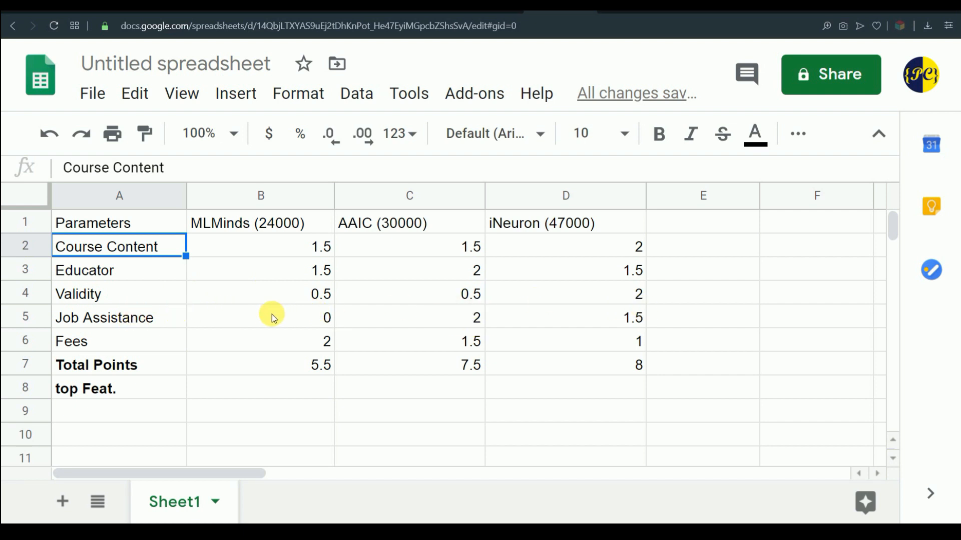
mouse_move(257, 317)
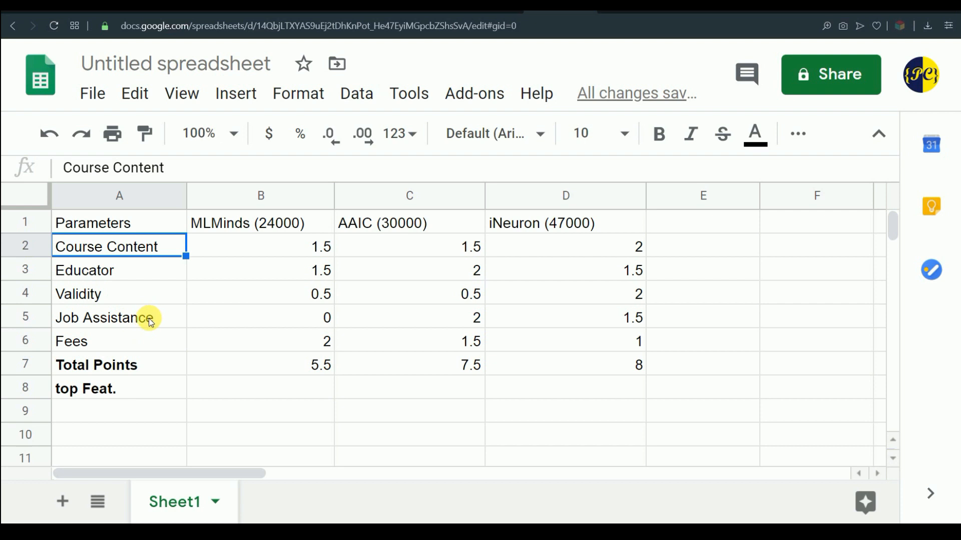
left_click(92, 342)
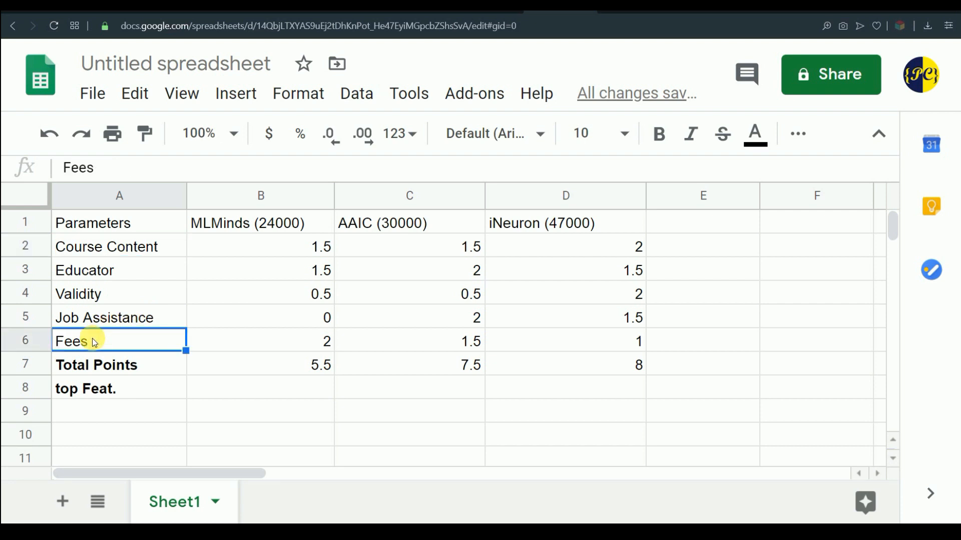
mouse_move(96, 338)
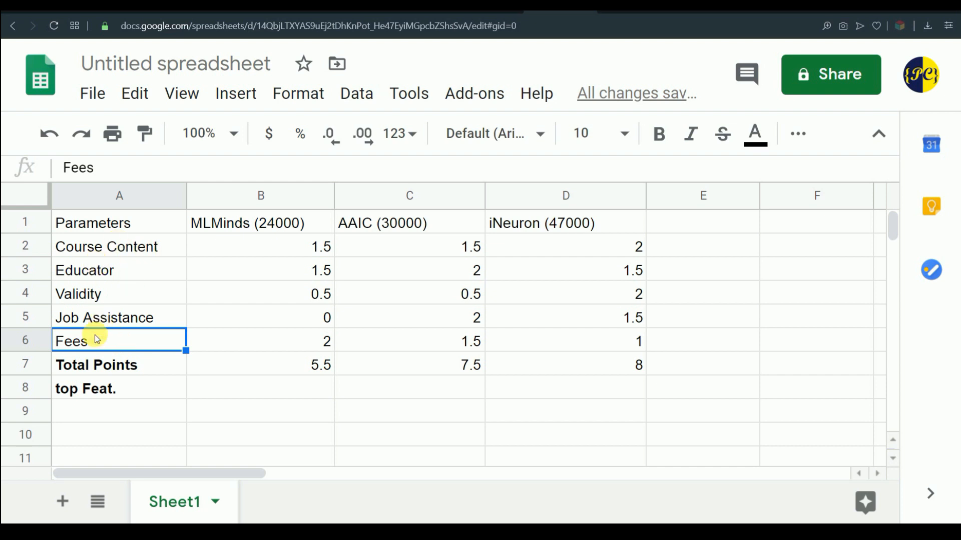
mouse_move(92, 346)
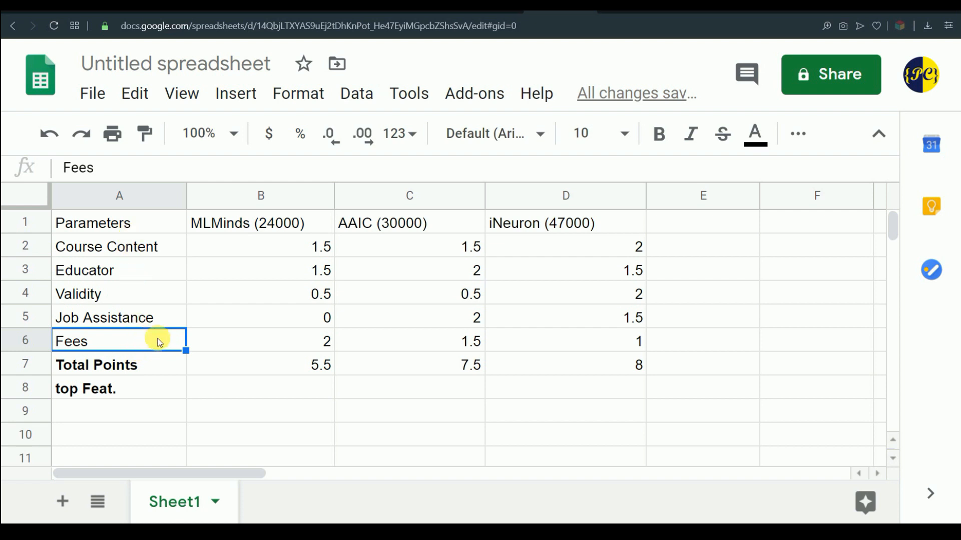
mouse_move(239, 342)
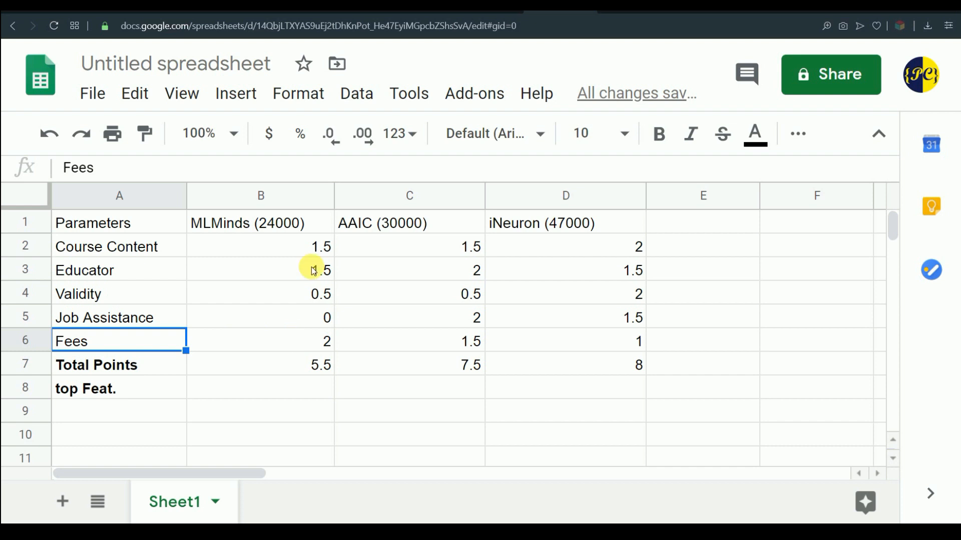
Score the top Feat. row 5 for MLMinds, 5 for AAIC and 4.5 for iNeuron
left_click(409, 388)
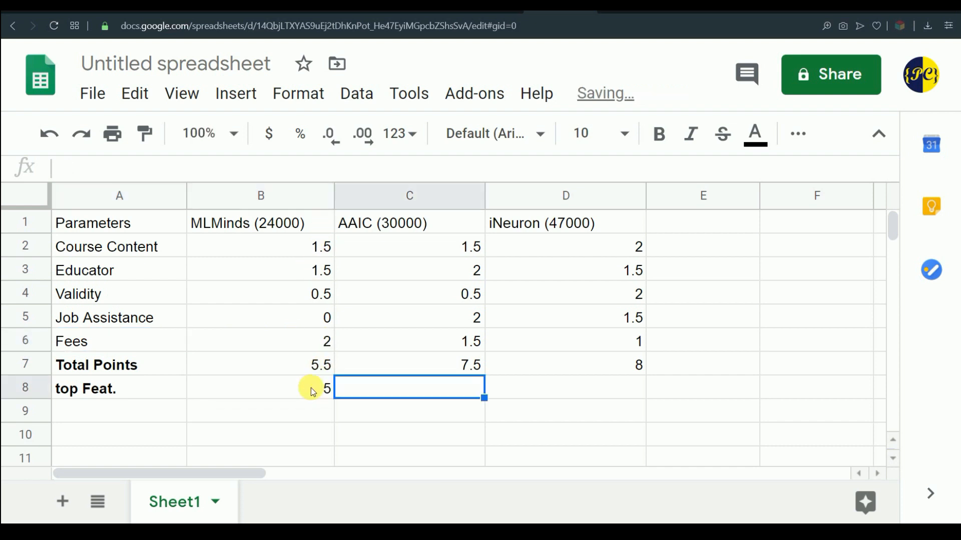
type("5")
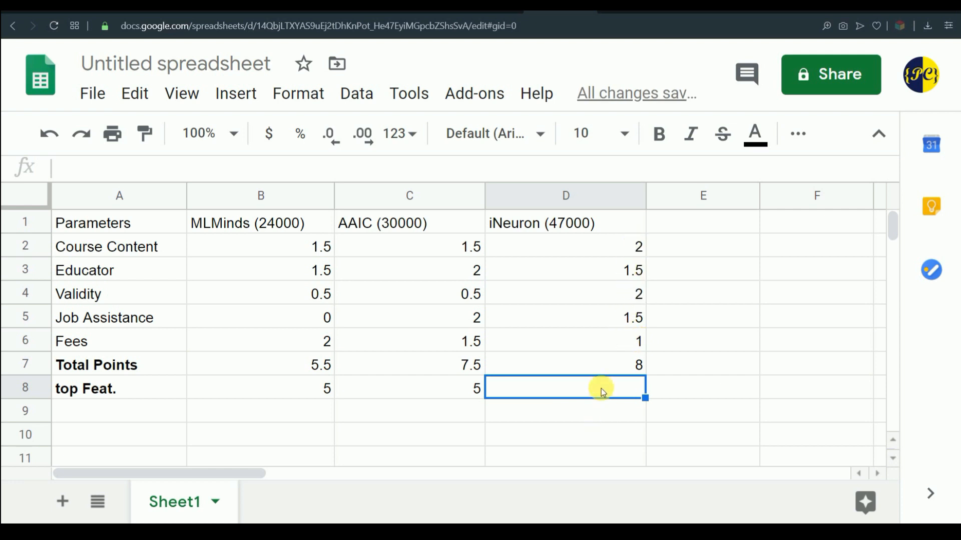
type("4.5")
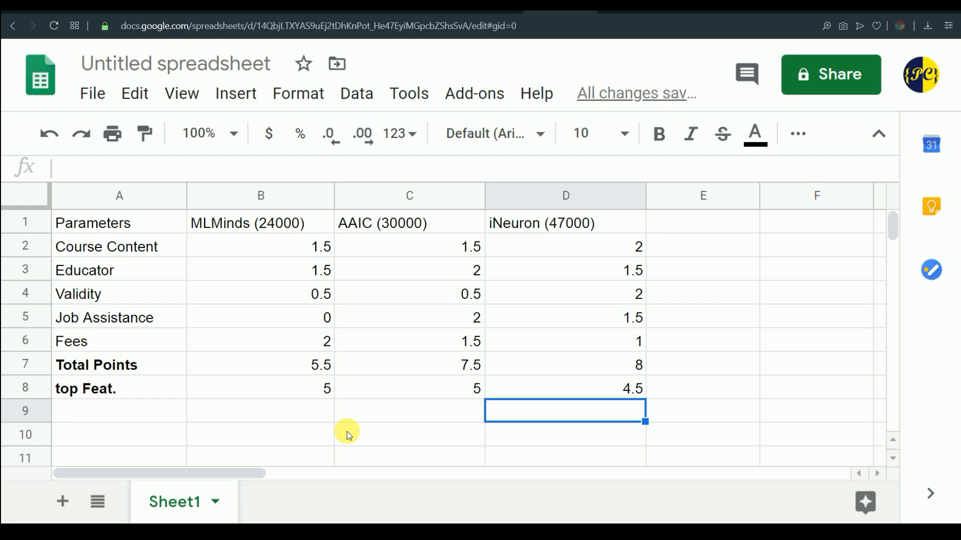
mouse_move(424, 383)
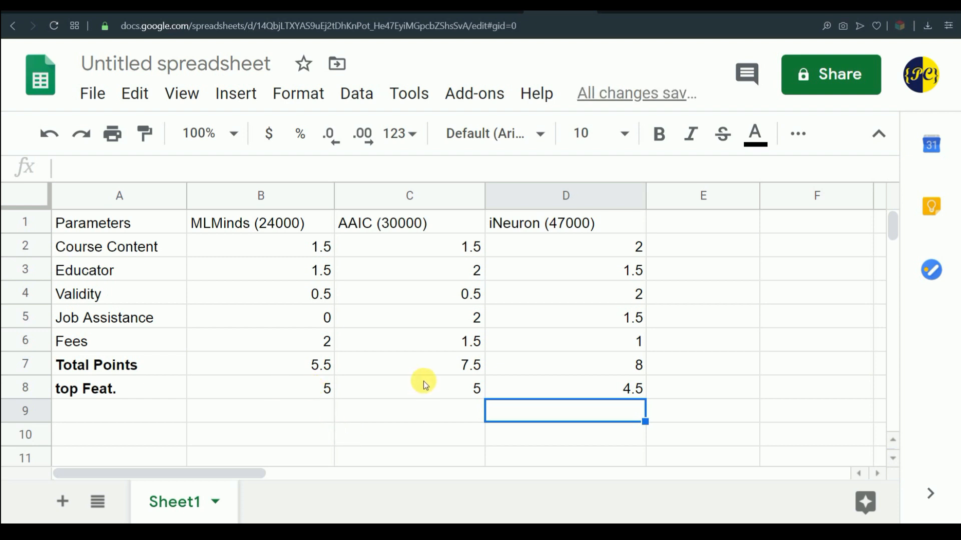
mouse_move(437, 389)
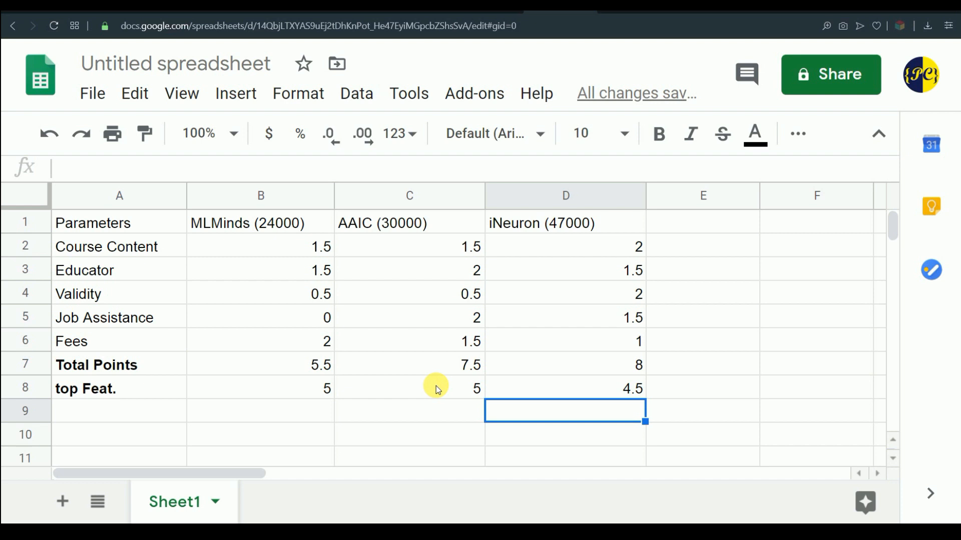
mouse_move(583, 390)
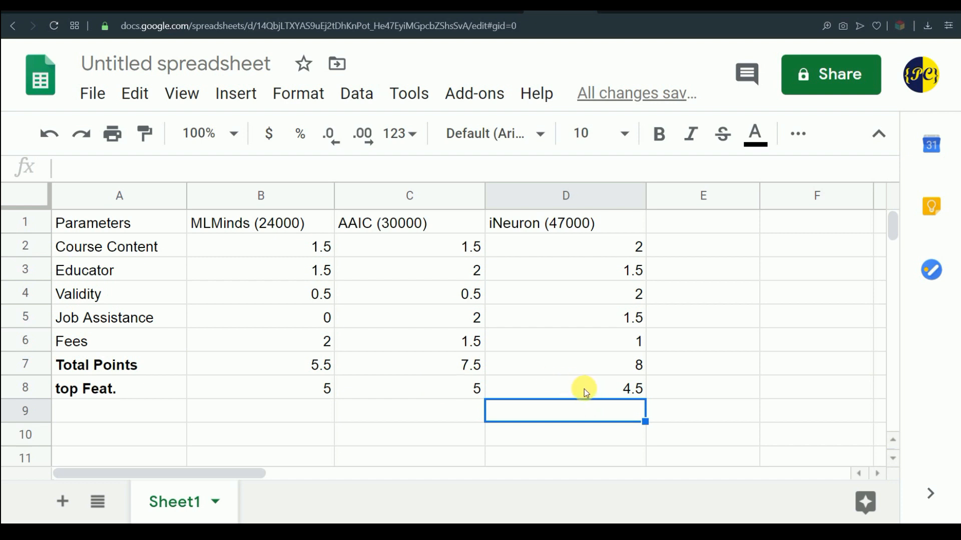
mouse_move(419, 400)
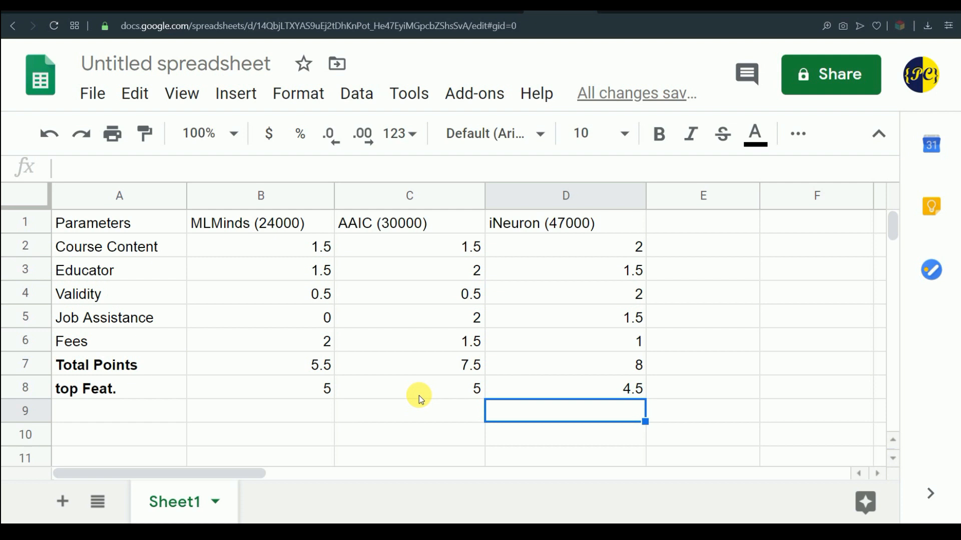
mouse_move(117, 245)
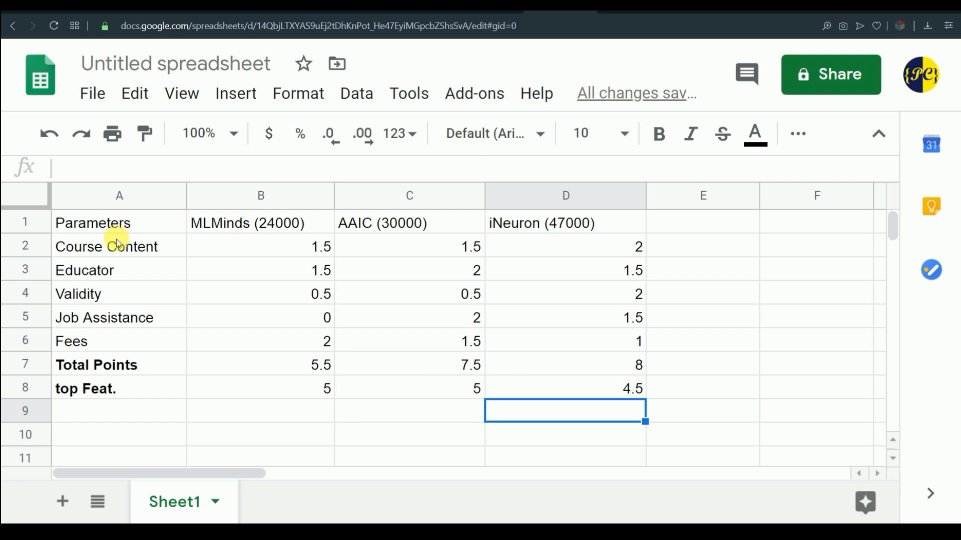
mouse_move(118, 352)
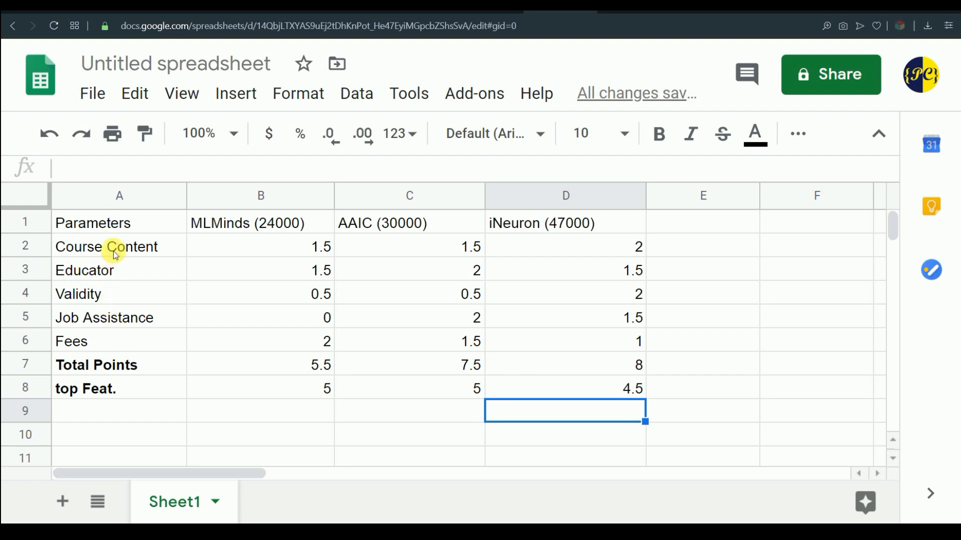
mouse_move(297, 294)
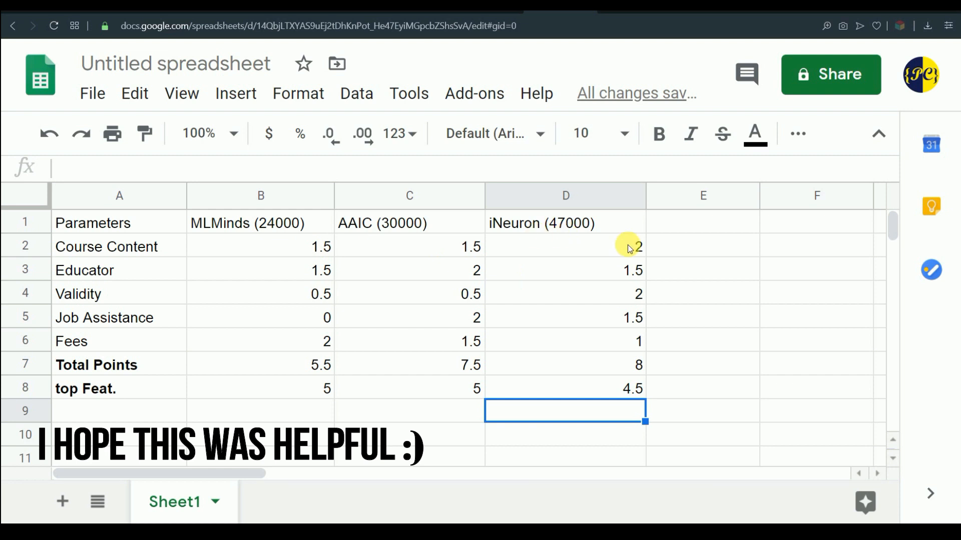
mouse_move(288, 254)
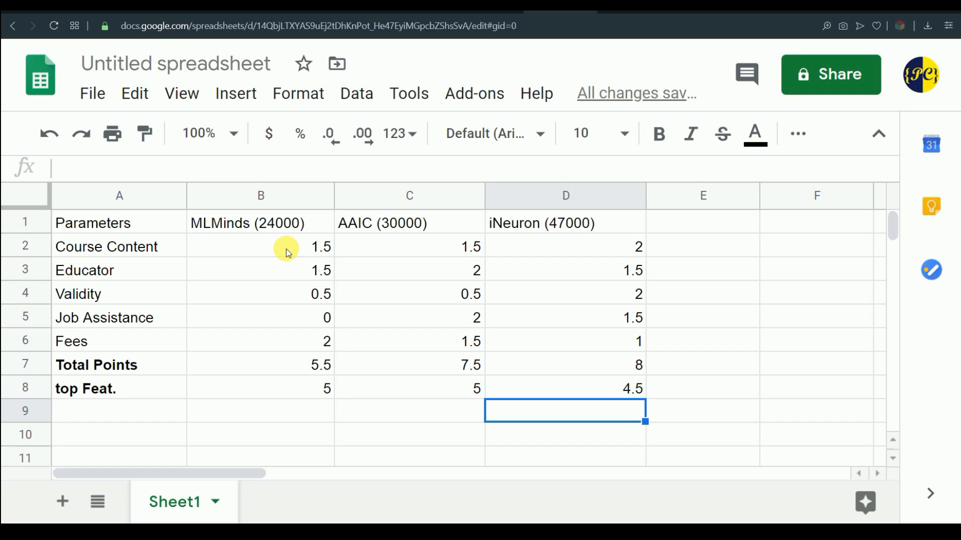
mouse_move(412, 247)
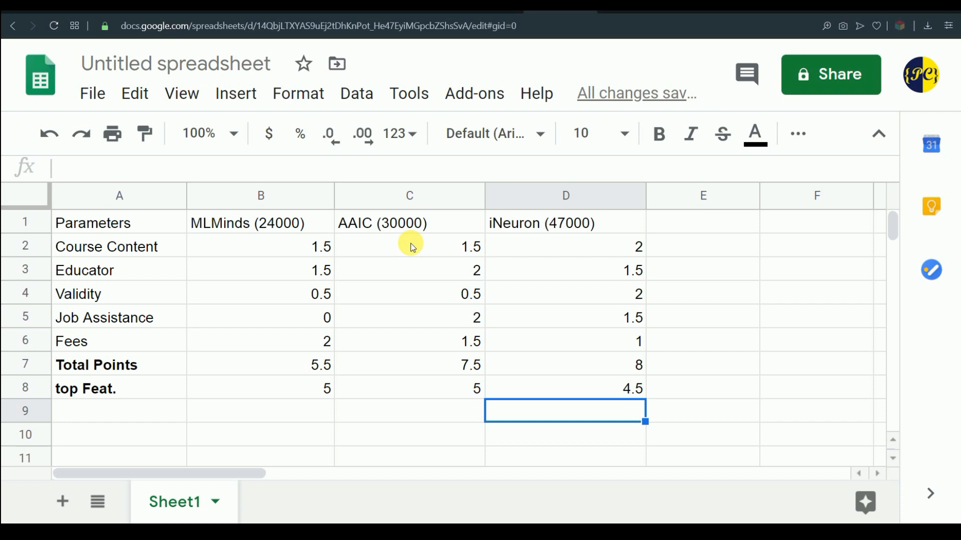
mouse_move(517, 249)
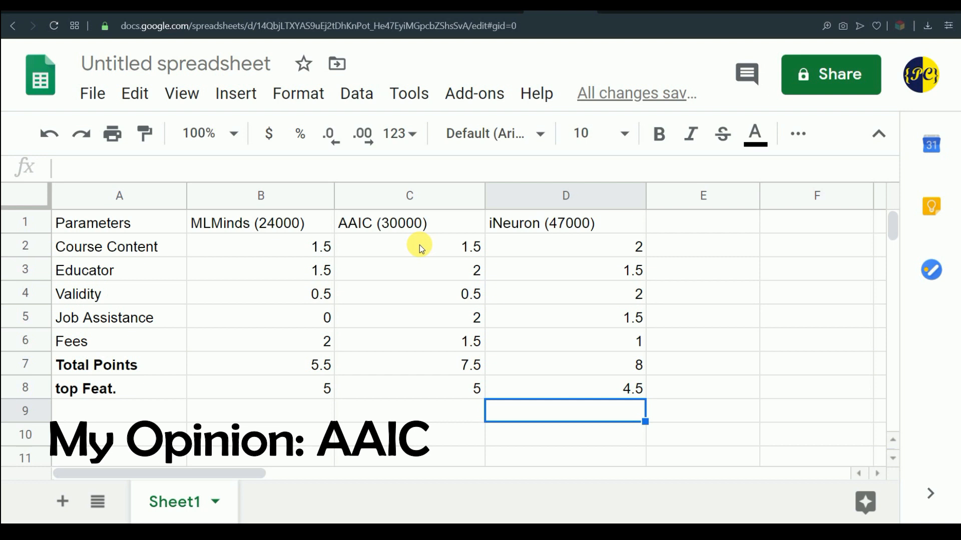
mouse_move(401, 249)
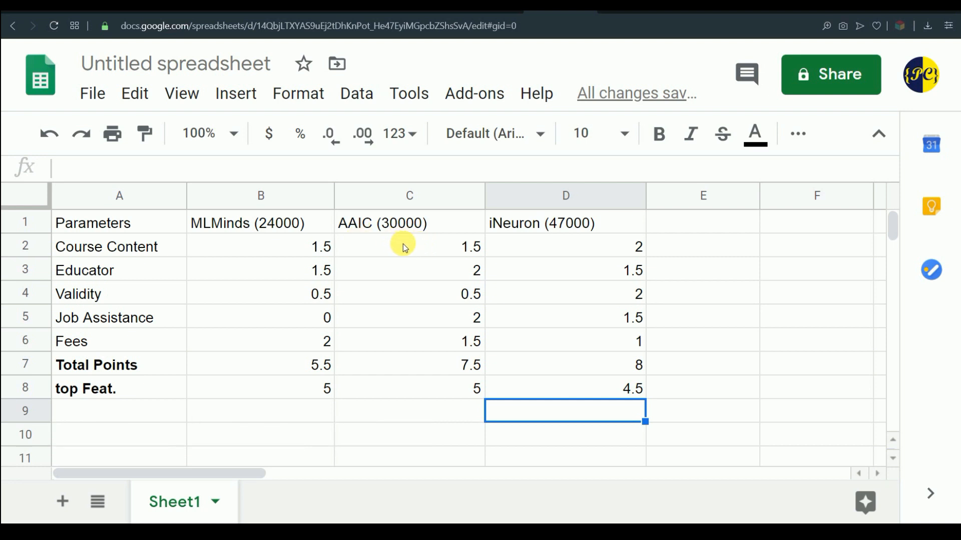
mouse_move(417, 275)
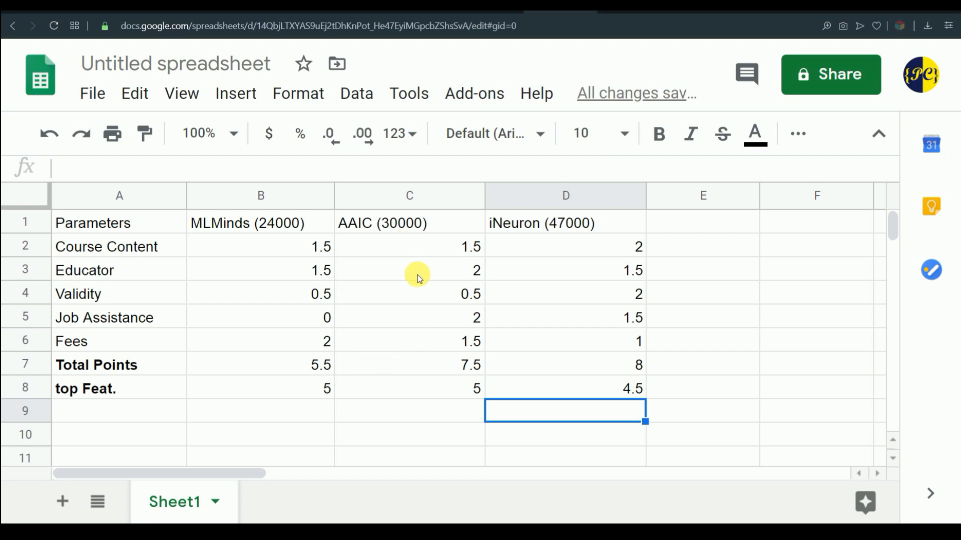
mouse_move(416, 248)
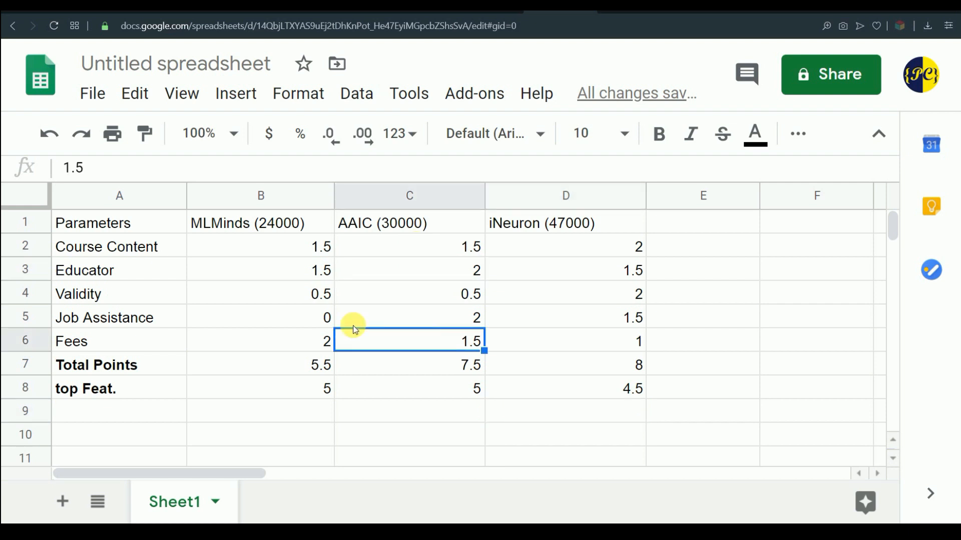
mouse_move(551, 302)
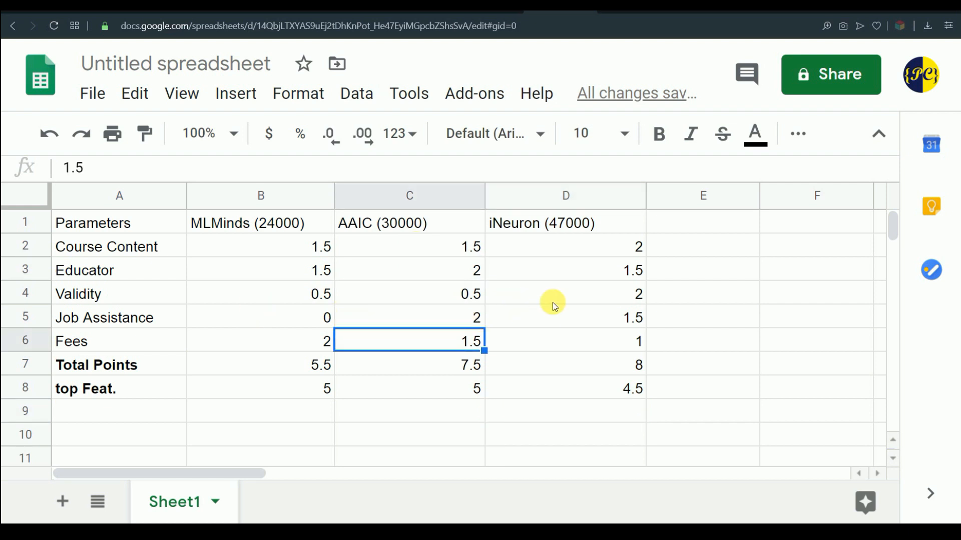
left_click(564, 246)
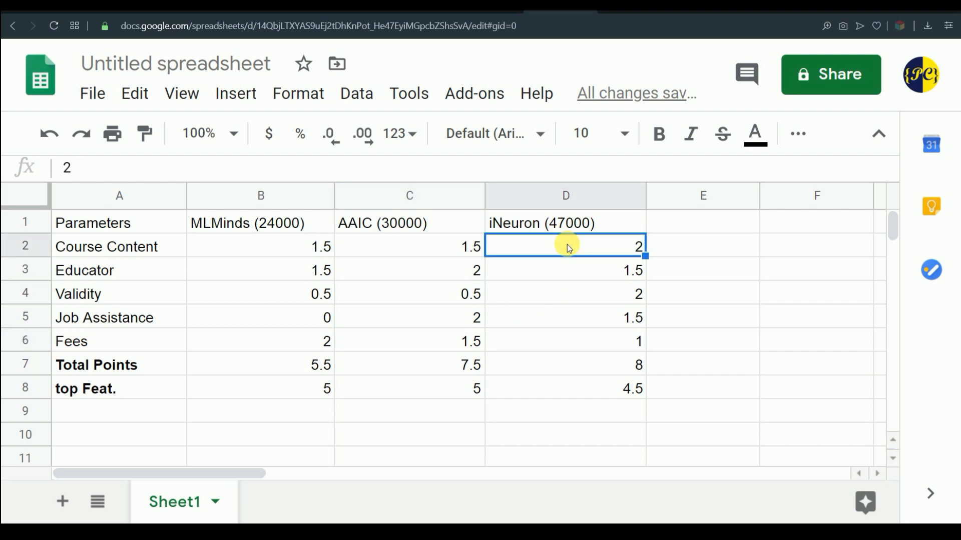
mouse_move(591, 248)
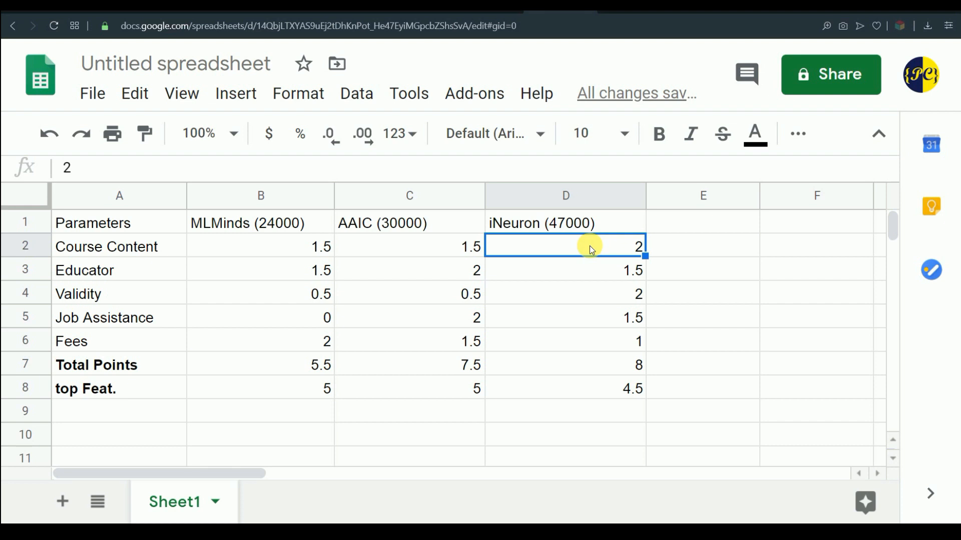
left_click(703, 246)
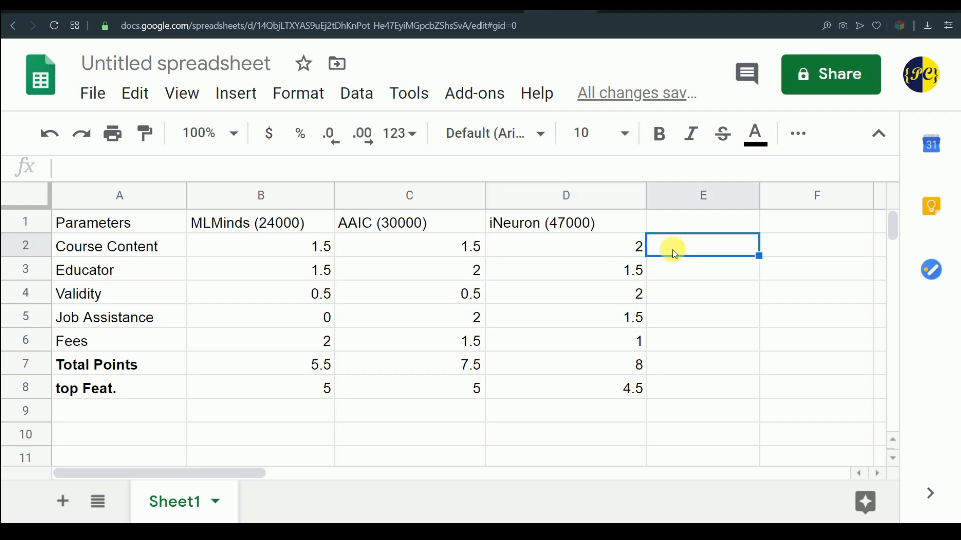
mouse_move(600, 247)
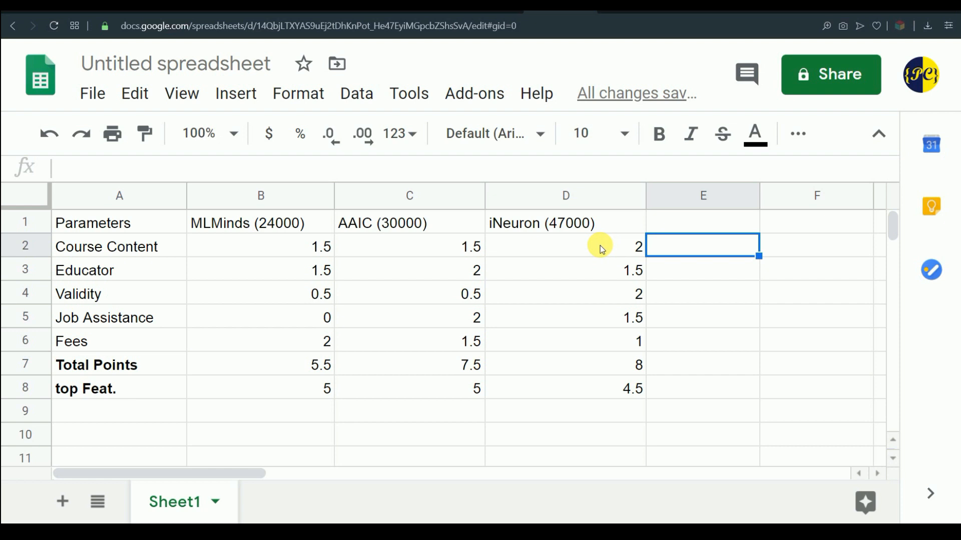
left_click(564, 246)
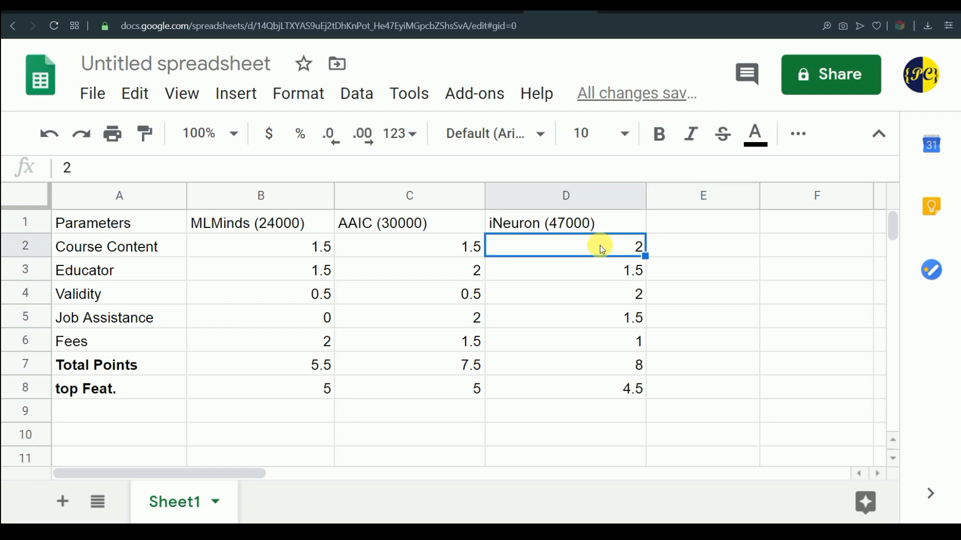
left_click(409, 246)
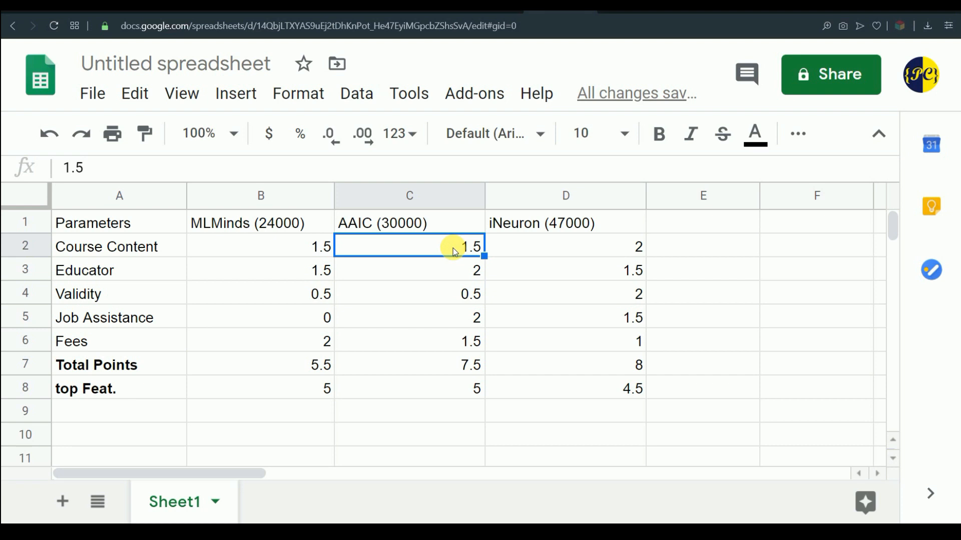
mouse_move(442, 306)
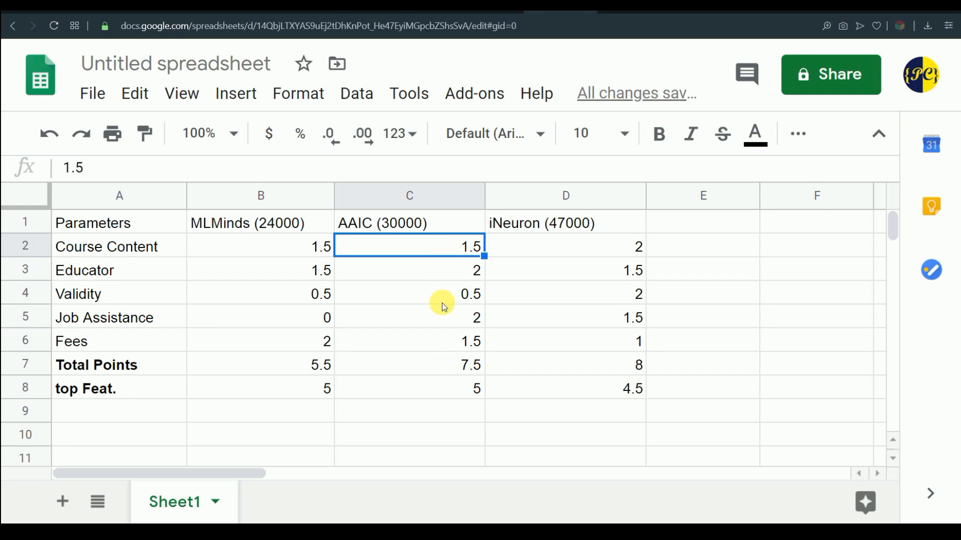
left_click(410, 293)
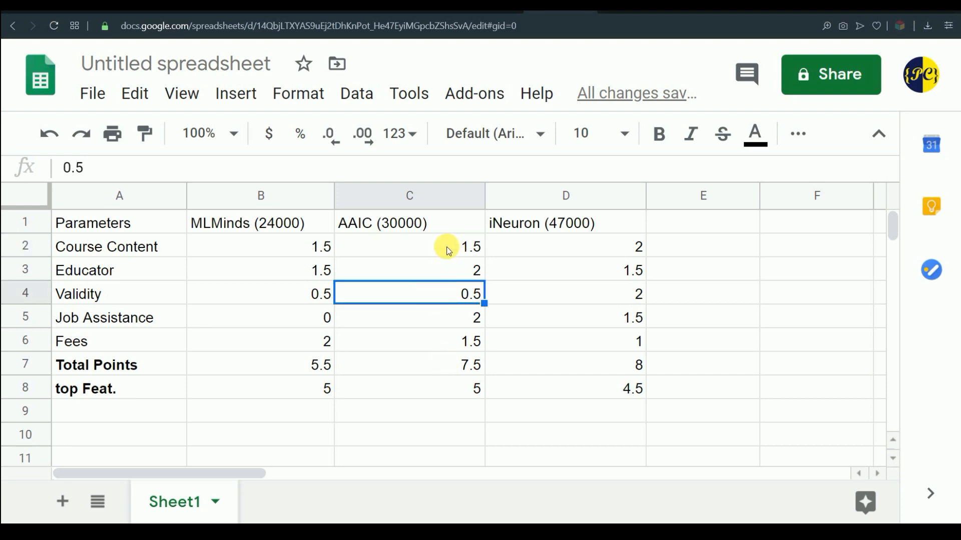
mouse_move(438, 390)
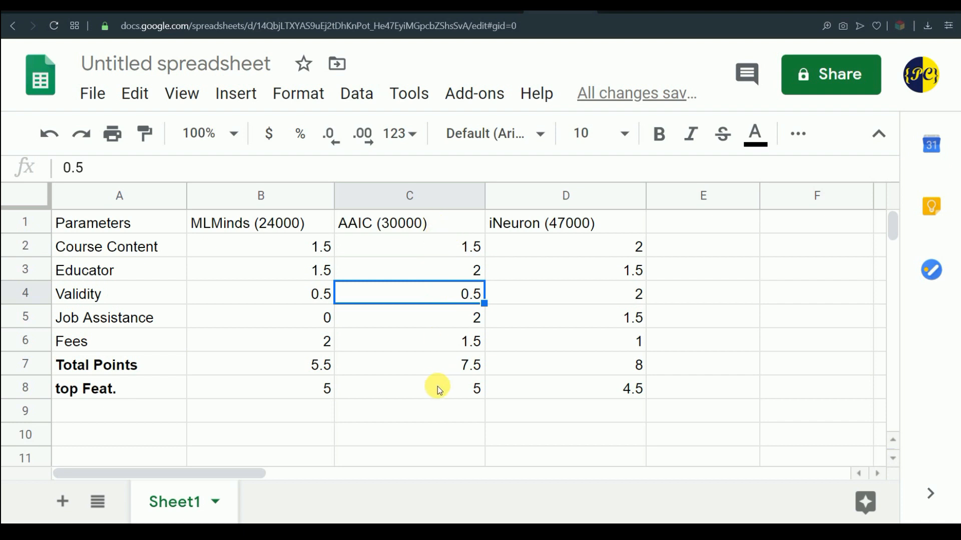
mouse_move(432, 222)
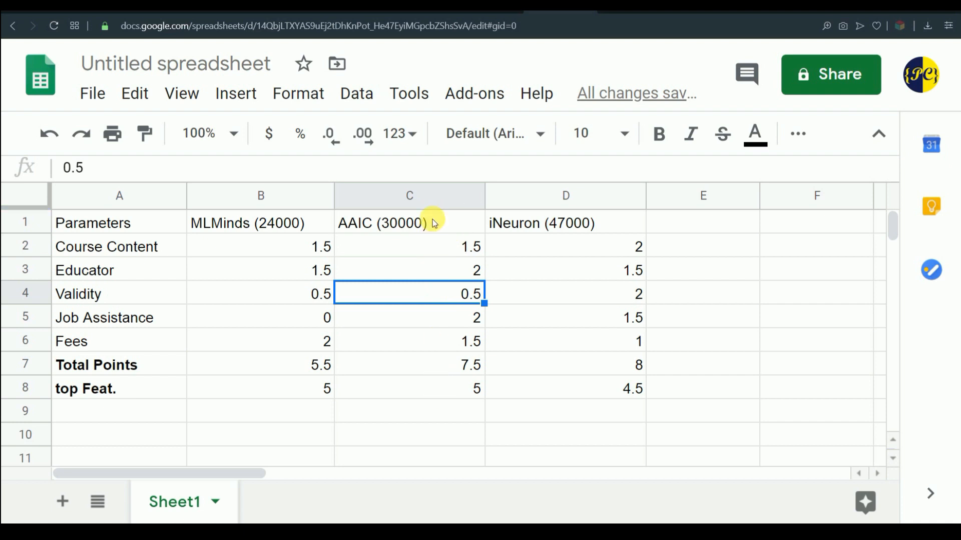
mouse_move(272, 241)
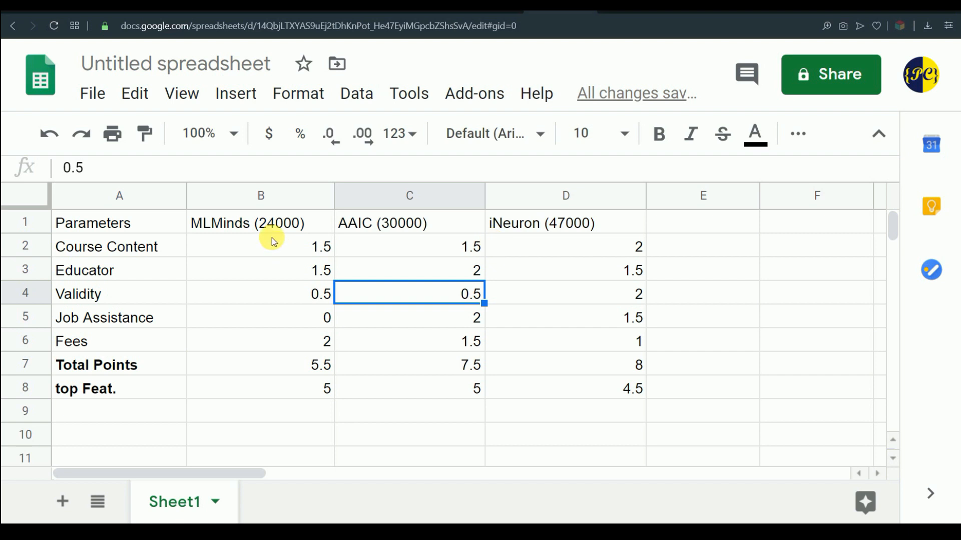
mouse_move(305, 223)
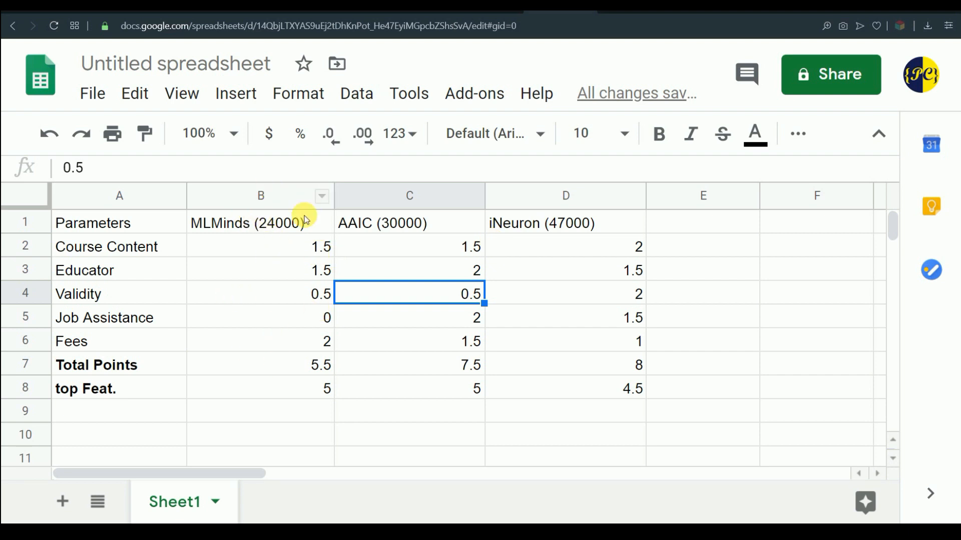
mouse_move(247, 234)
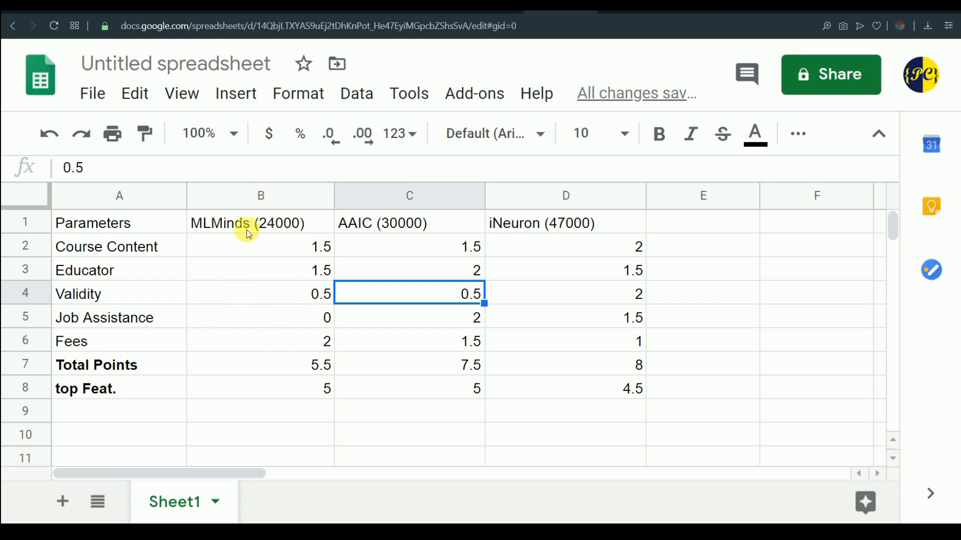
mouse_move(259, 246)
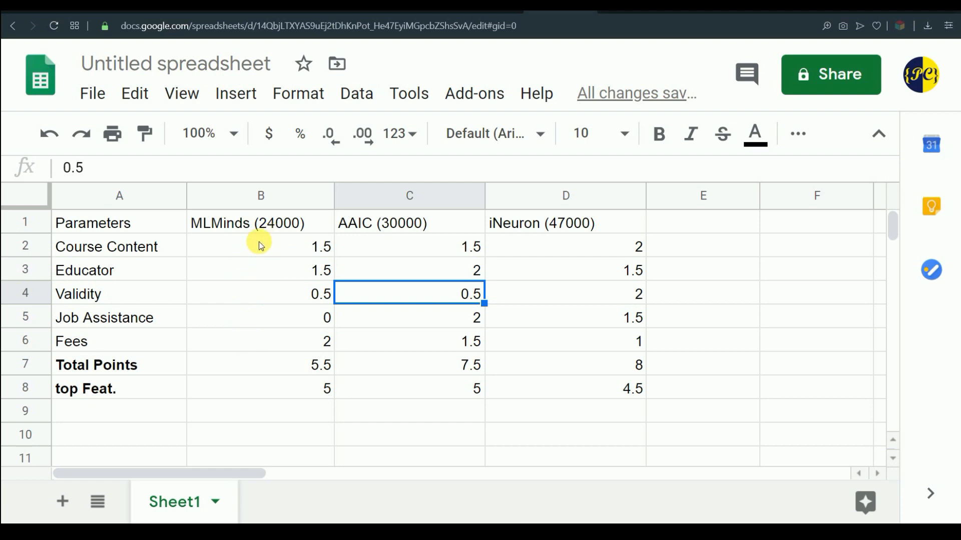
mouse_move(283, 409)
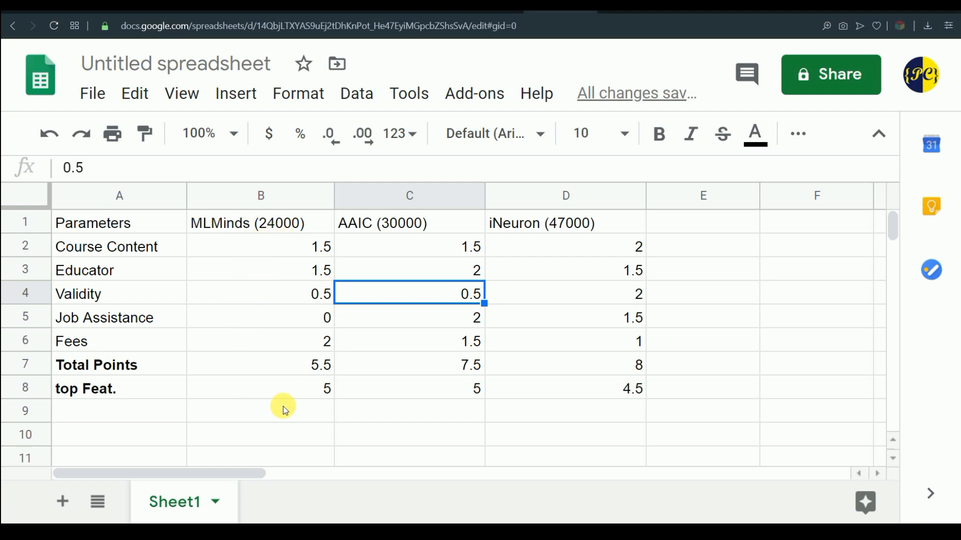
mouse_move(324, 246)
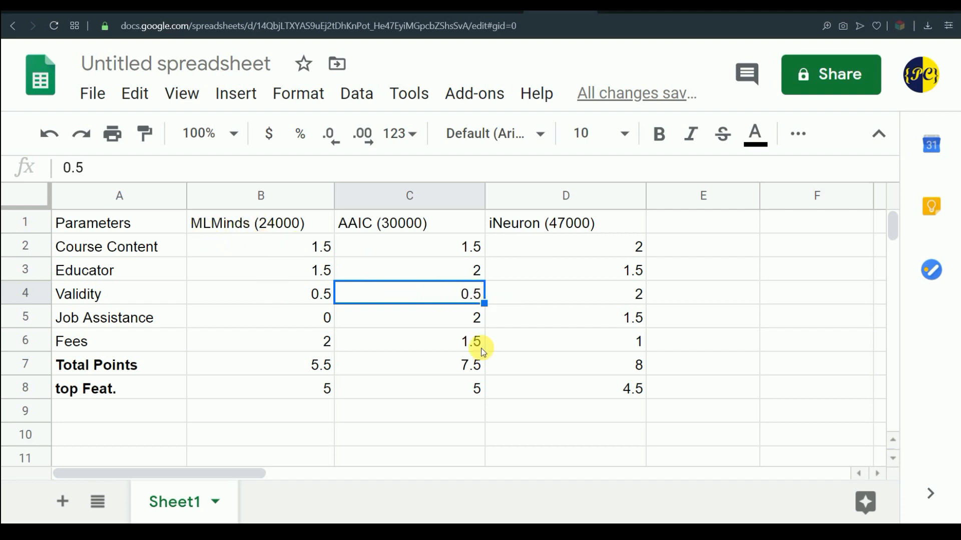
mouse_move(413, 375)
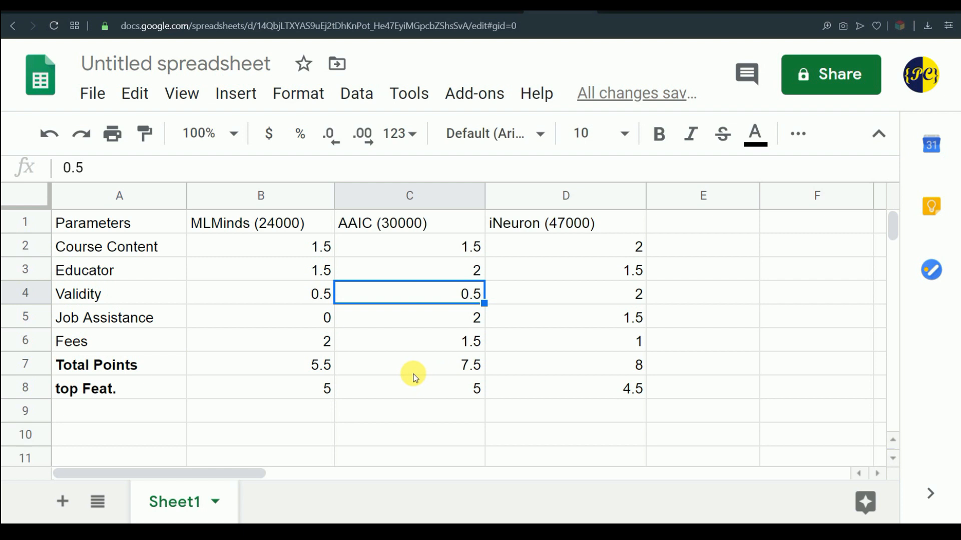
mouse_move(411, 296)
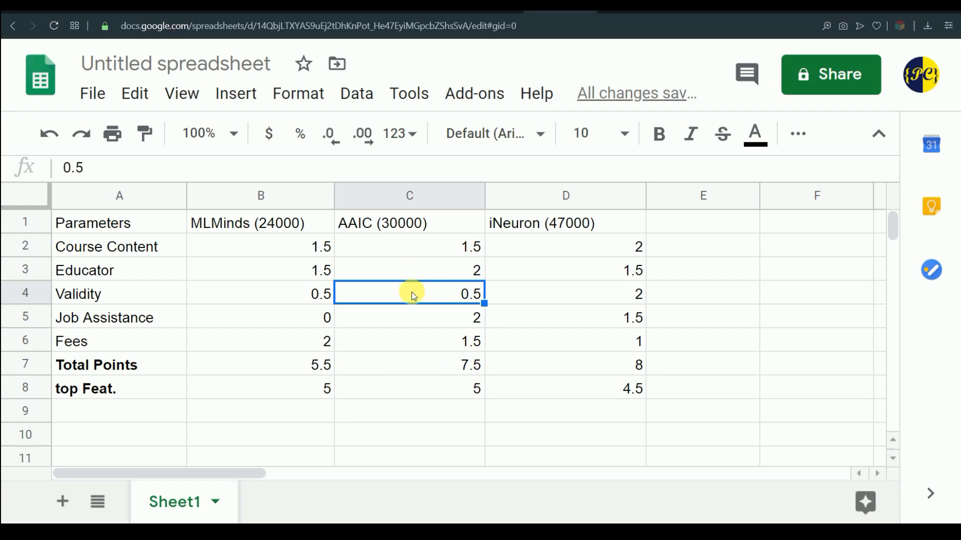
mouse_move(407, 388)
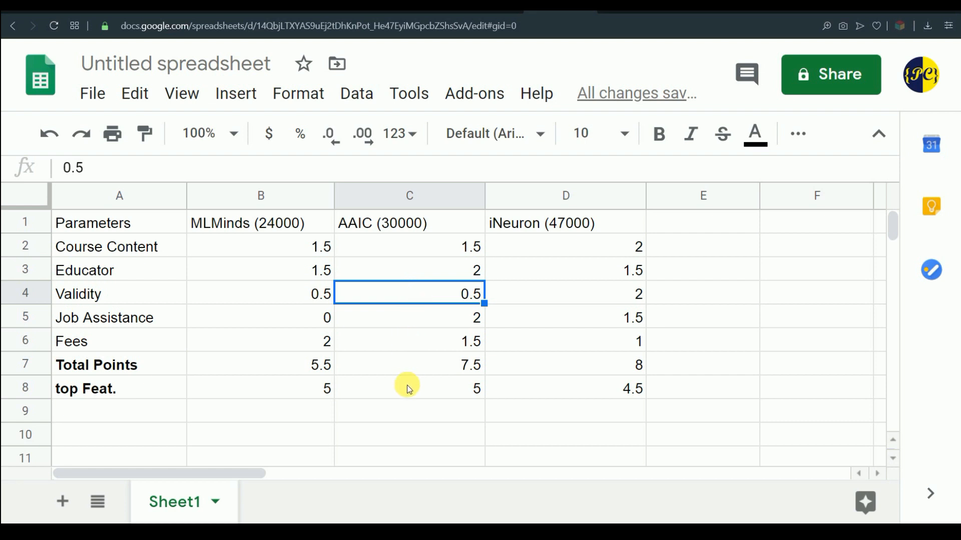
left_click(410, 410)
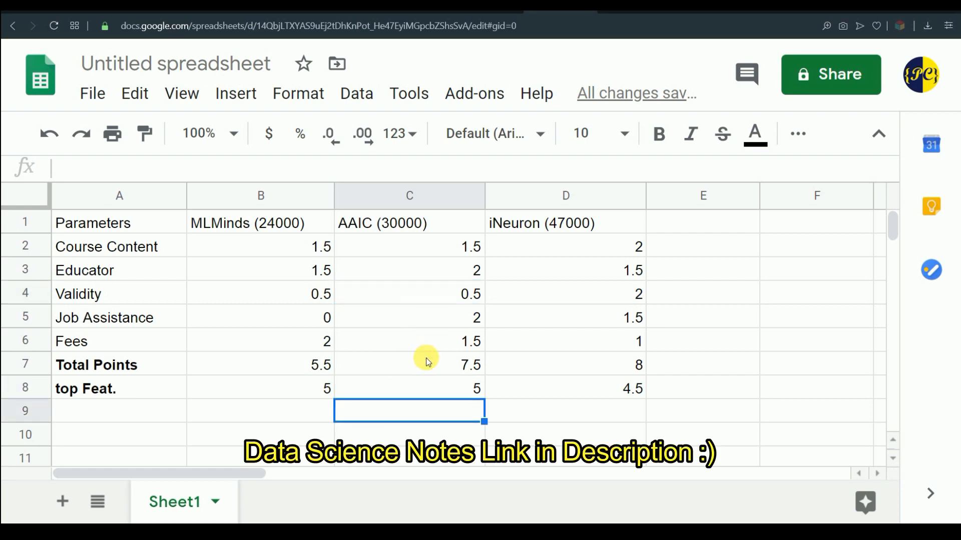
mouse_move(421, 373)
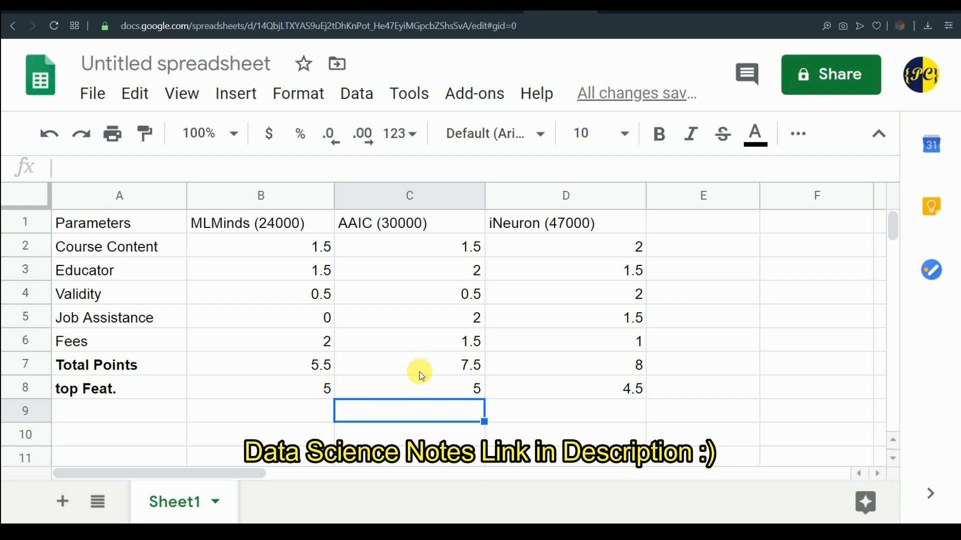